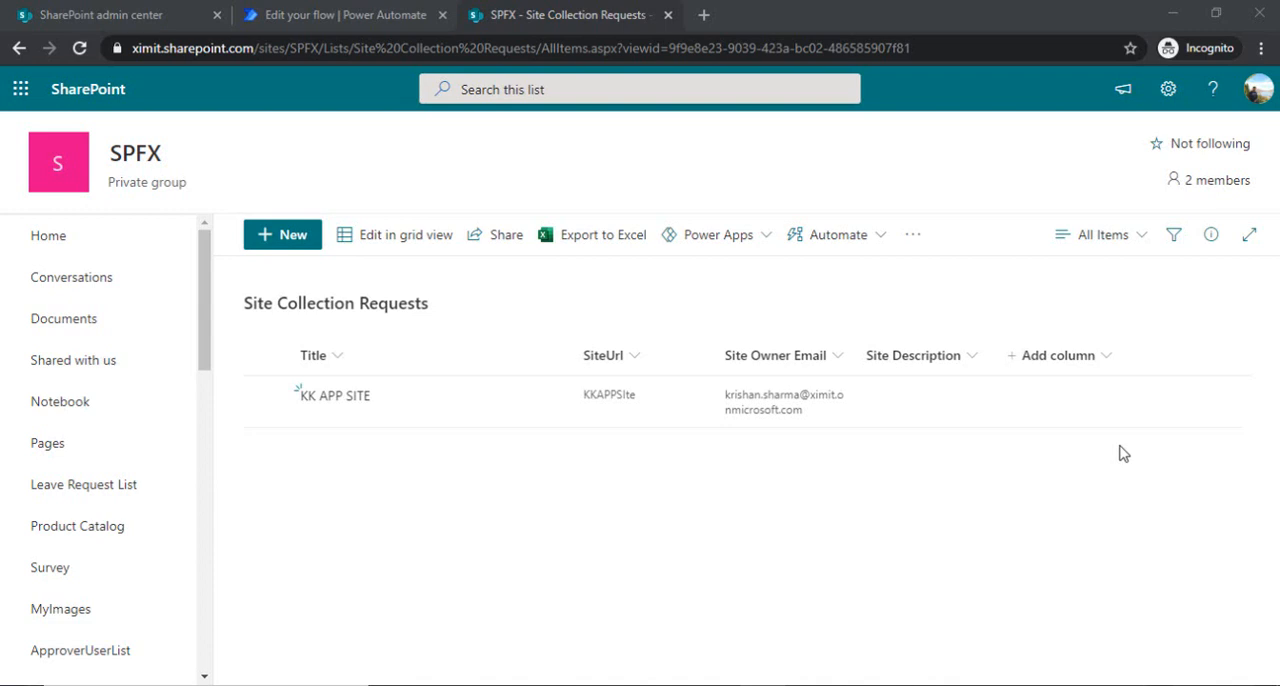
mouse_move(956, 425)
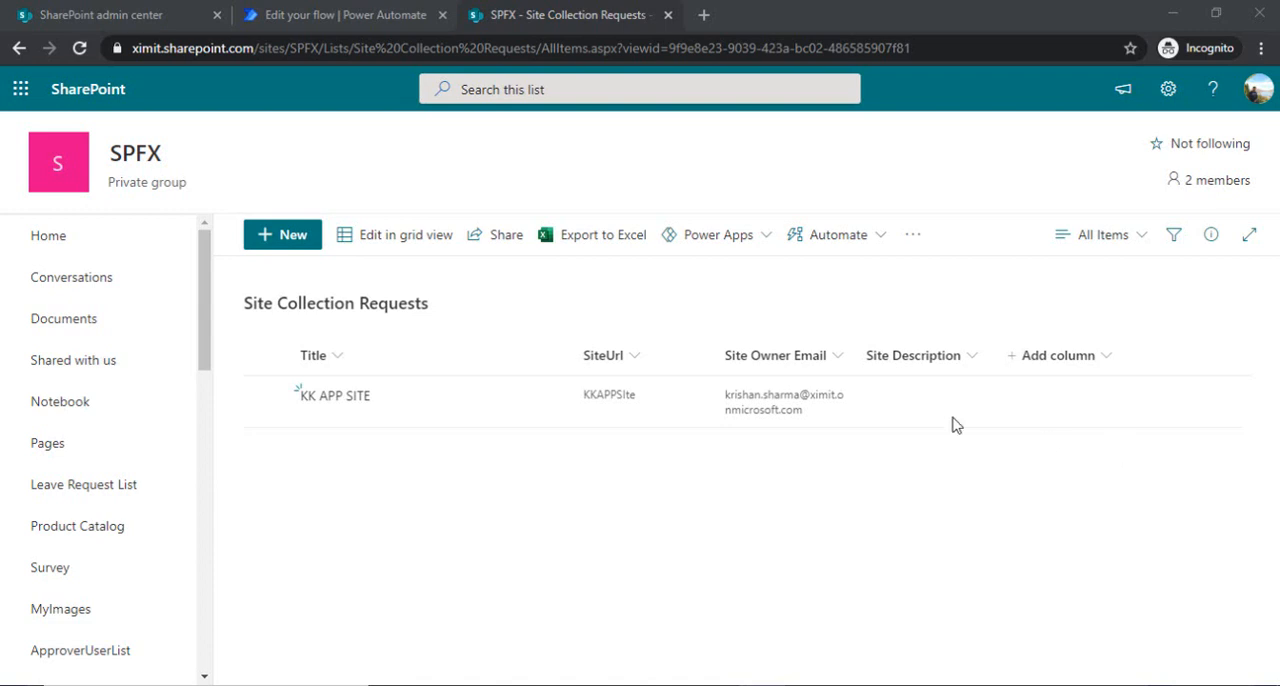
mouse_move(232, 462)
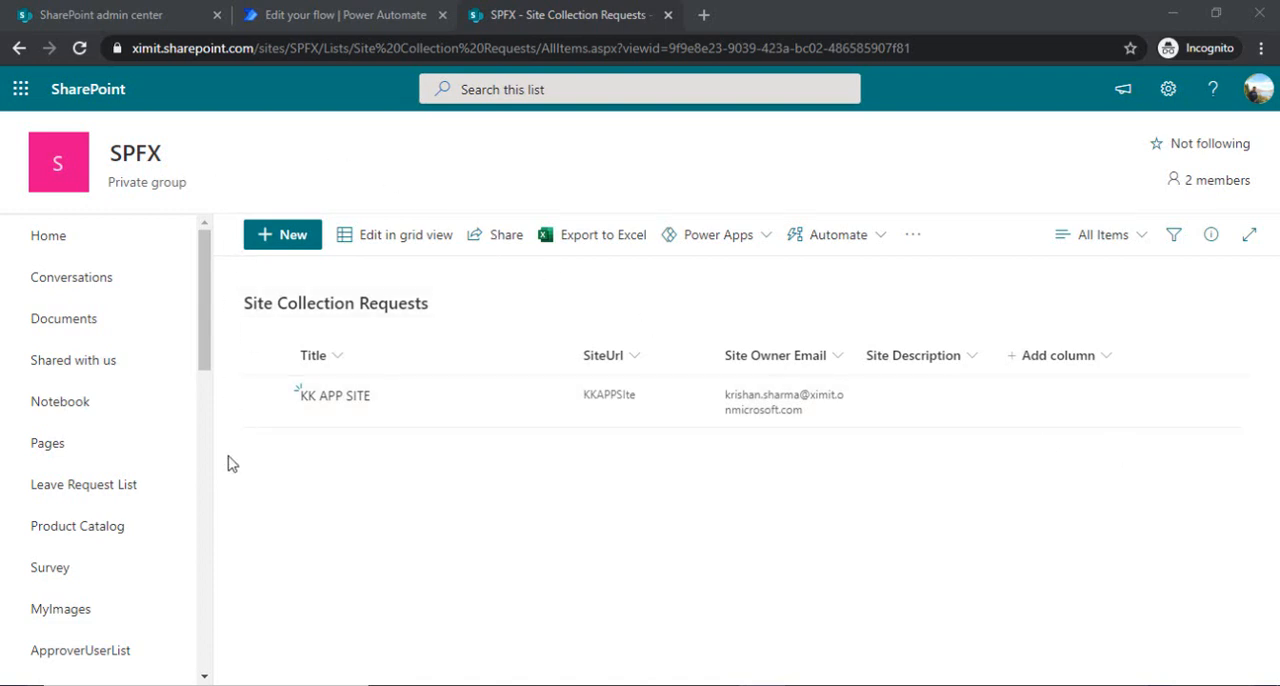
mouse_move(451, 363)
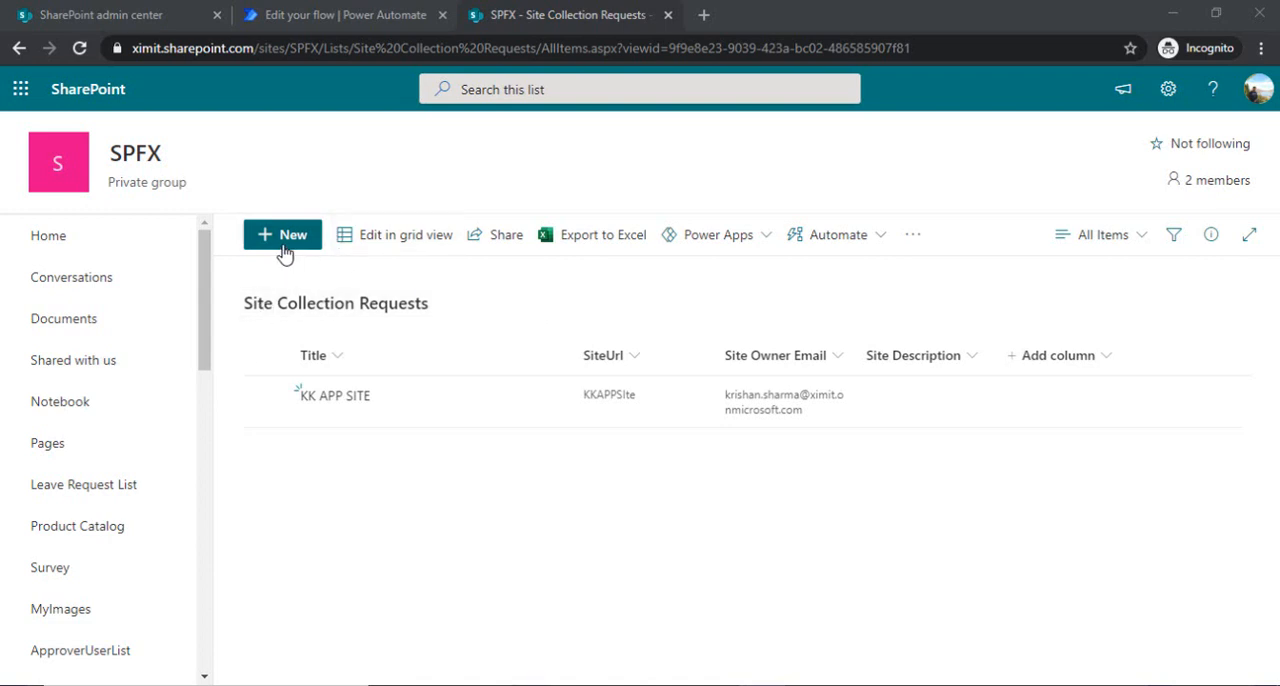
Switch to Power Automate and begin a blank instant cloud flow awaiting a trigger
click(283, 234)
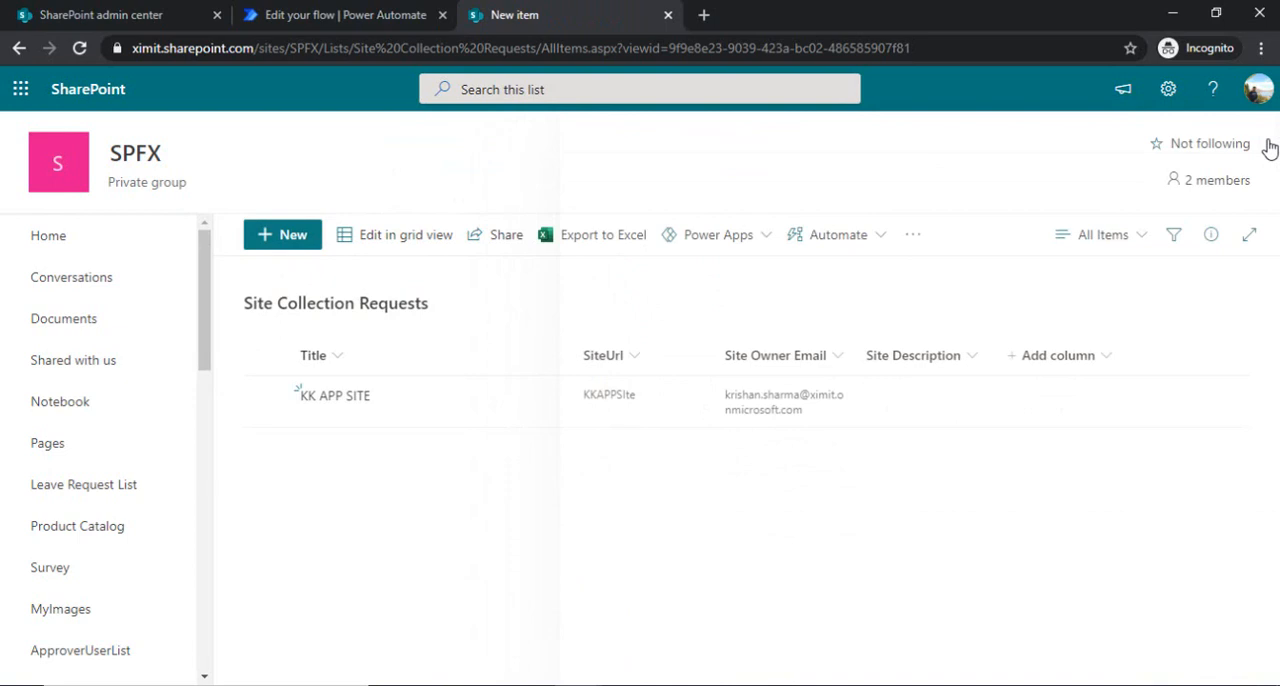
mouse_move(810, 297)
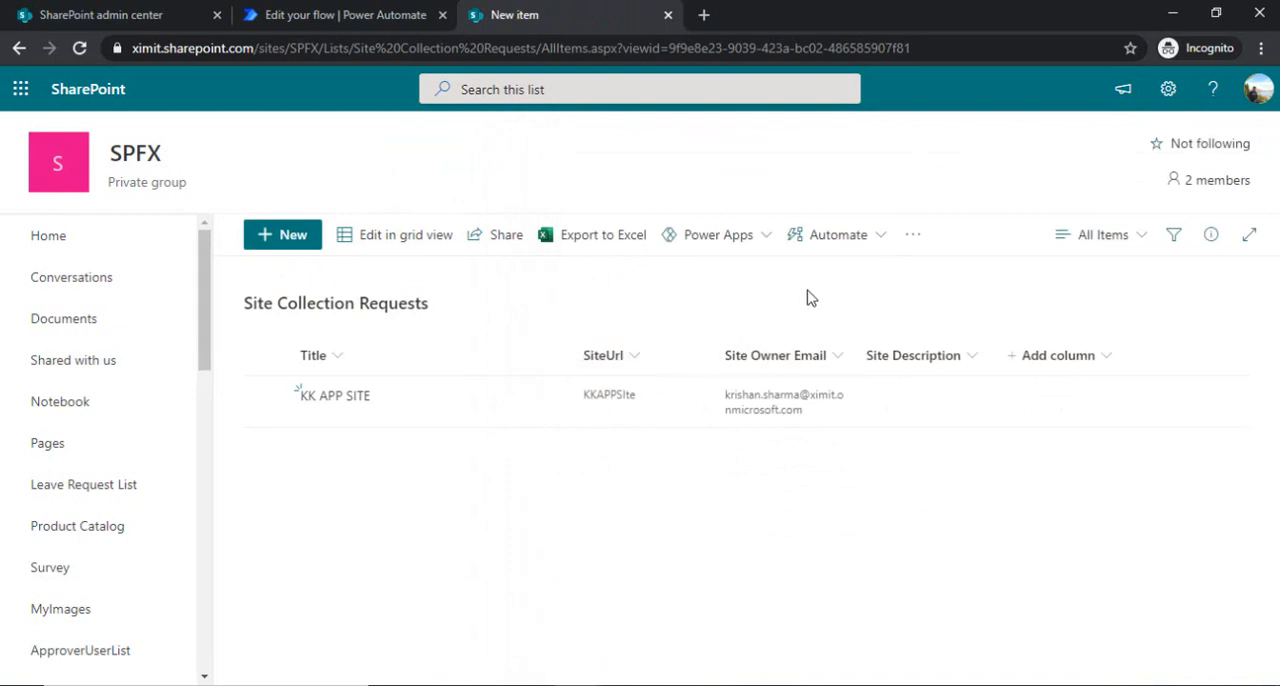
mouse_move(435, 316)
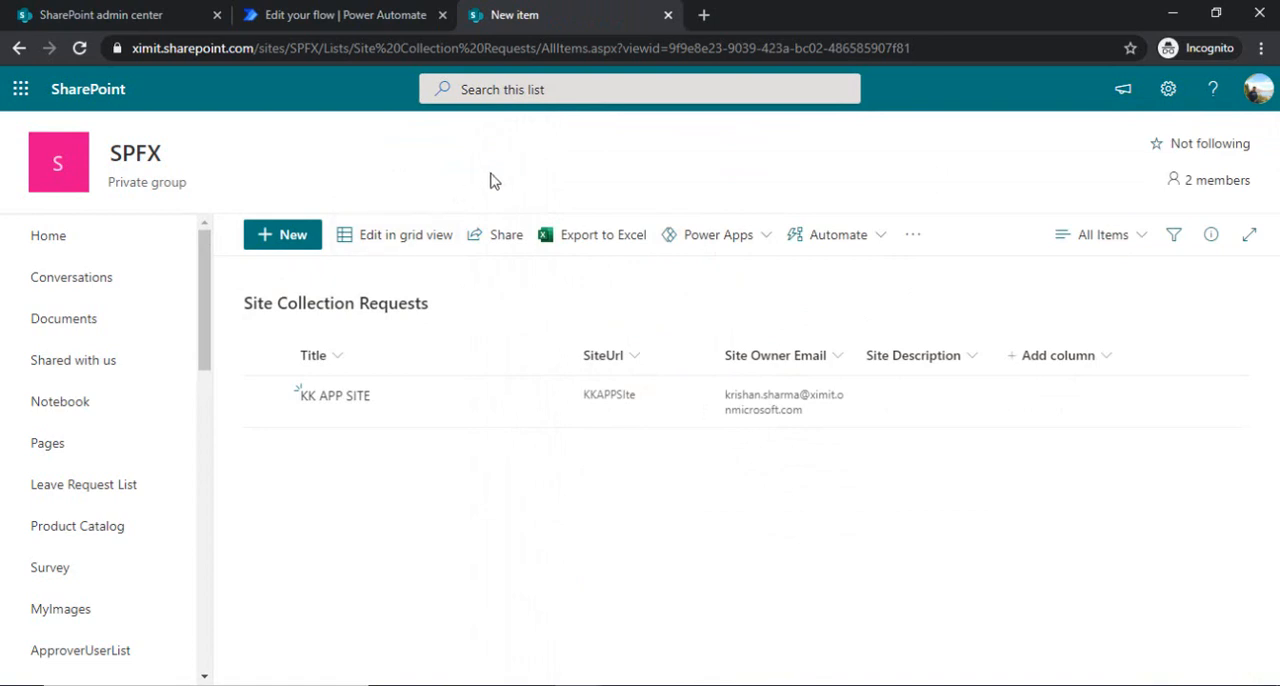
mouse_move(450, 187)
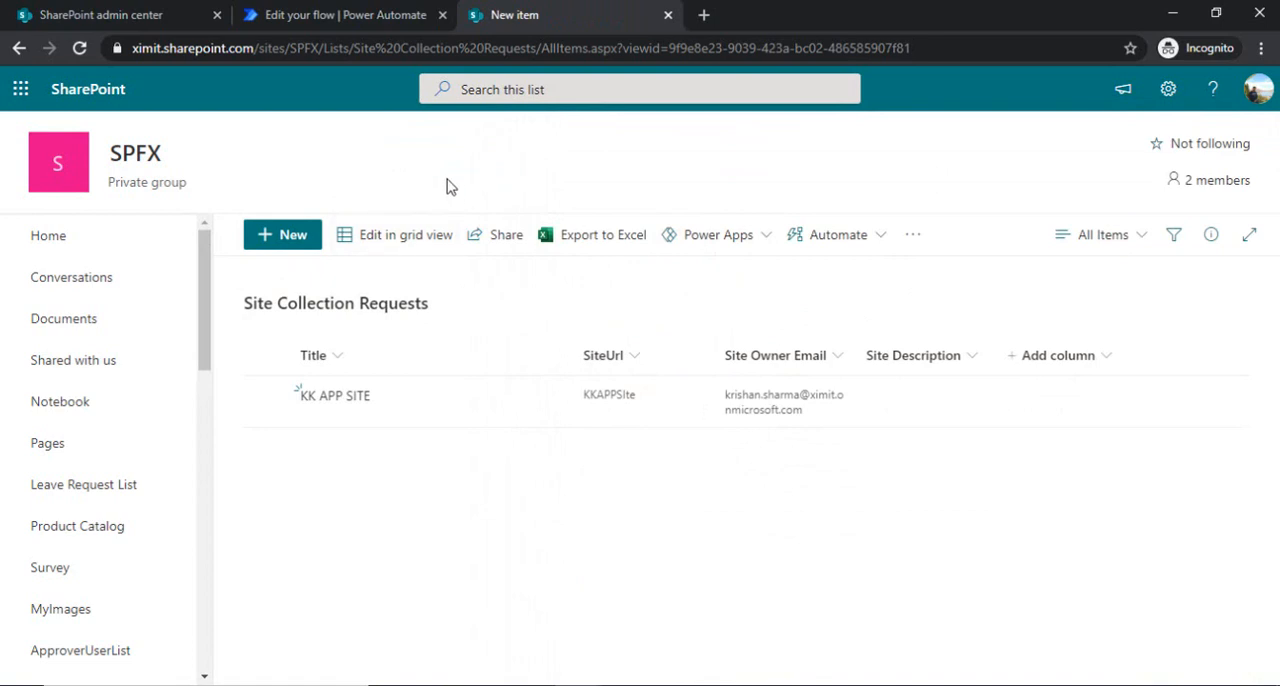
mouse_move(418, 150)
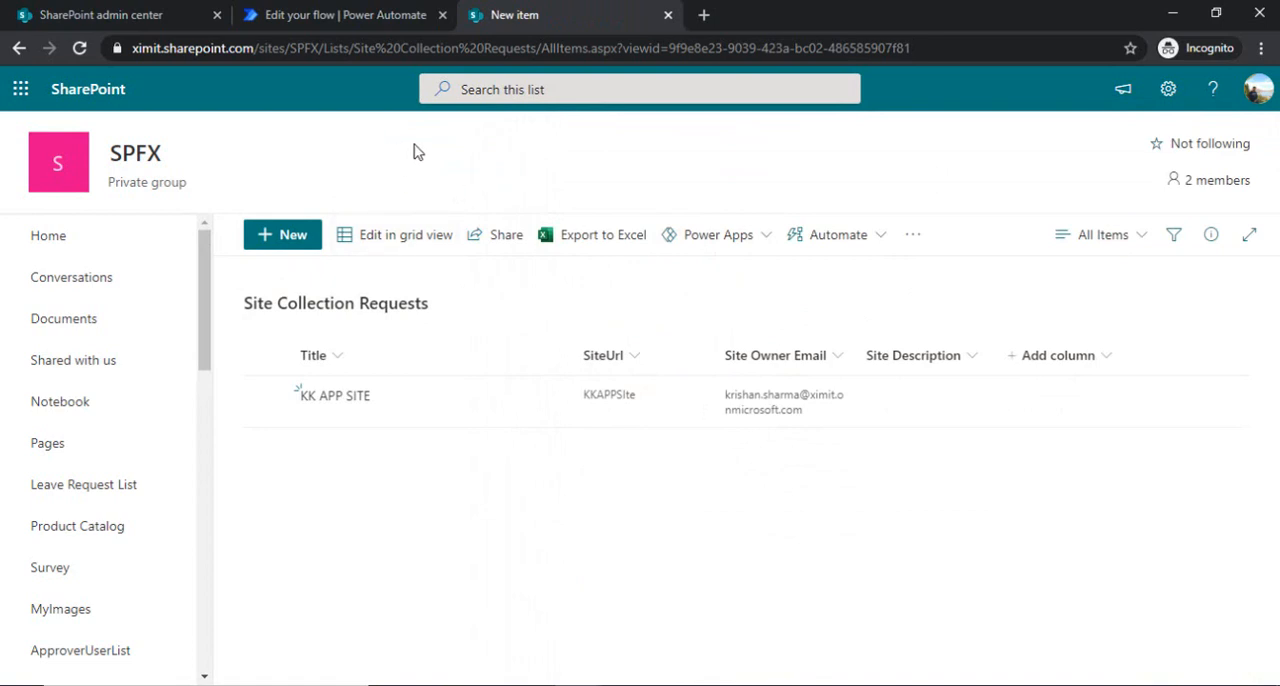
mouse_move(448, 305)
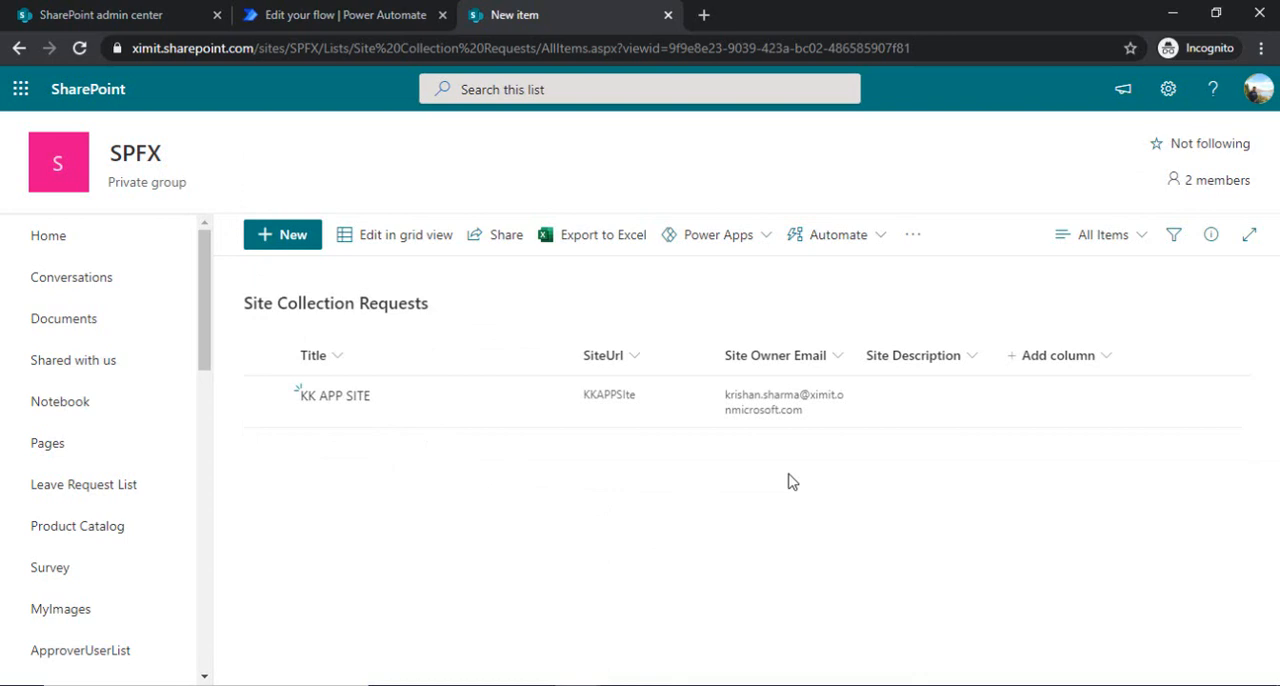
mouse_move(831, 521)
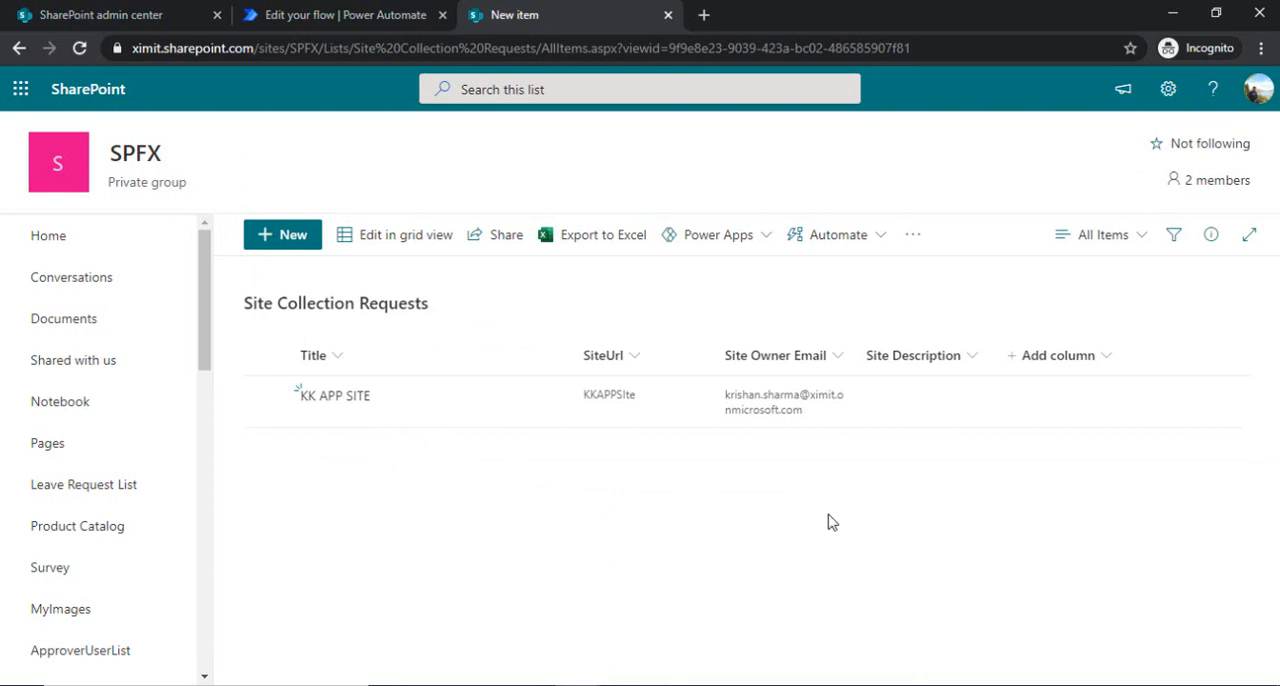
mouse_move(446, 340)
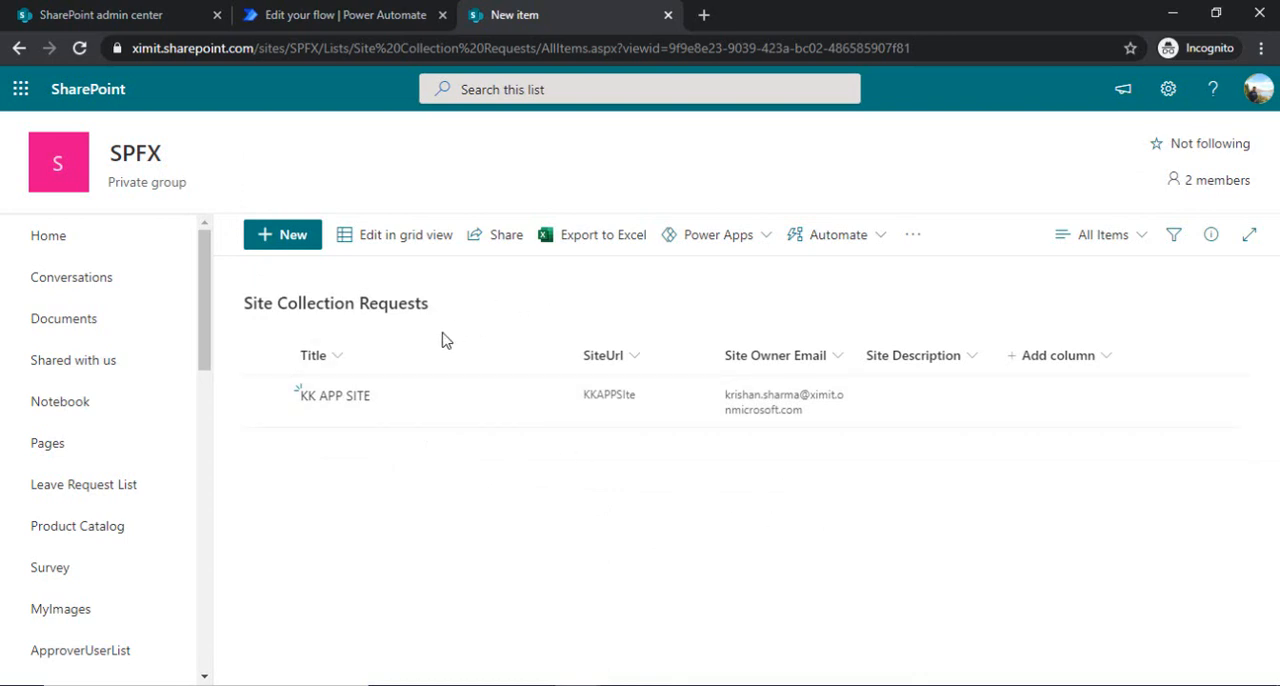
mouse_move(617, 467)
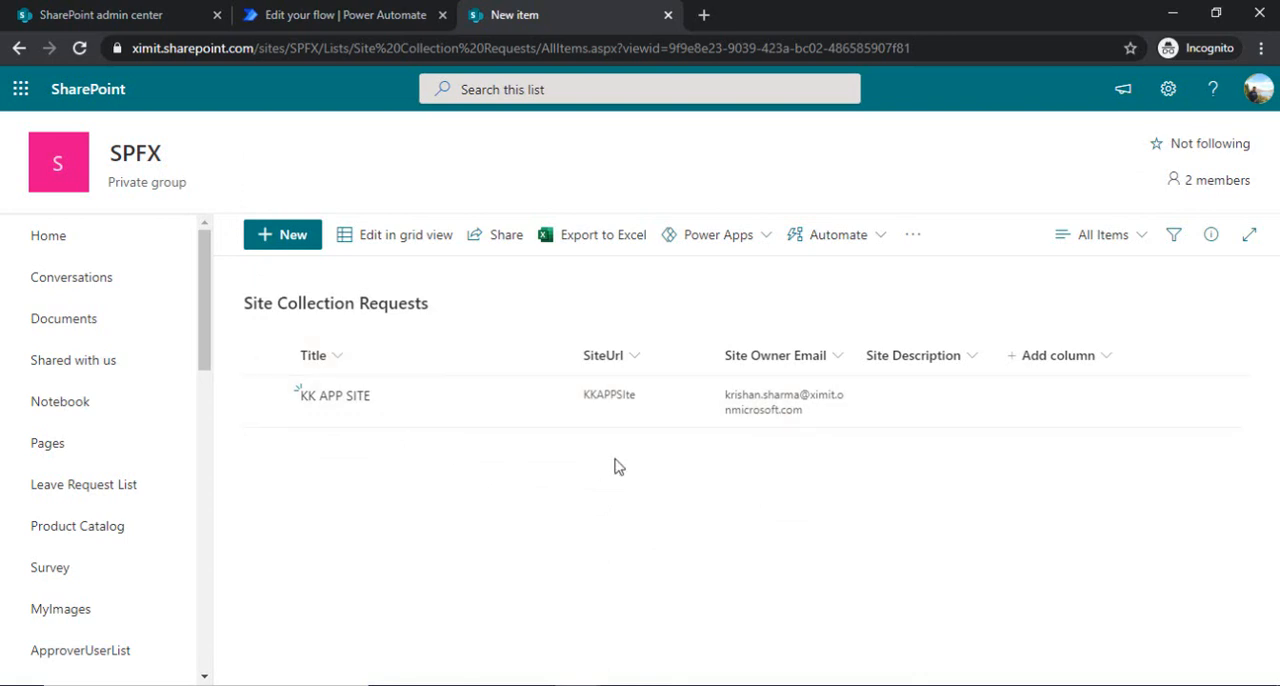
mouse_move(751, 487)
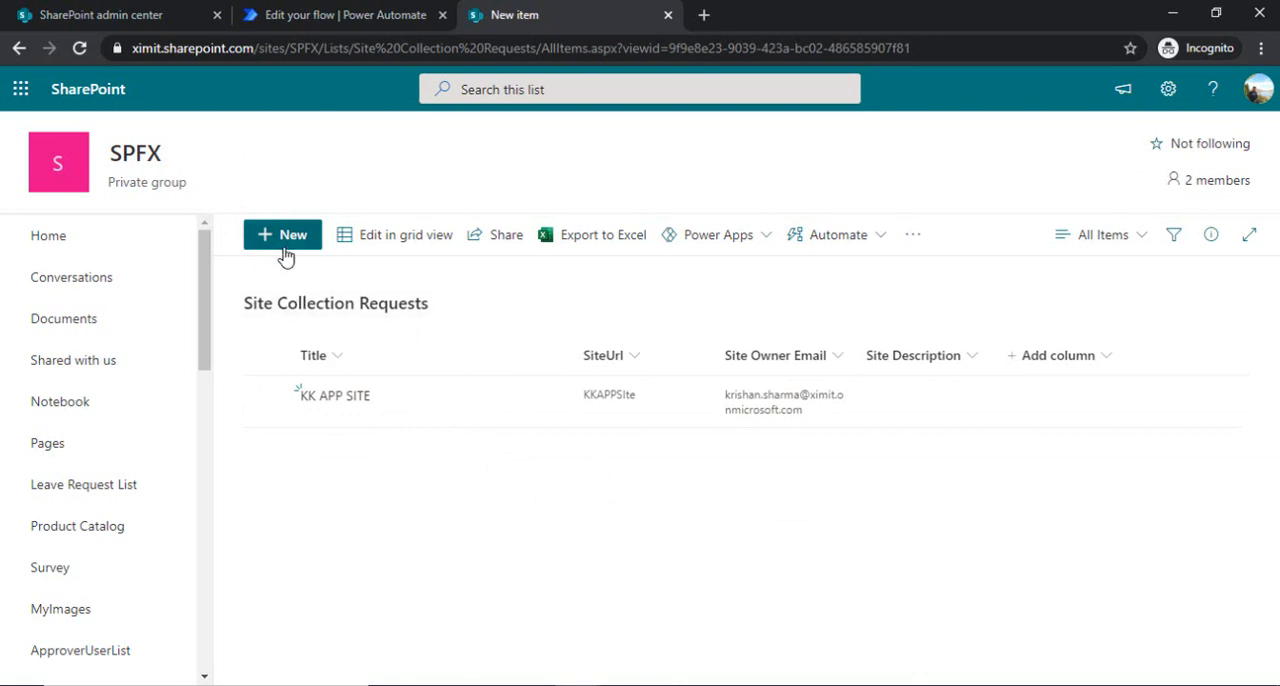
mouse_move(610, 466)
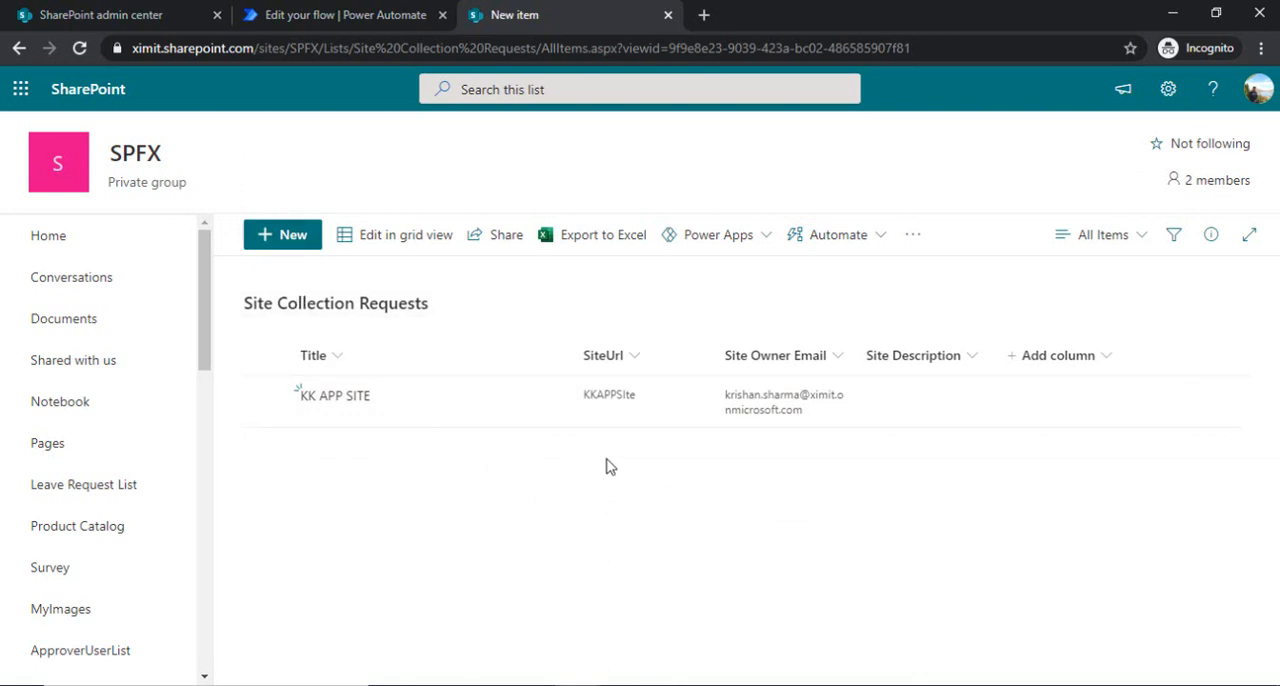
mouse_move(659, 319)
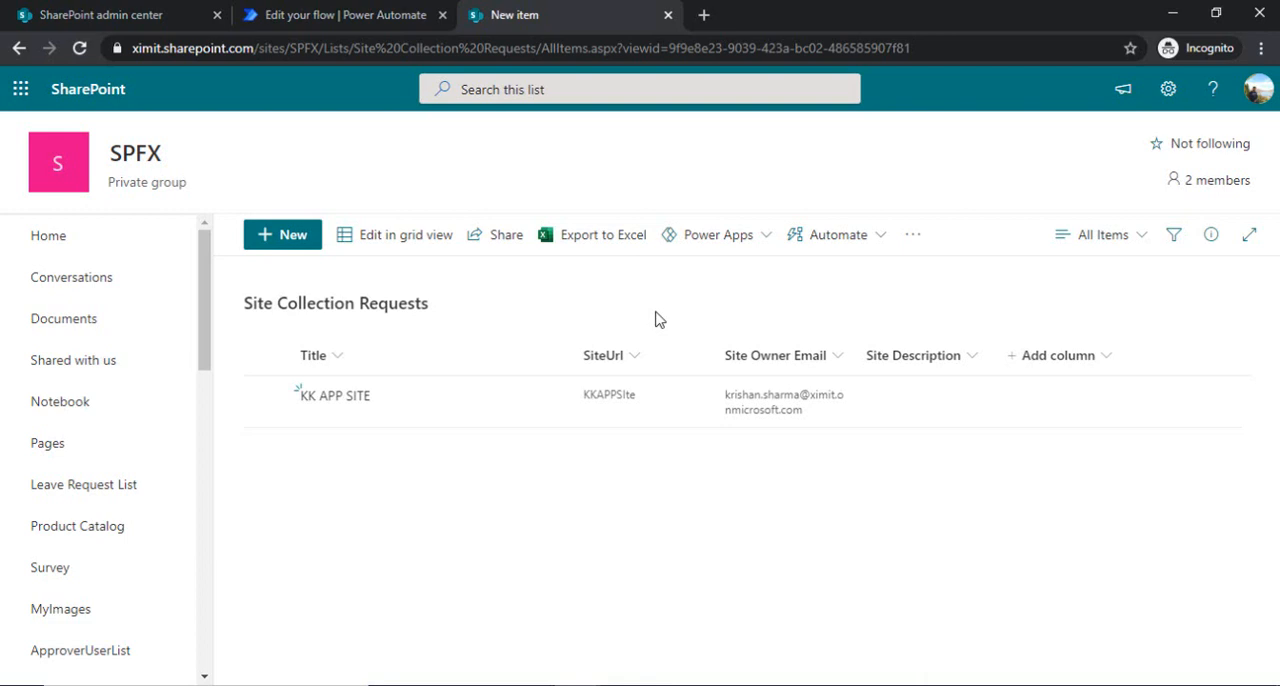
mouse_move(696, 478)
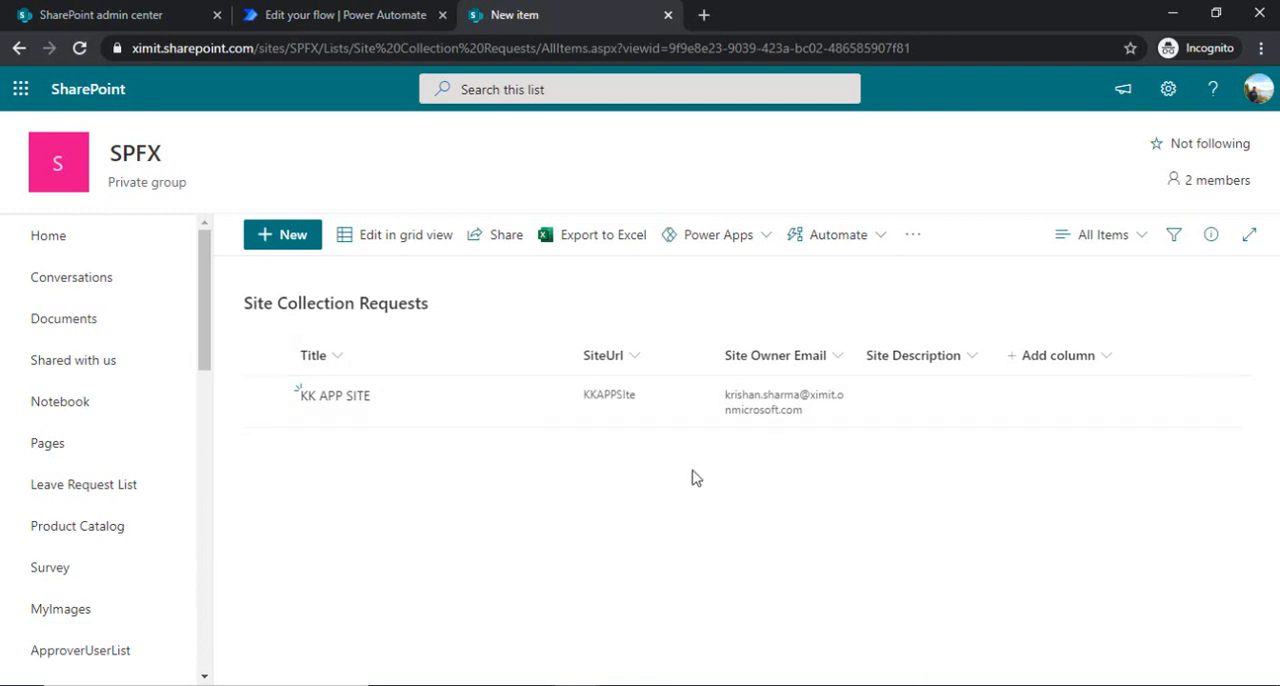
mouse_move(817, 511)
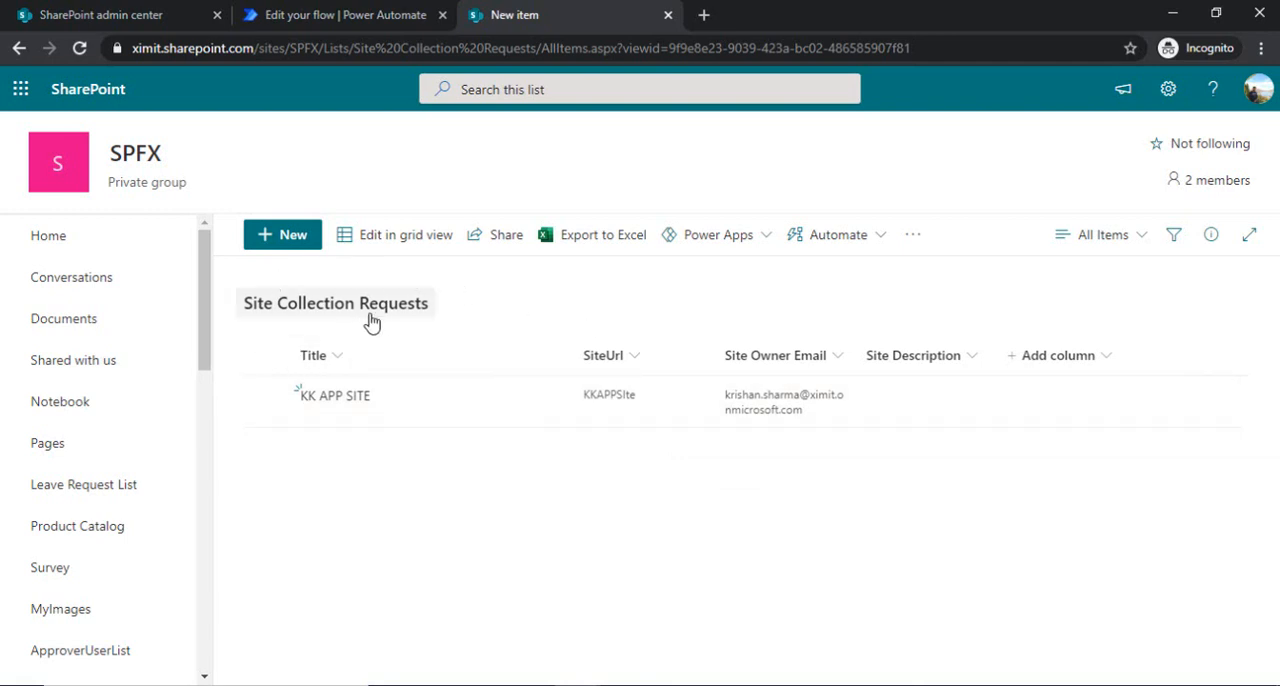
mouse_move(462, 312)
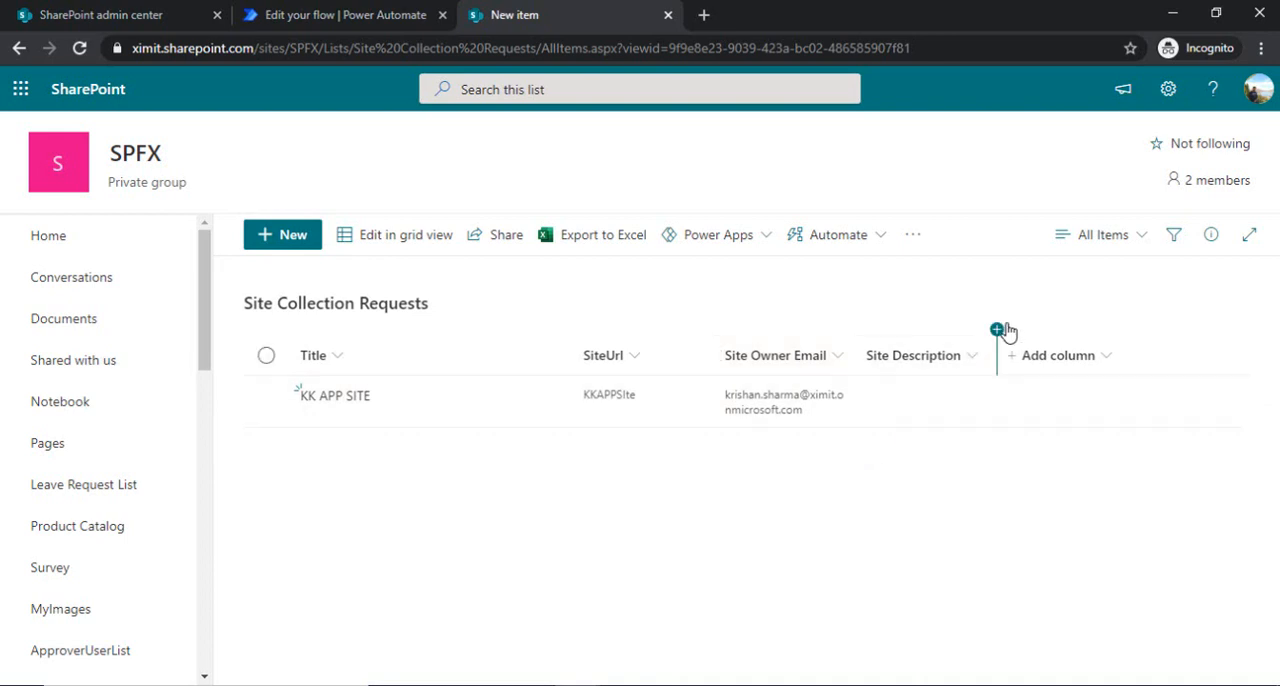
mouse_move(1100, 314)
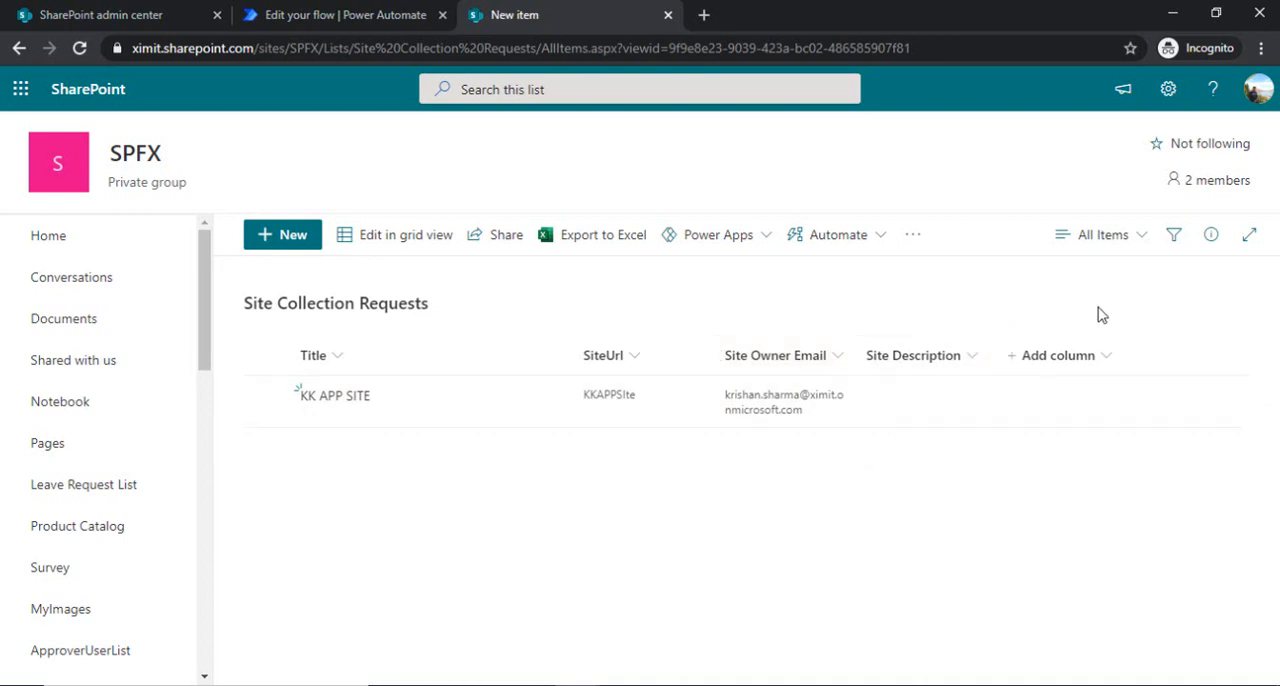
mouse_move(1086, 303)
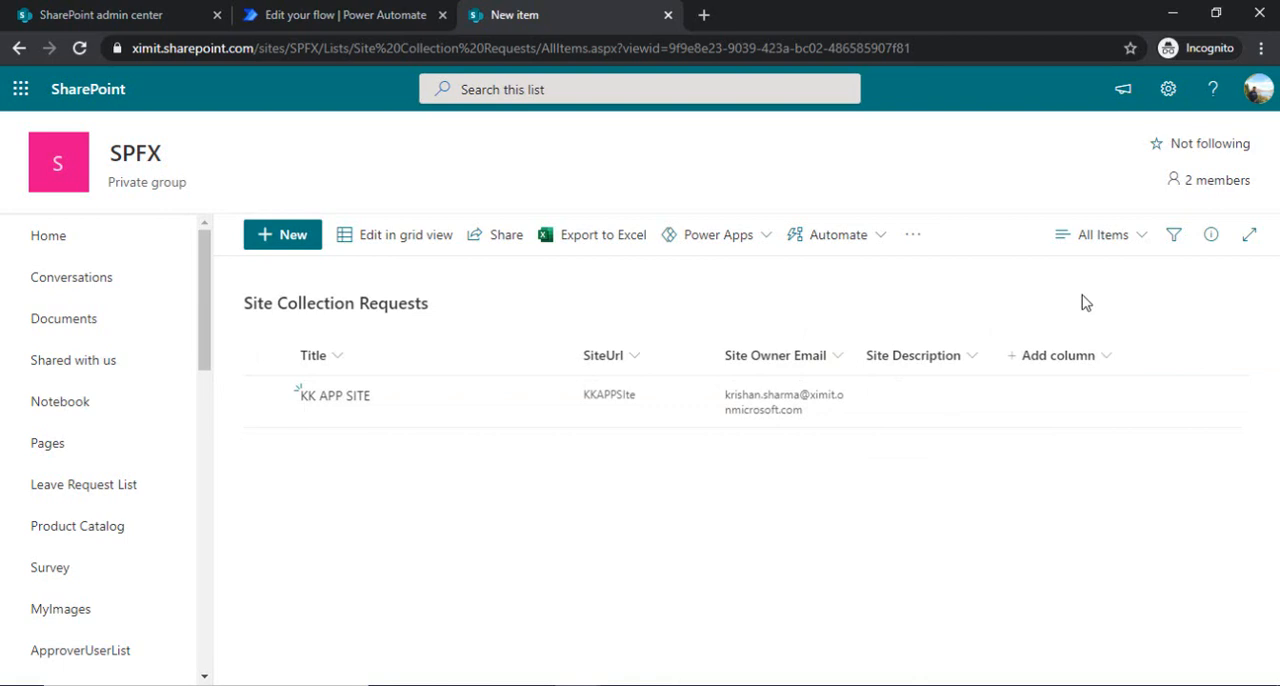
mouse_move(1073, 315)
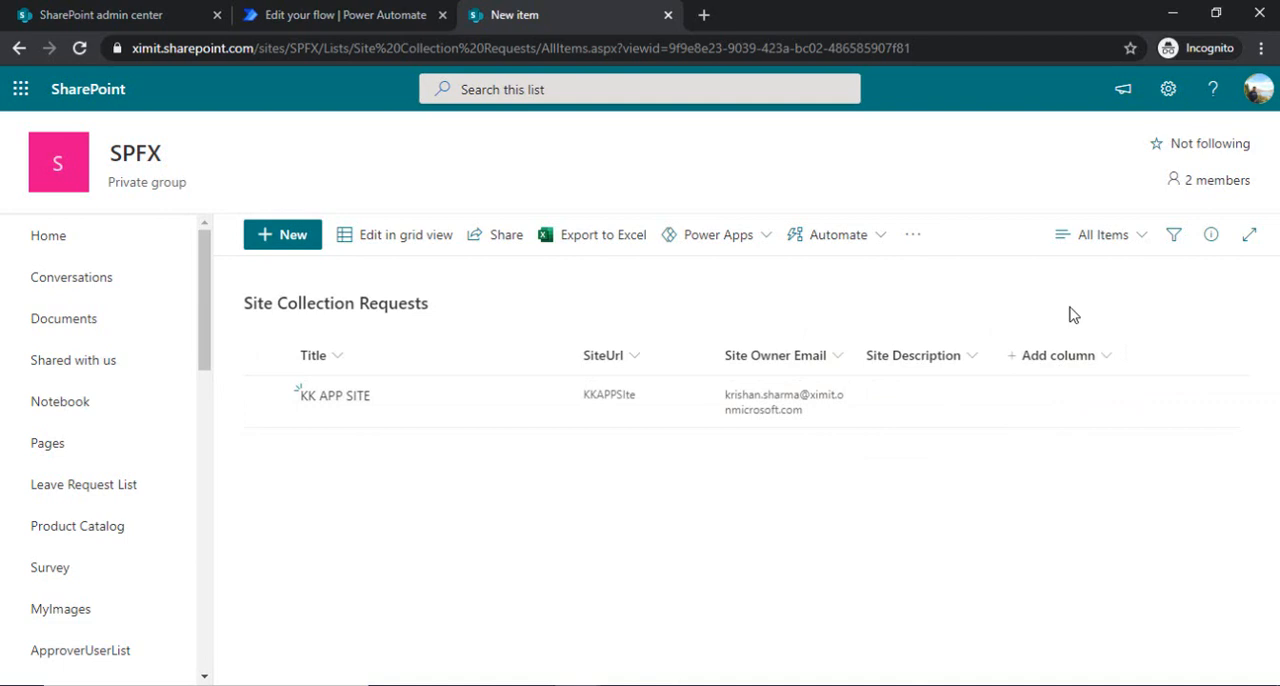
mouse_move(830, 470)
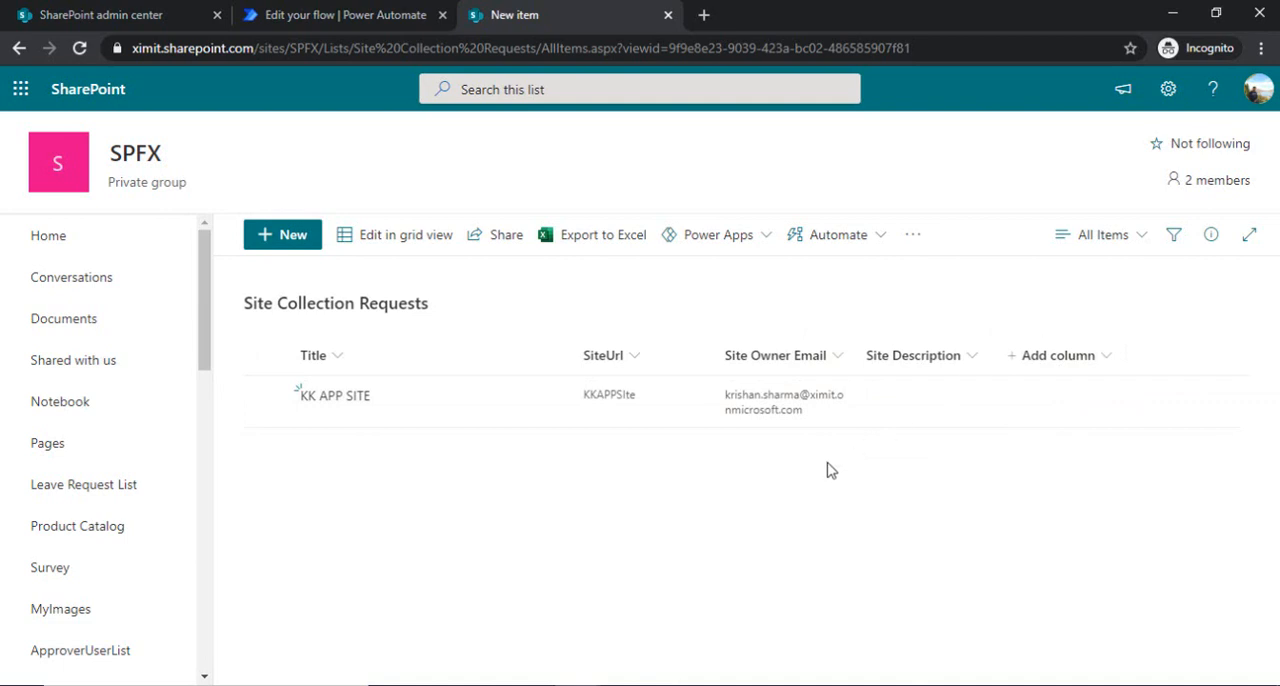
mouse_move(695, 311)
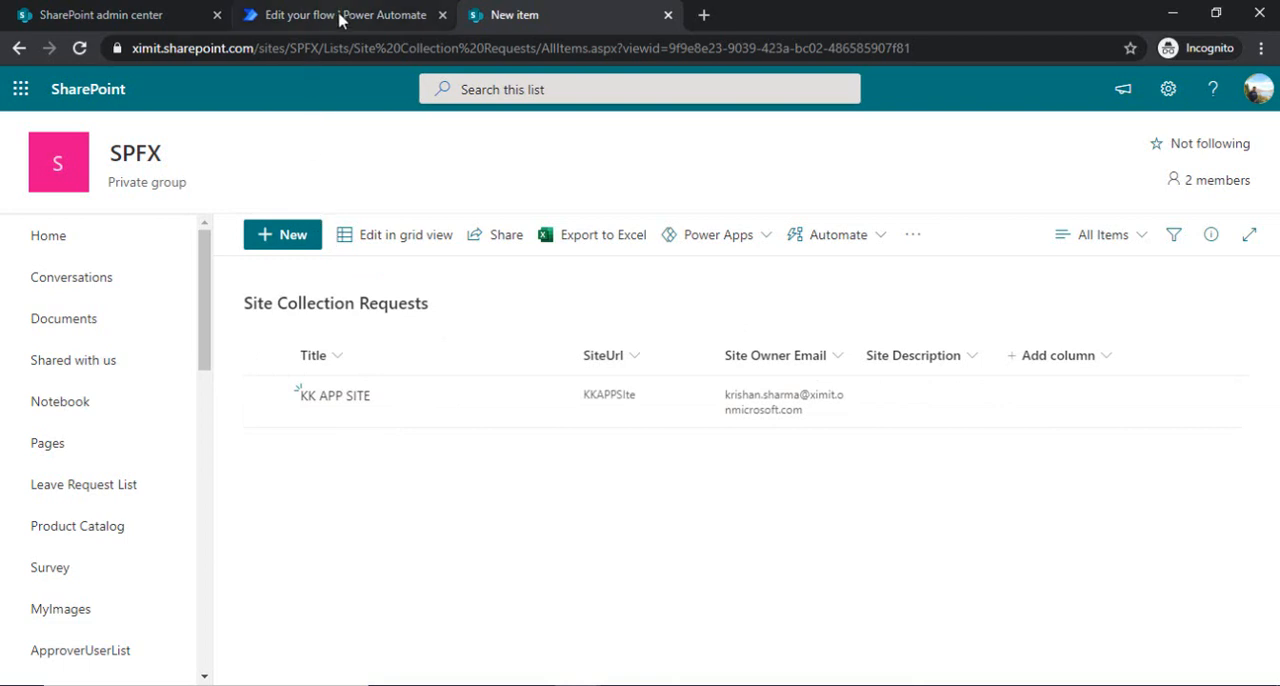
click(340, 14)
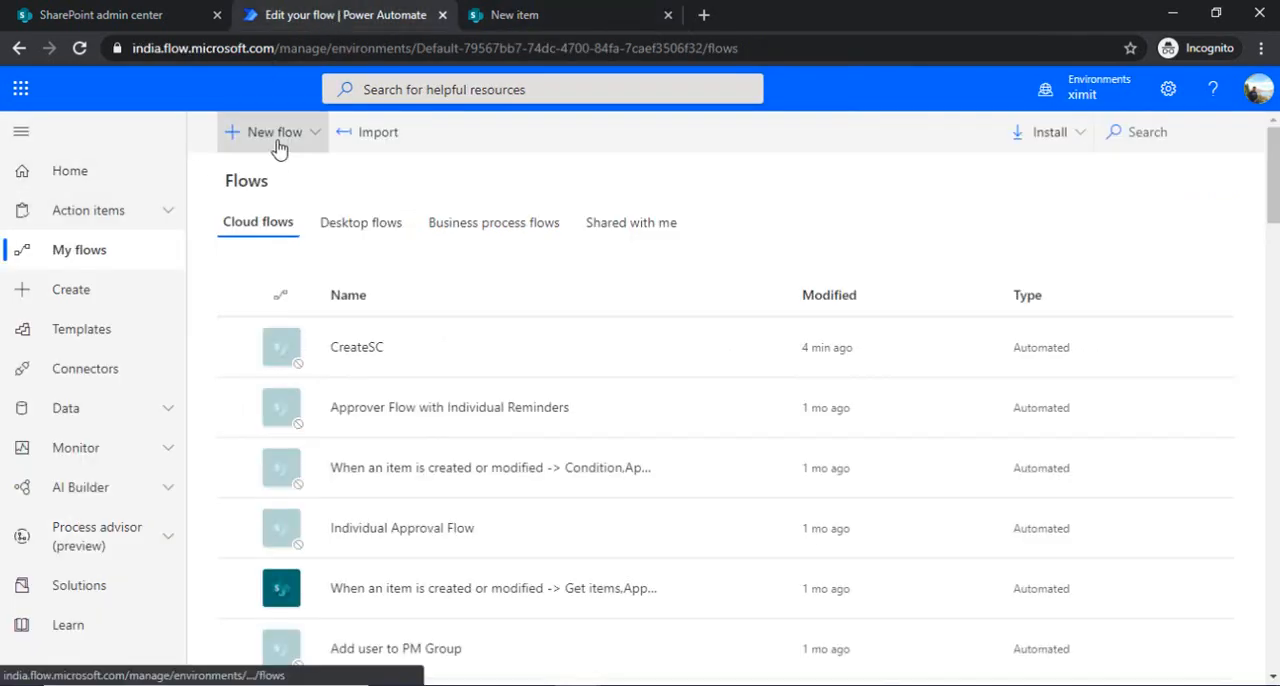
click(272, 131)
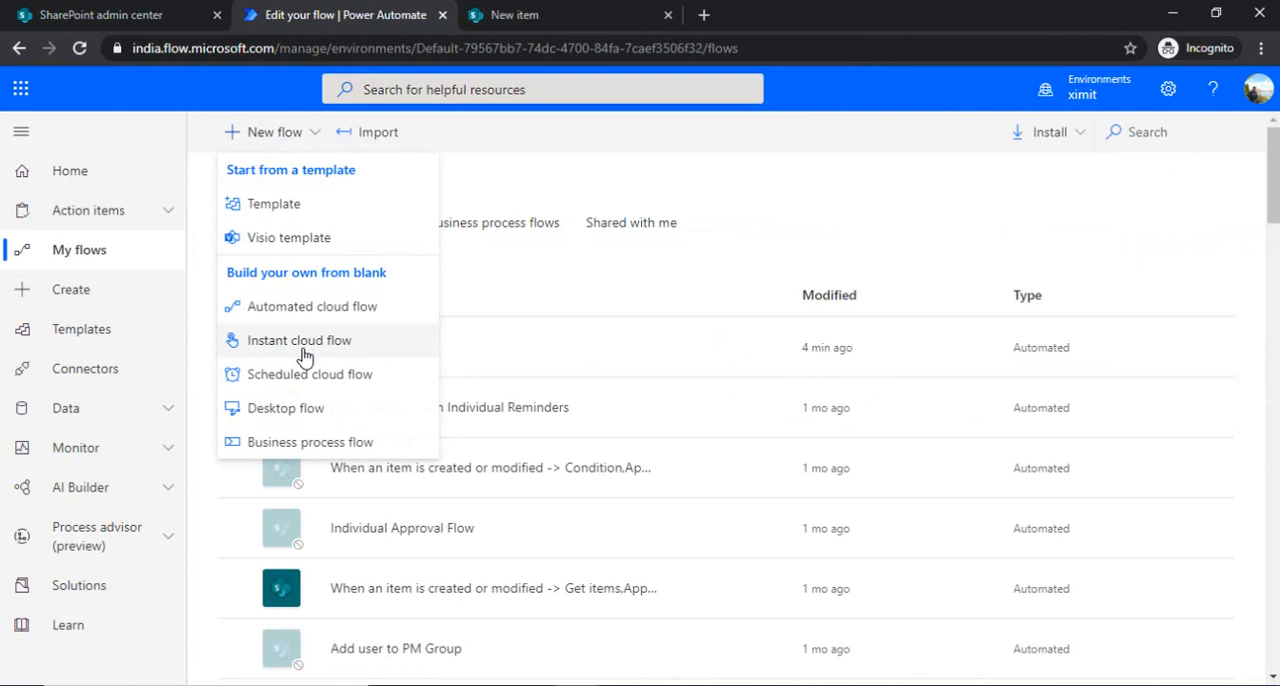
click(298, 340)
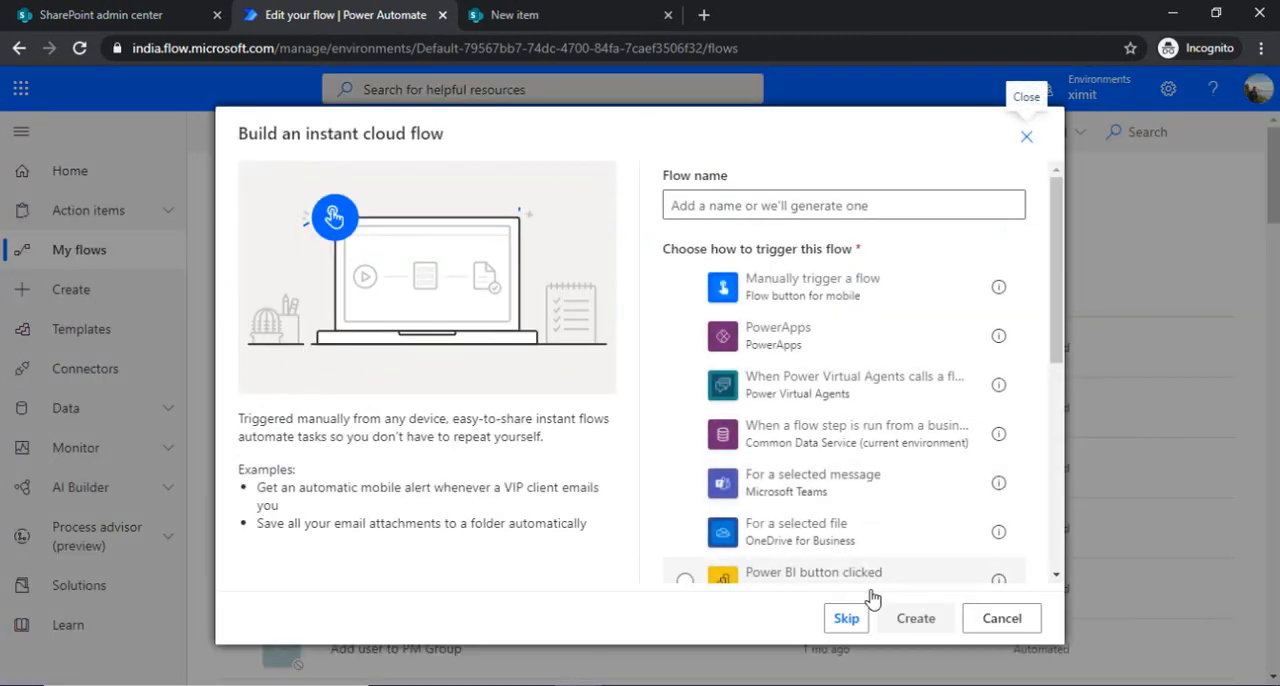
click(845, 617)
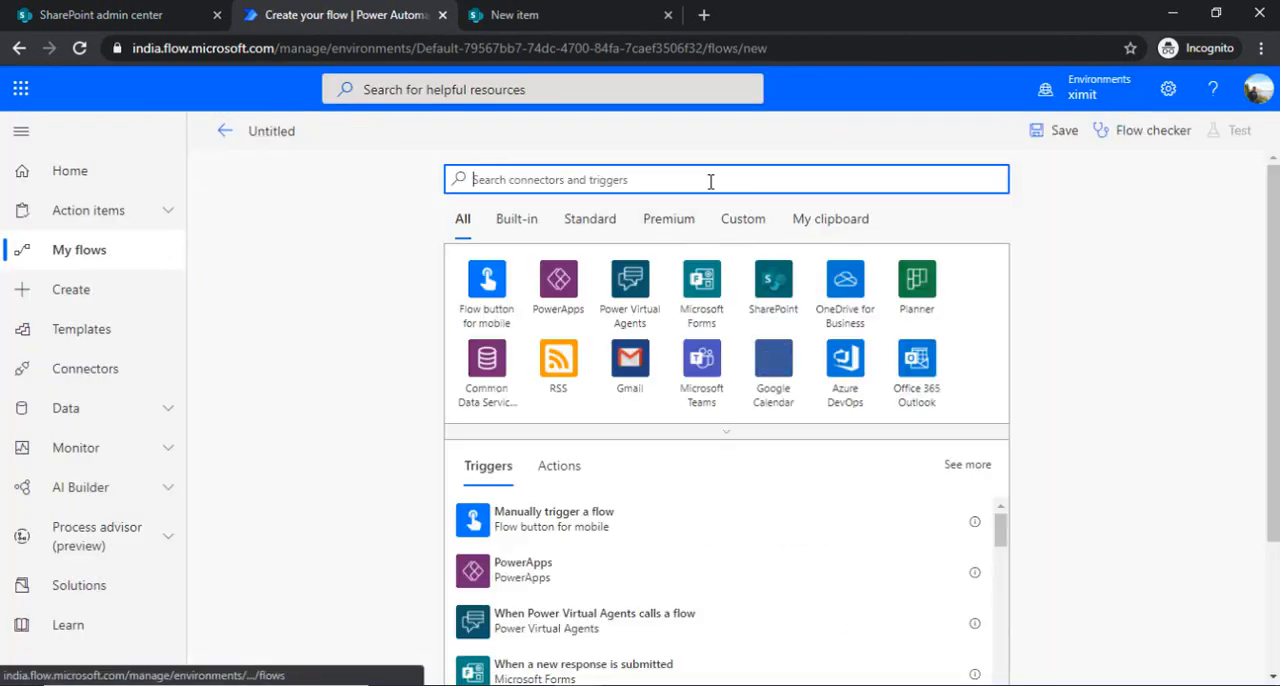
Search 'when an item is created' and add the SharePoint 'When an item is created' trigger
text(whn)
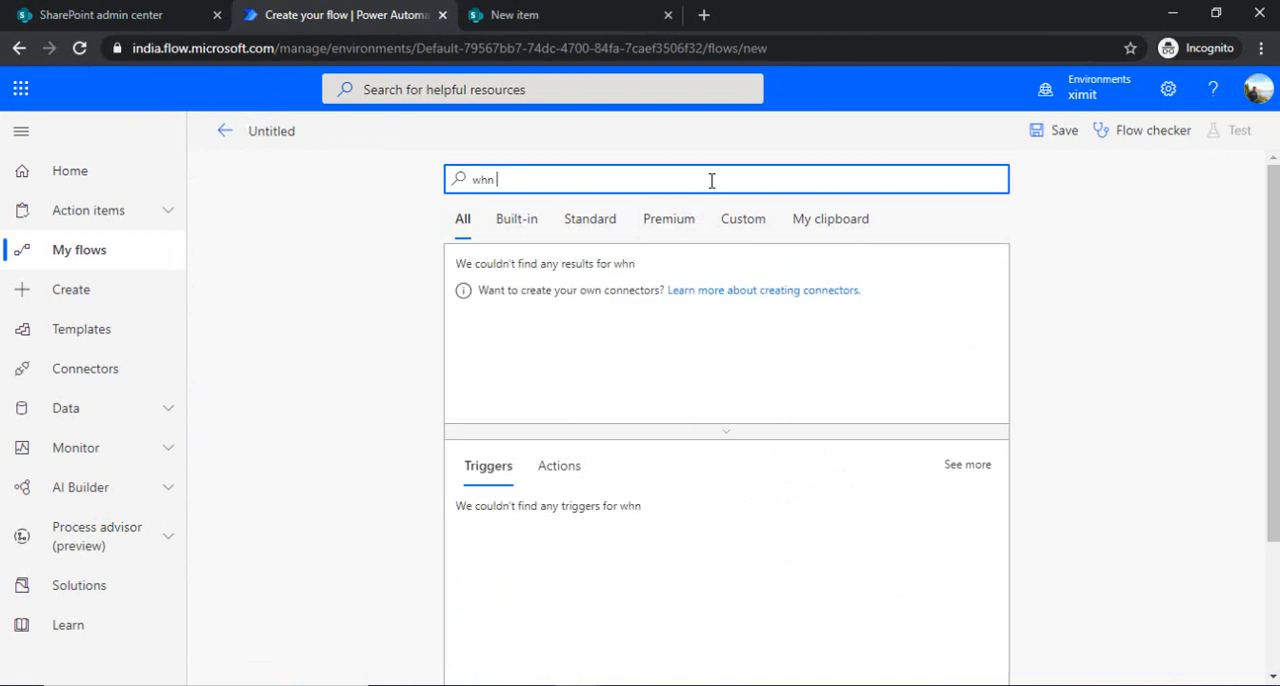
text(when an)
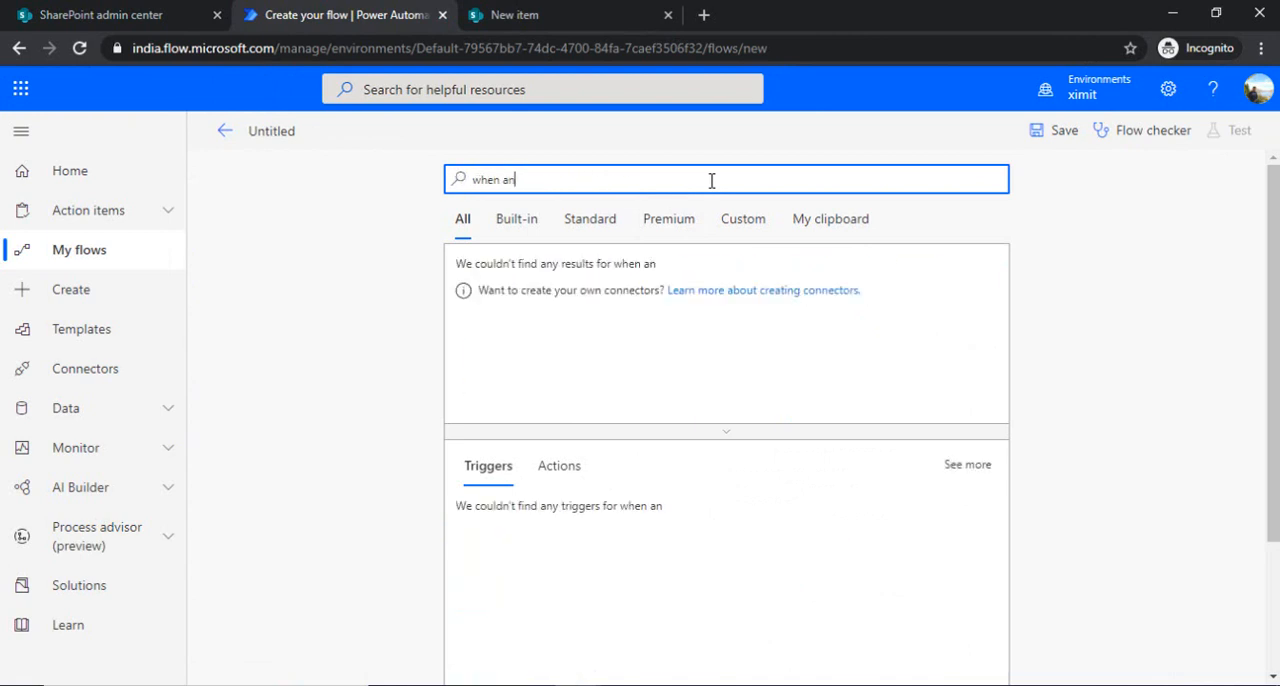
text(item is crated)
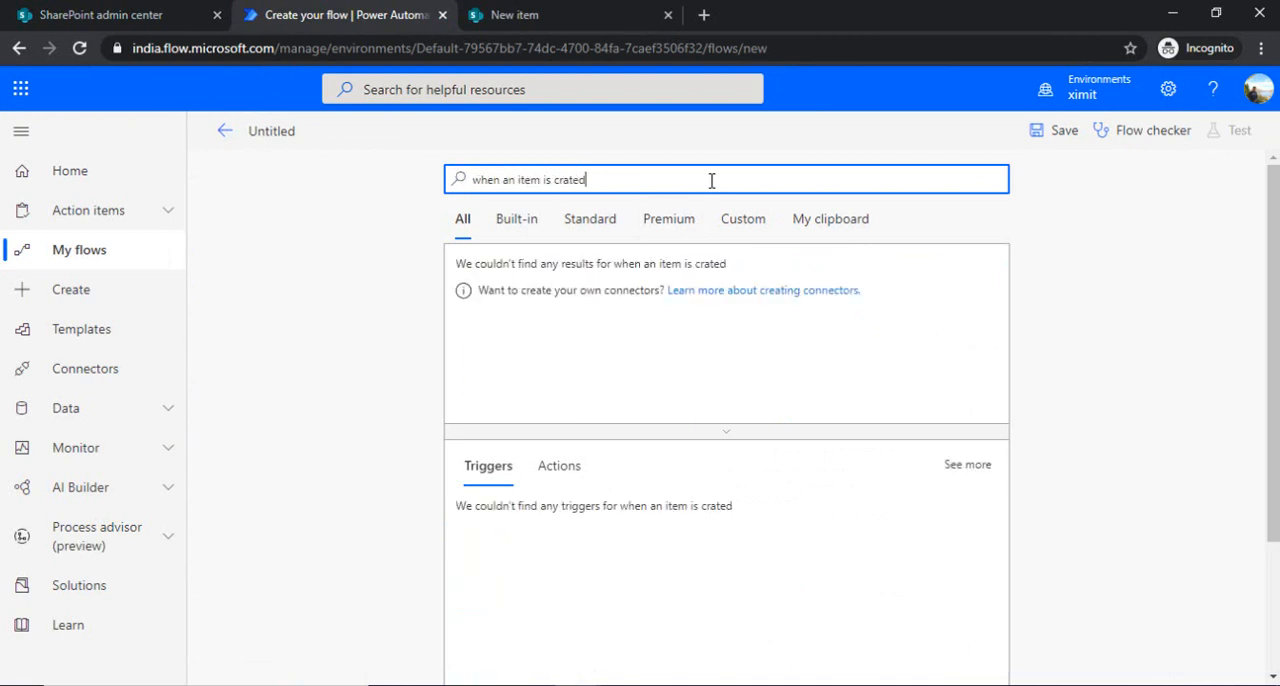
key(Backspace)
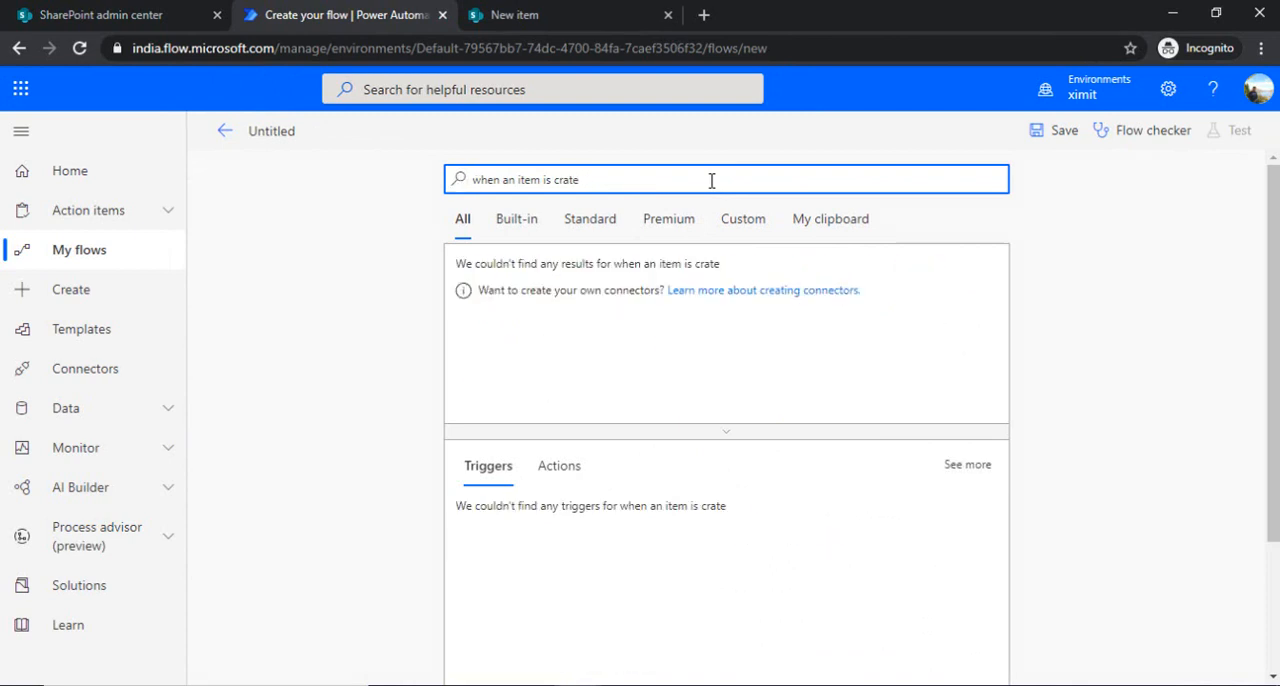
key(Backspace)
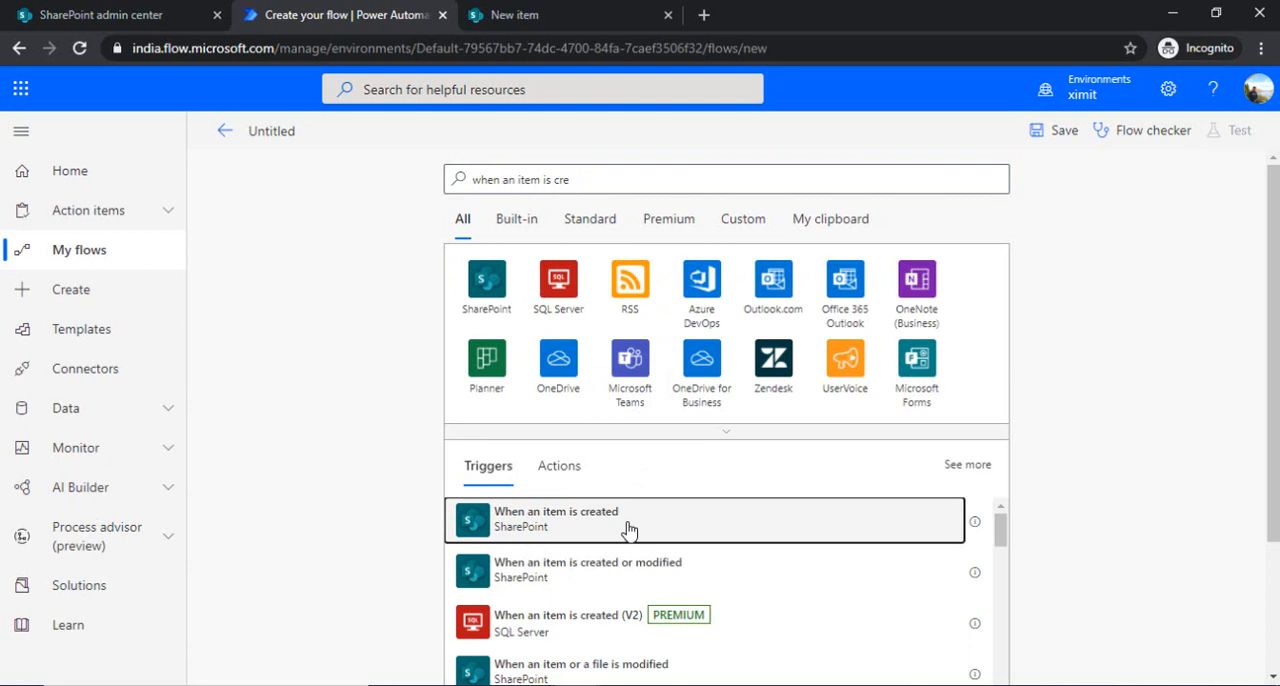
click(630, 520)
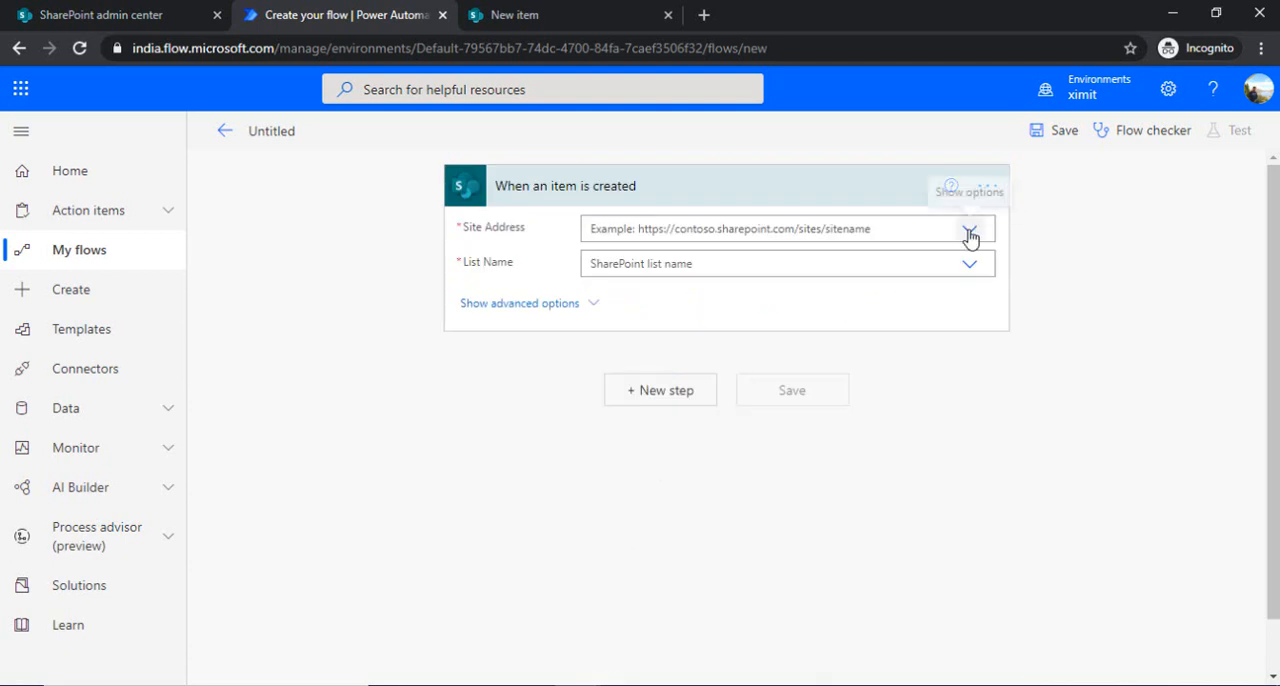
Set the trigger's site address to SPFX and its list to Site Collection Requests
click(969, 228)
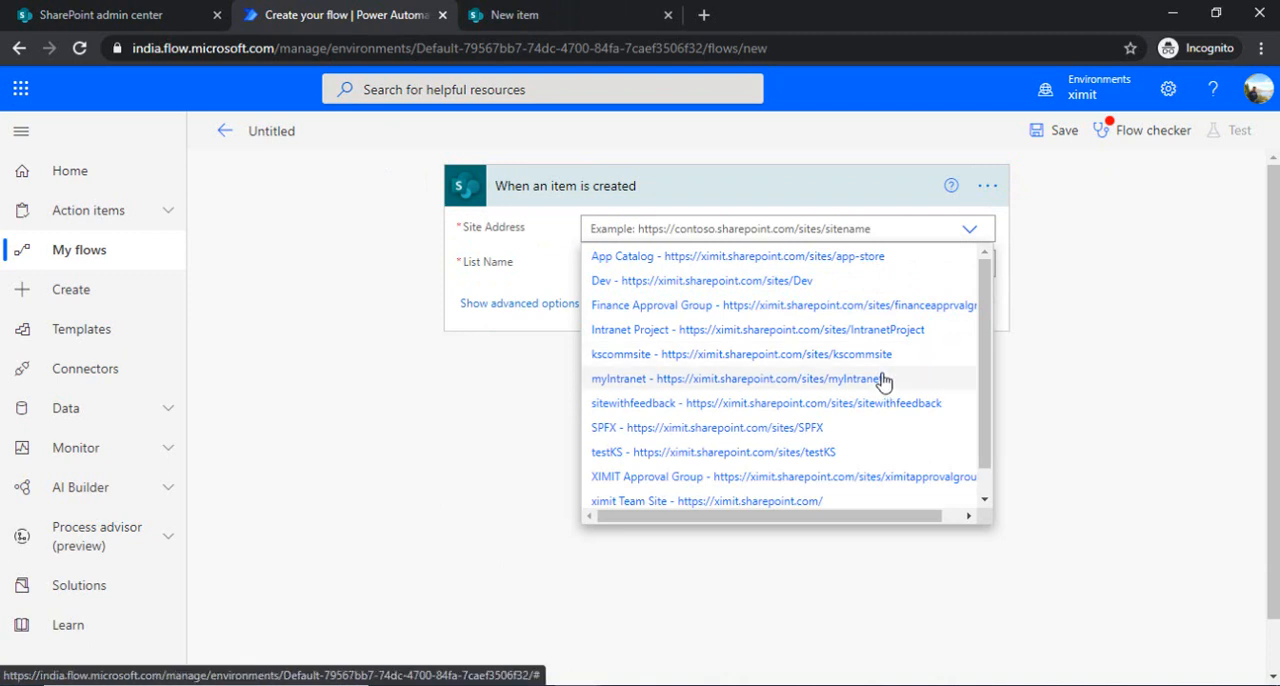
click(706, 427)
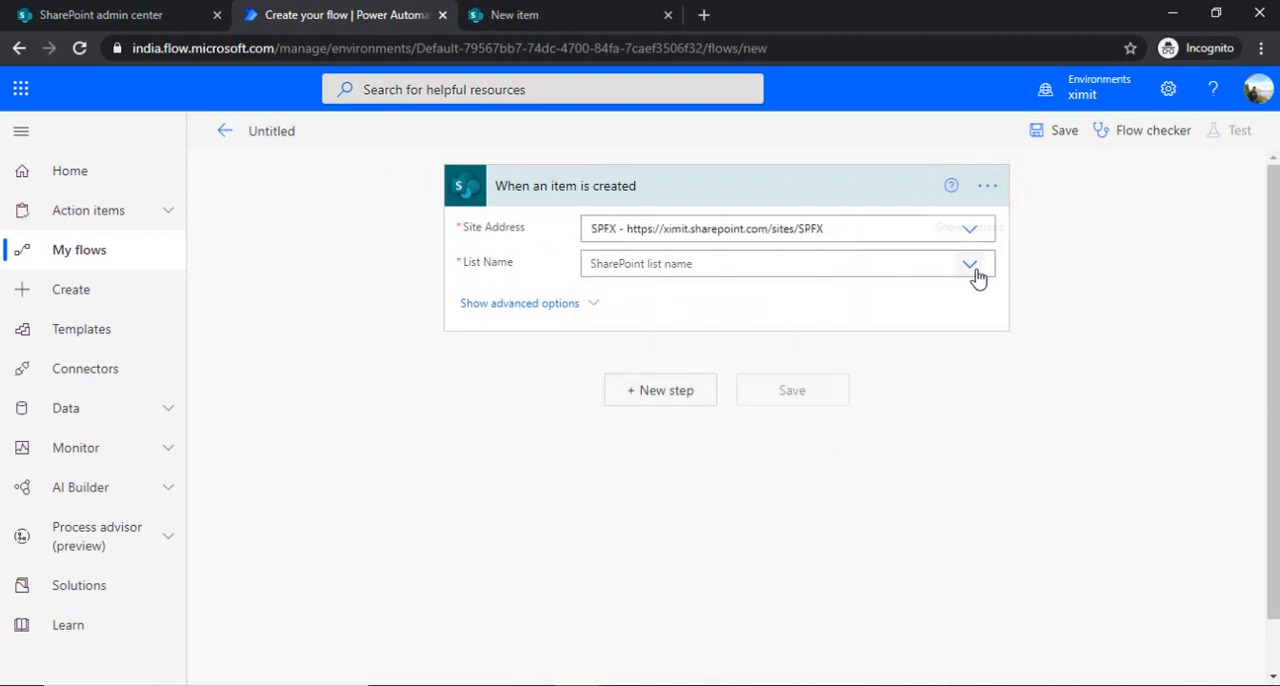
click(969, 263)
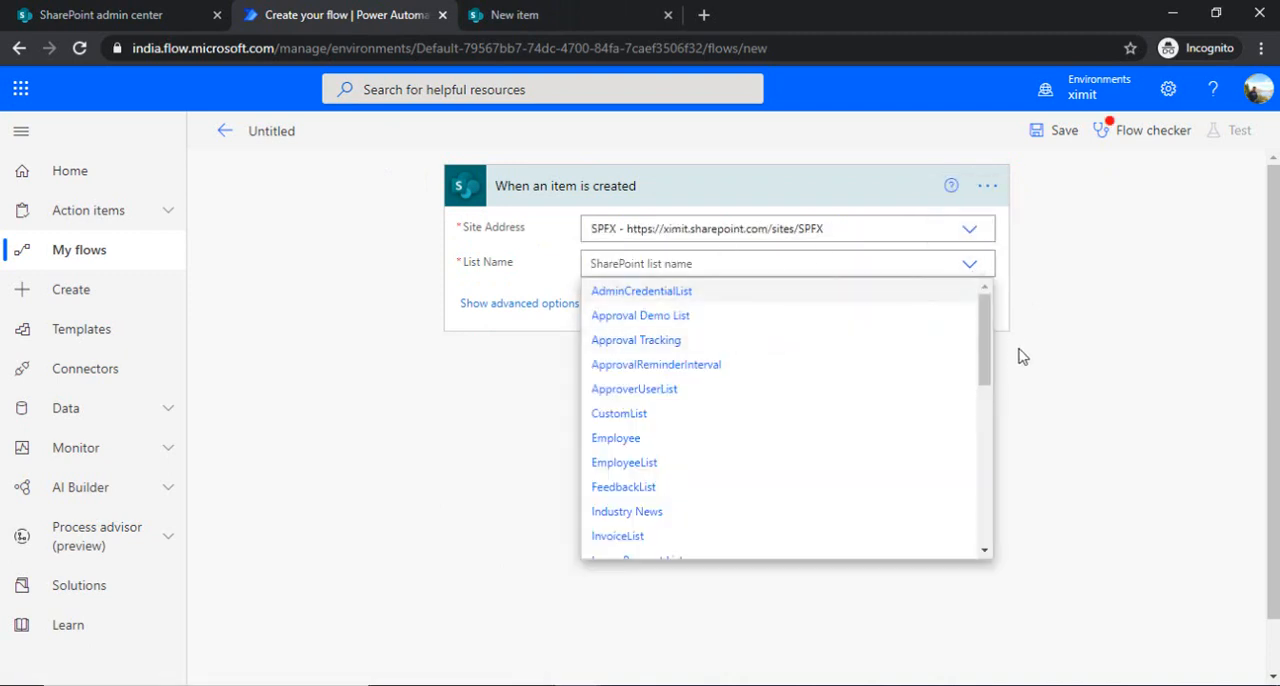
scroll(down, 3)
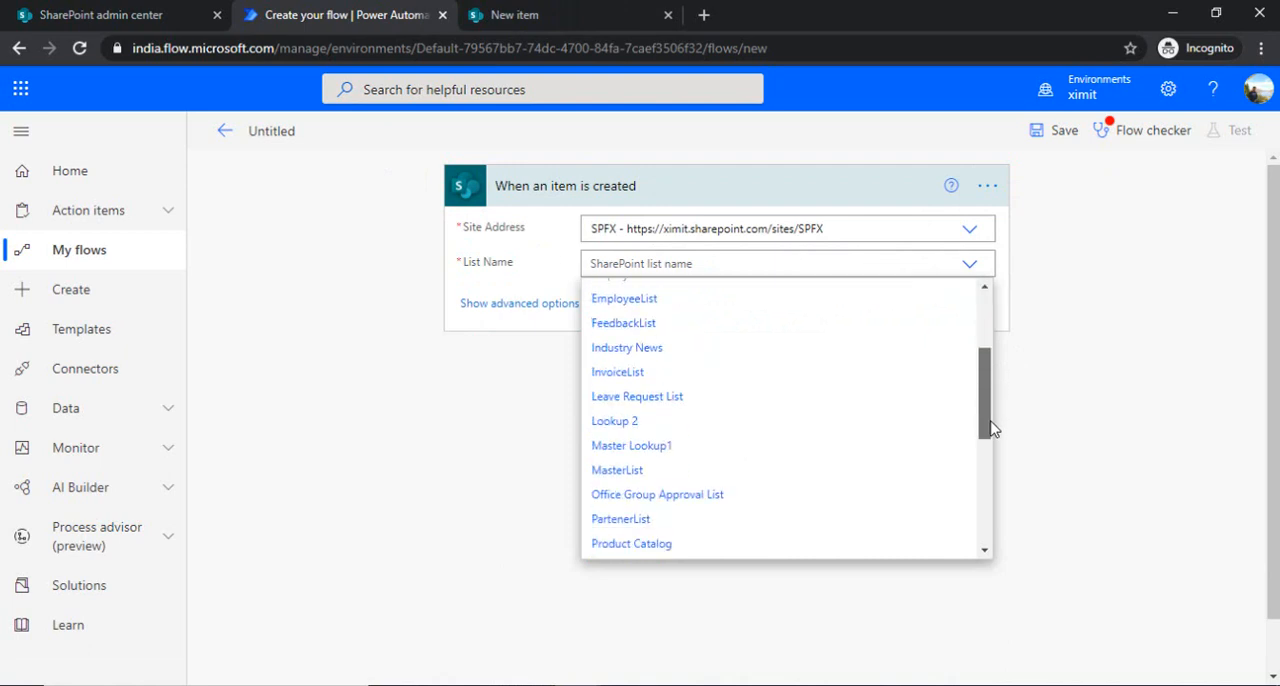
scroll(down, 3)
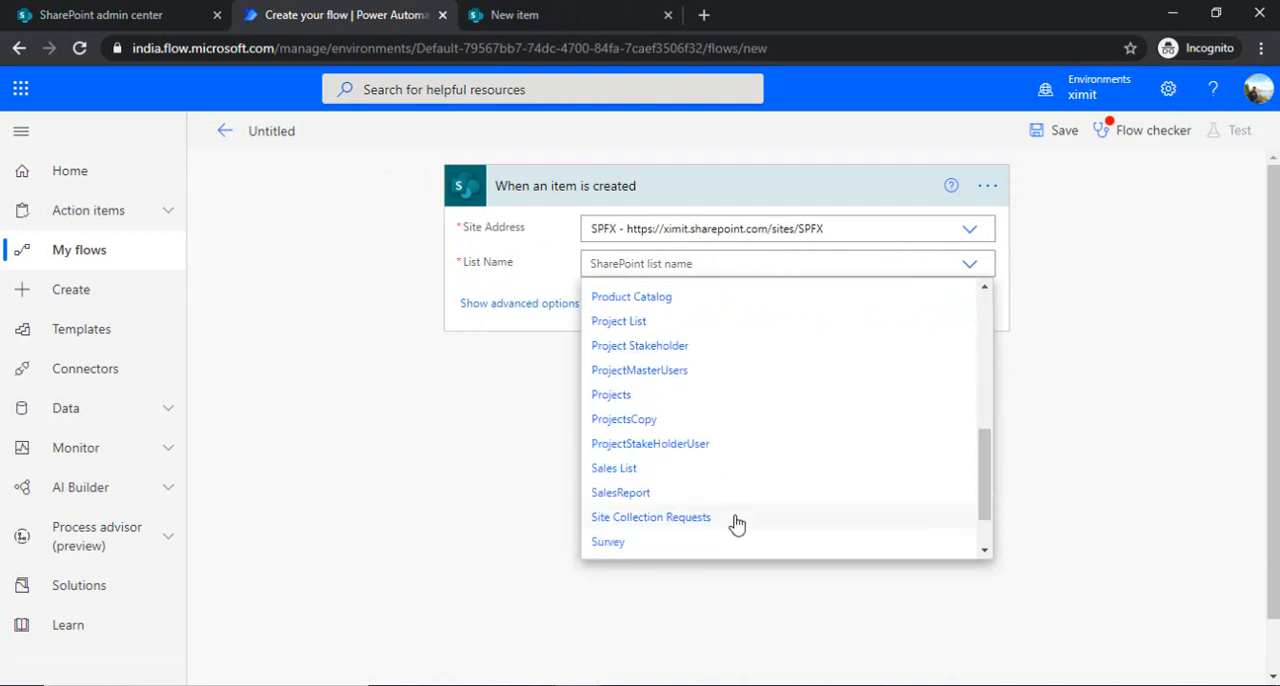
click(651, 517)
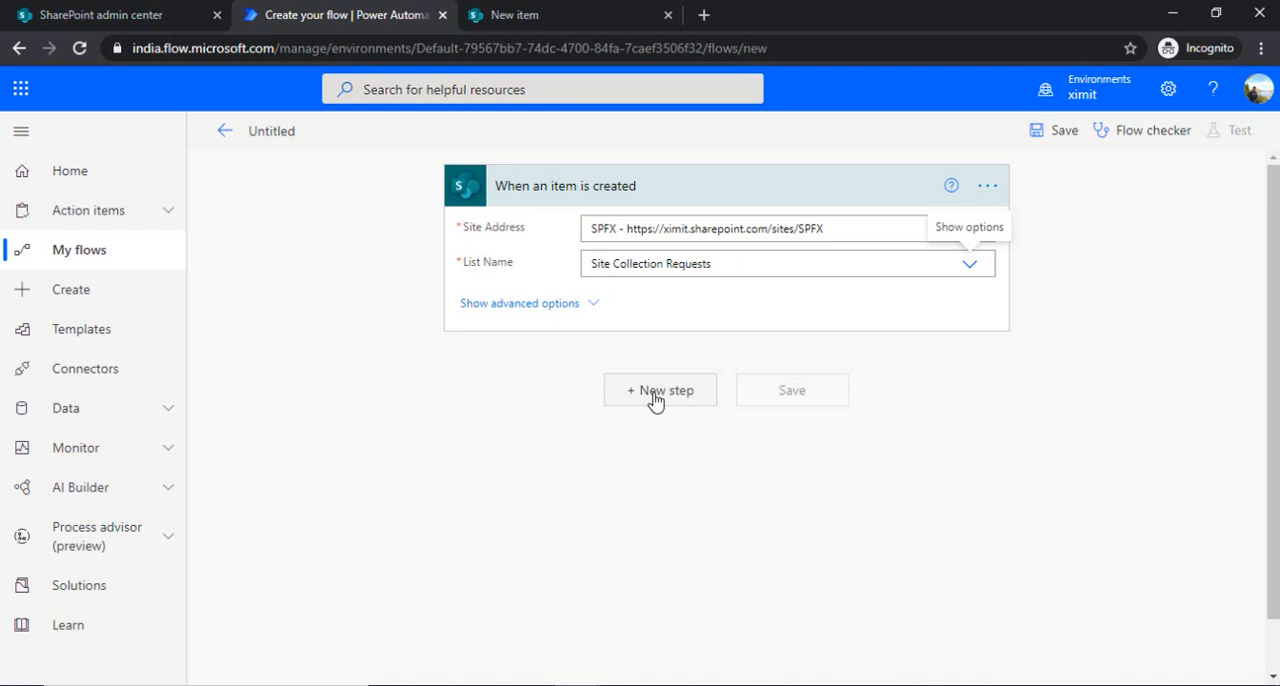
Add a new step using the 'Send an HTTP request to SharePoint' action
click(659, 390)
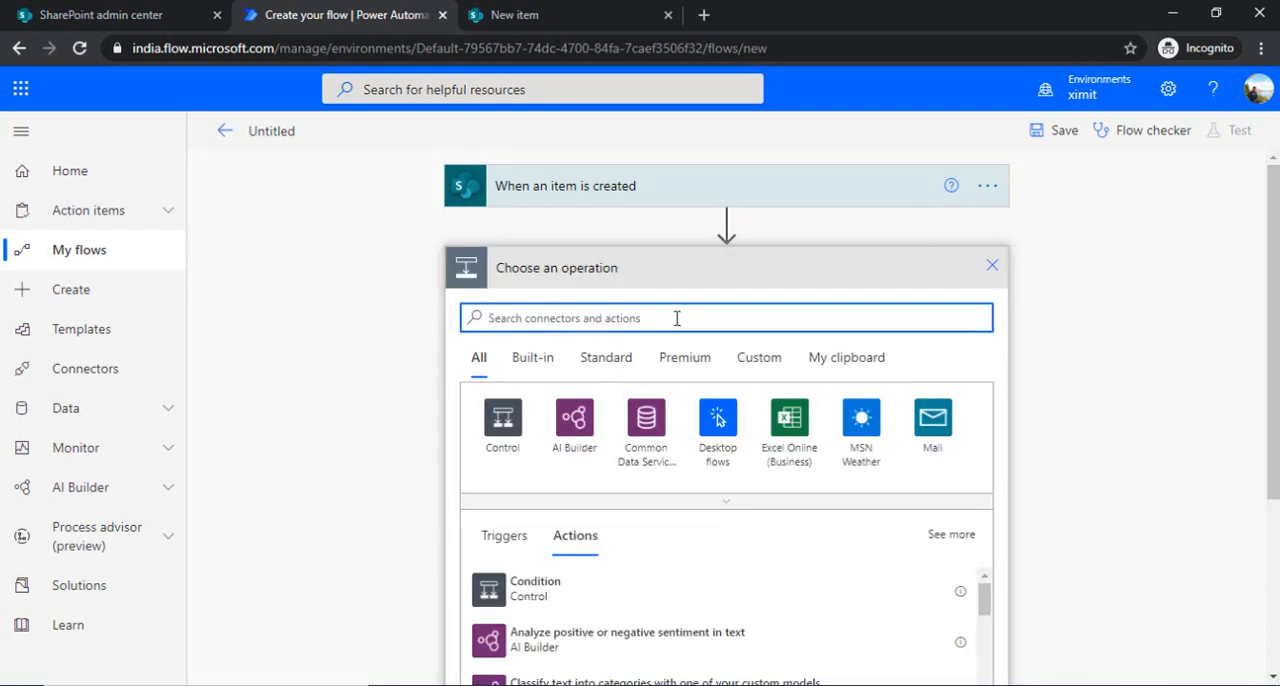
text(send an http requ)
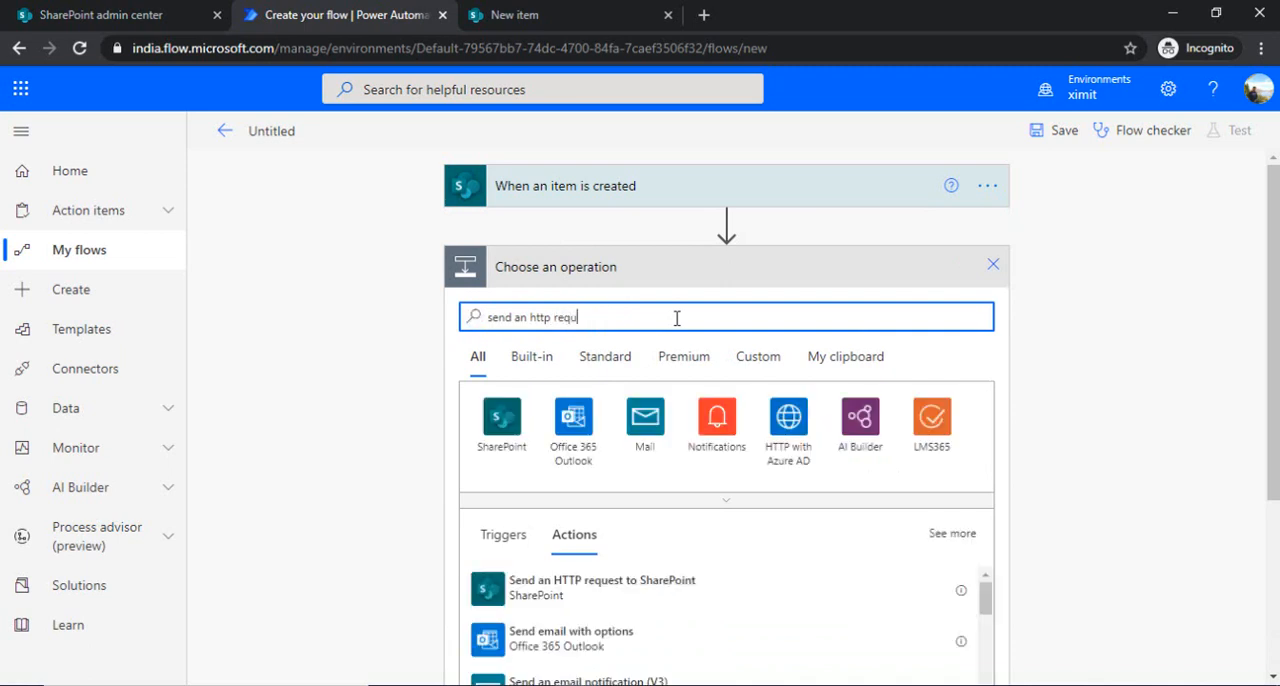
scroll(down, 3)
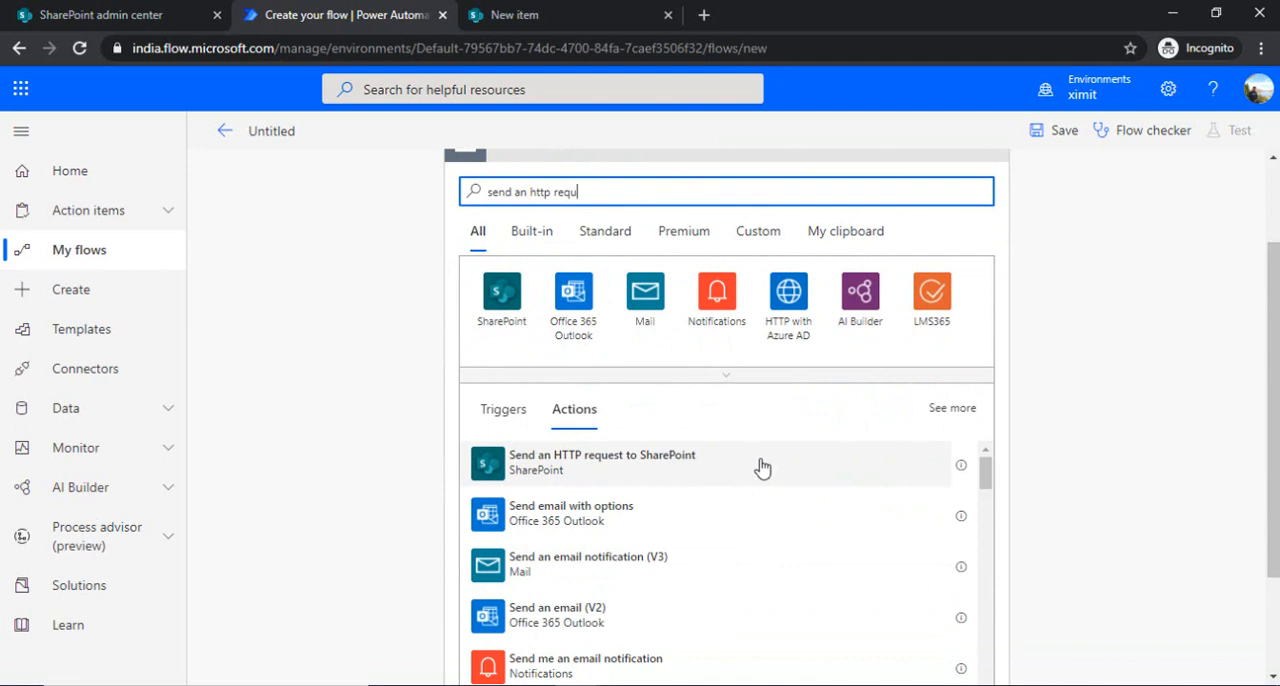
mouse_move(718, 475)
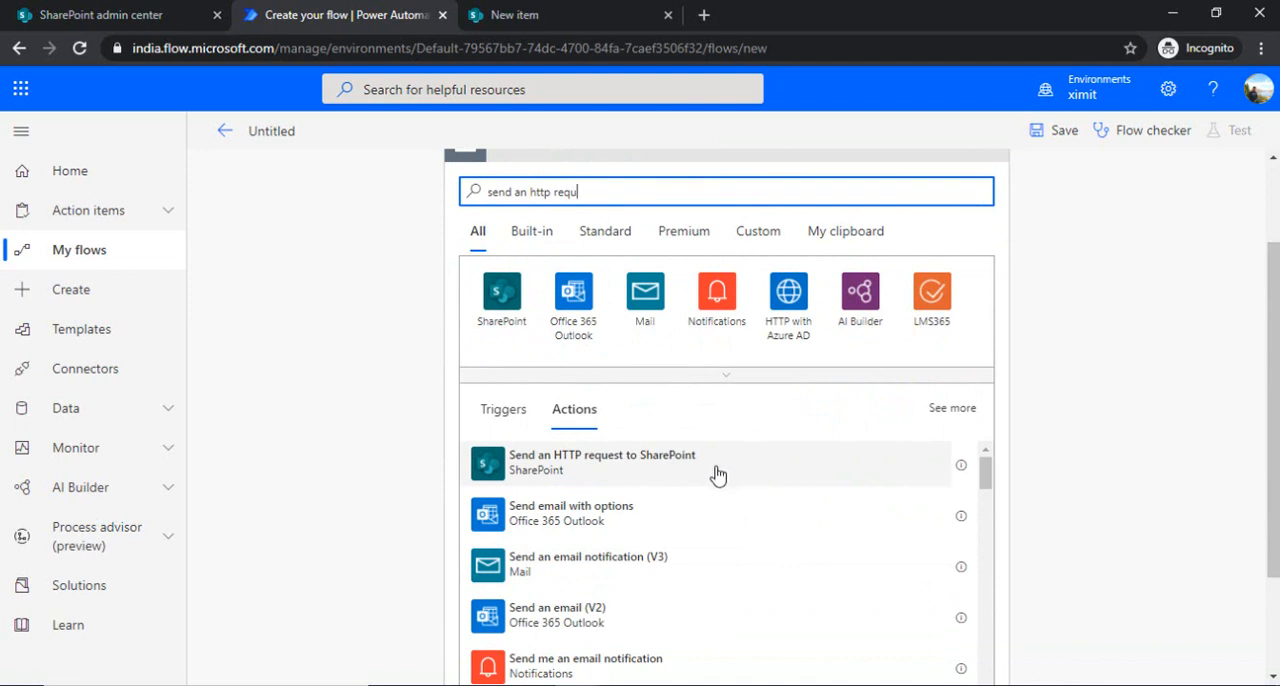
click(601, 462)
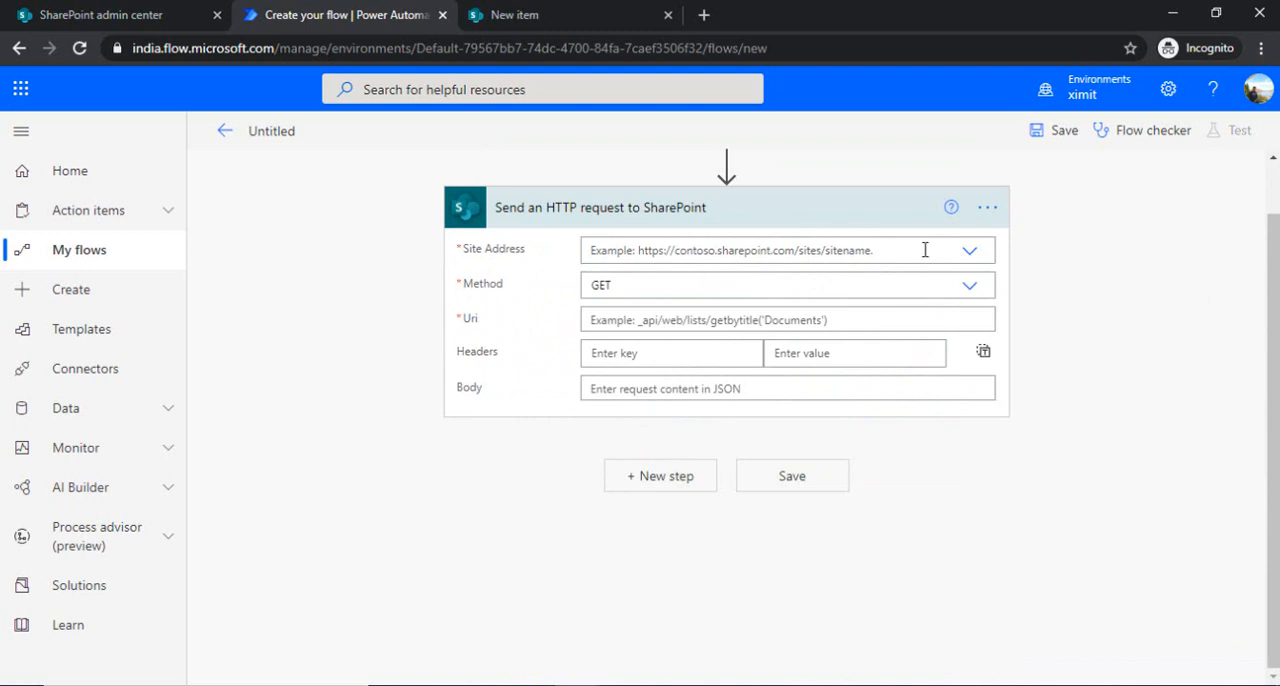
mouse_move(968, 252)
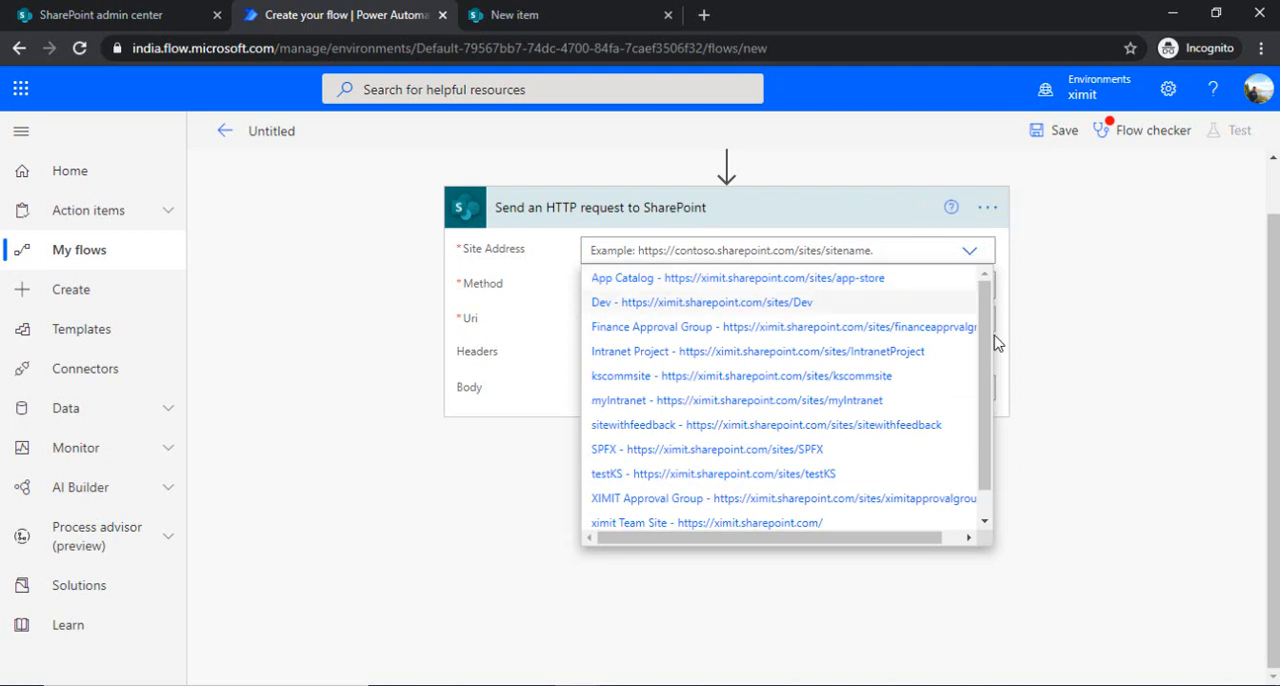
Set the SPFX HTTP request method to POST and start on the Uri field
scroll(down, 3)
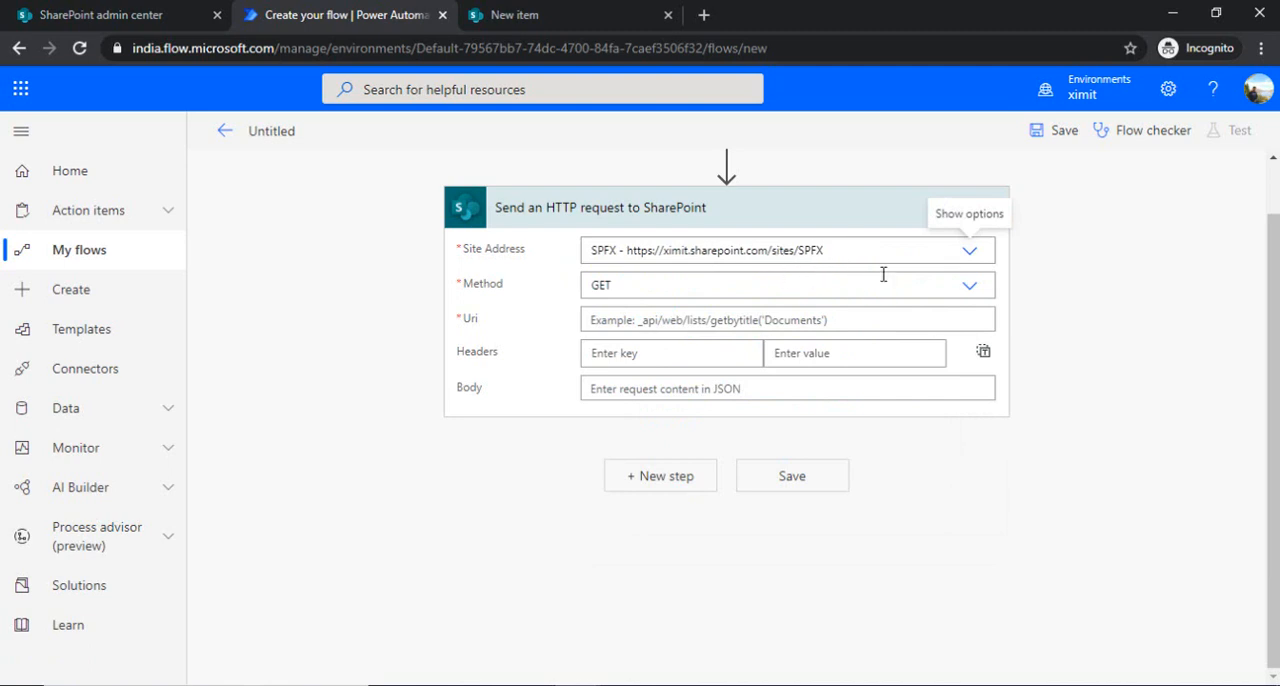
click(968, 285)
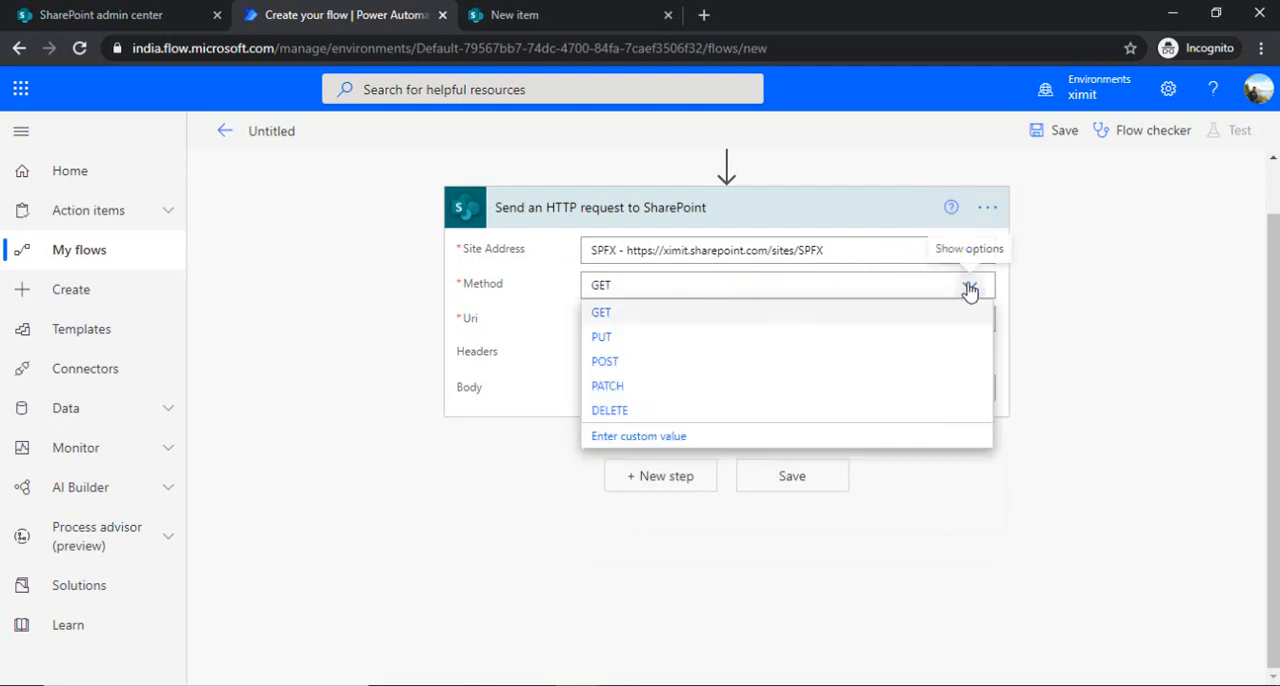
click(604, 361)
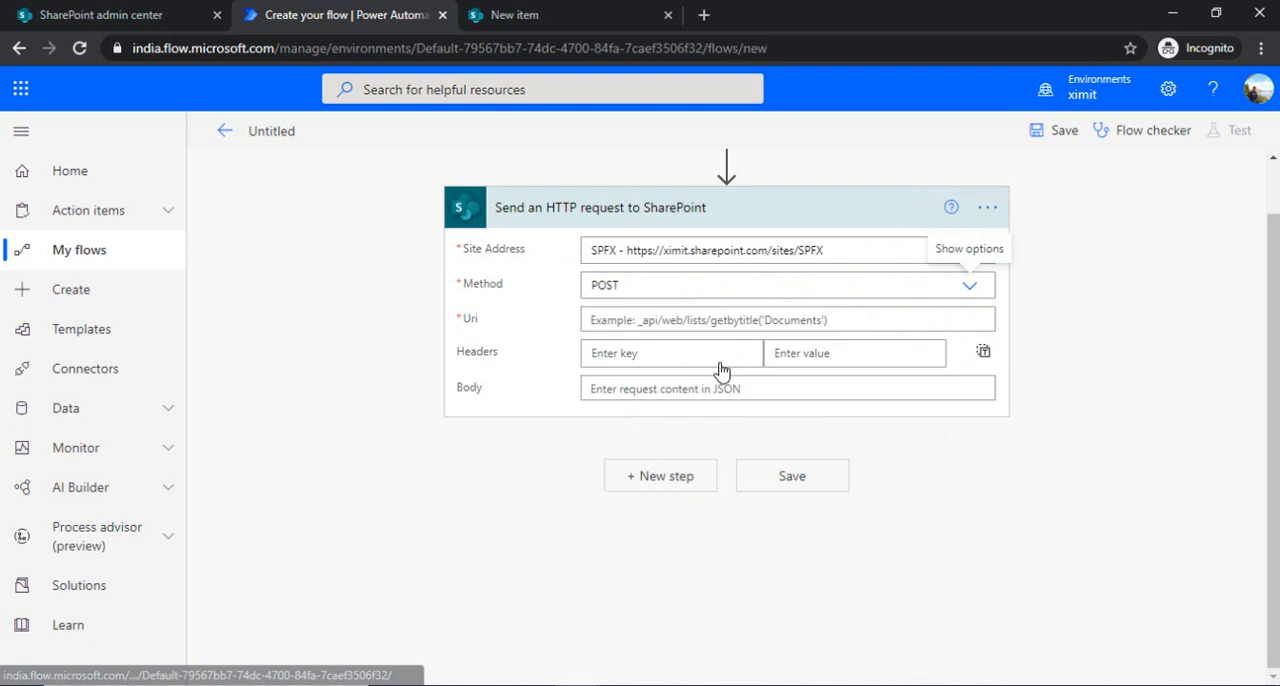
click(787, 320)
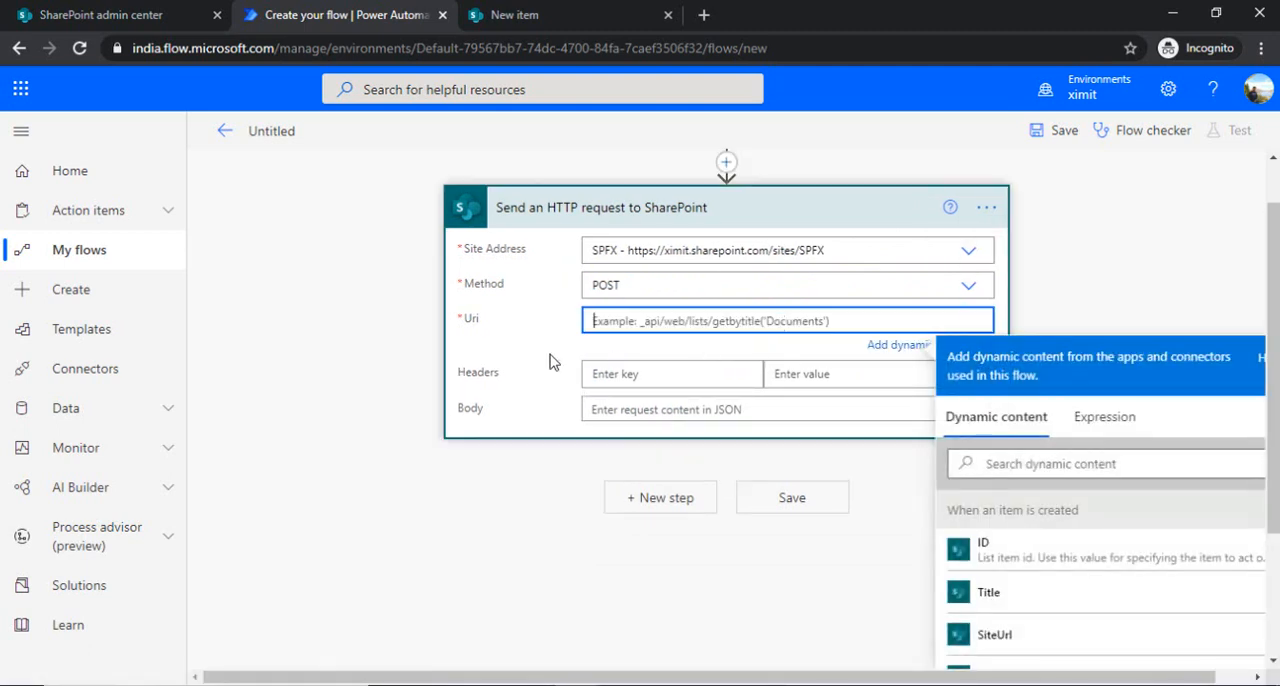
mouse_move(527, 470)
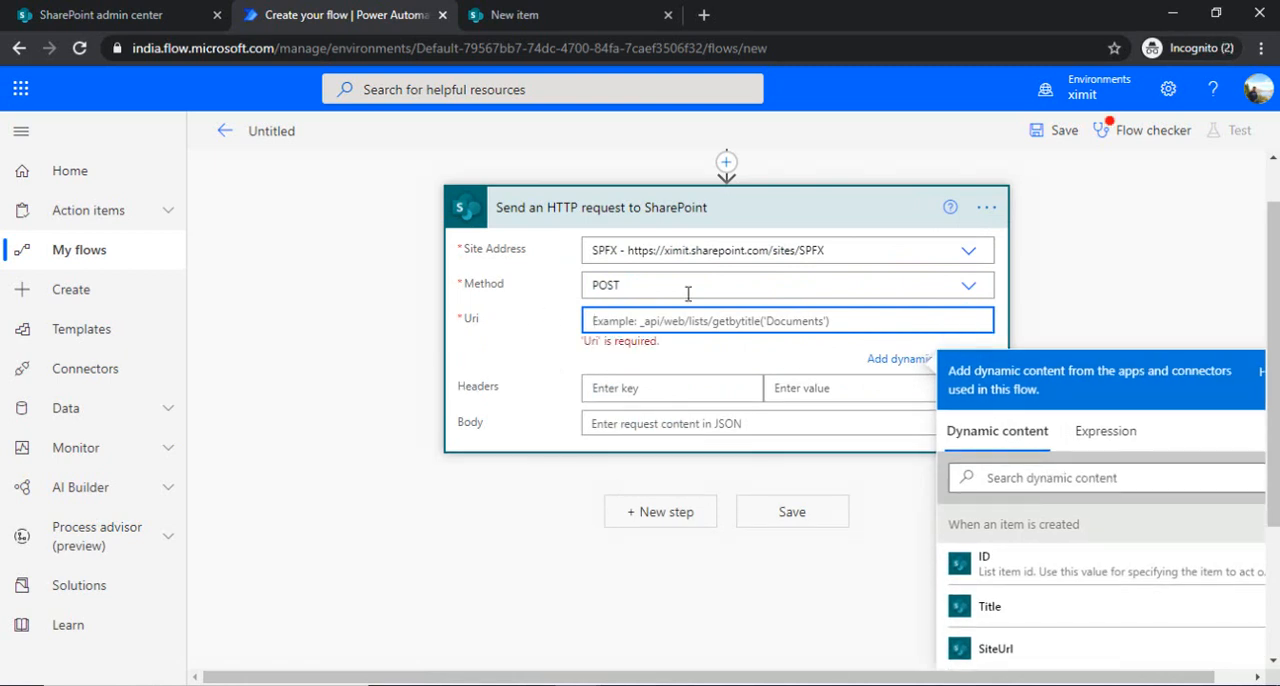
Enter Uri /_api/SPSiteManage/create and header accept: application/json;odata.metadata=none
text(/)
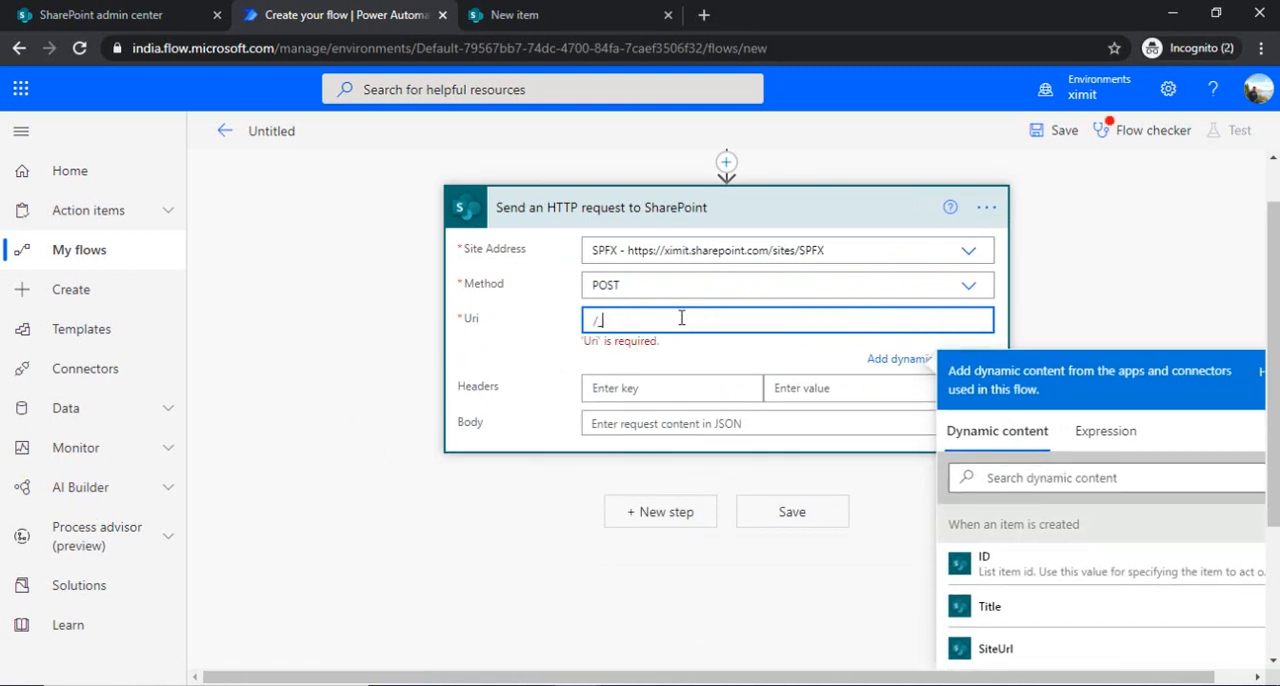
text(_api/P)
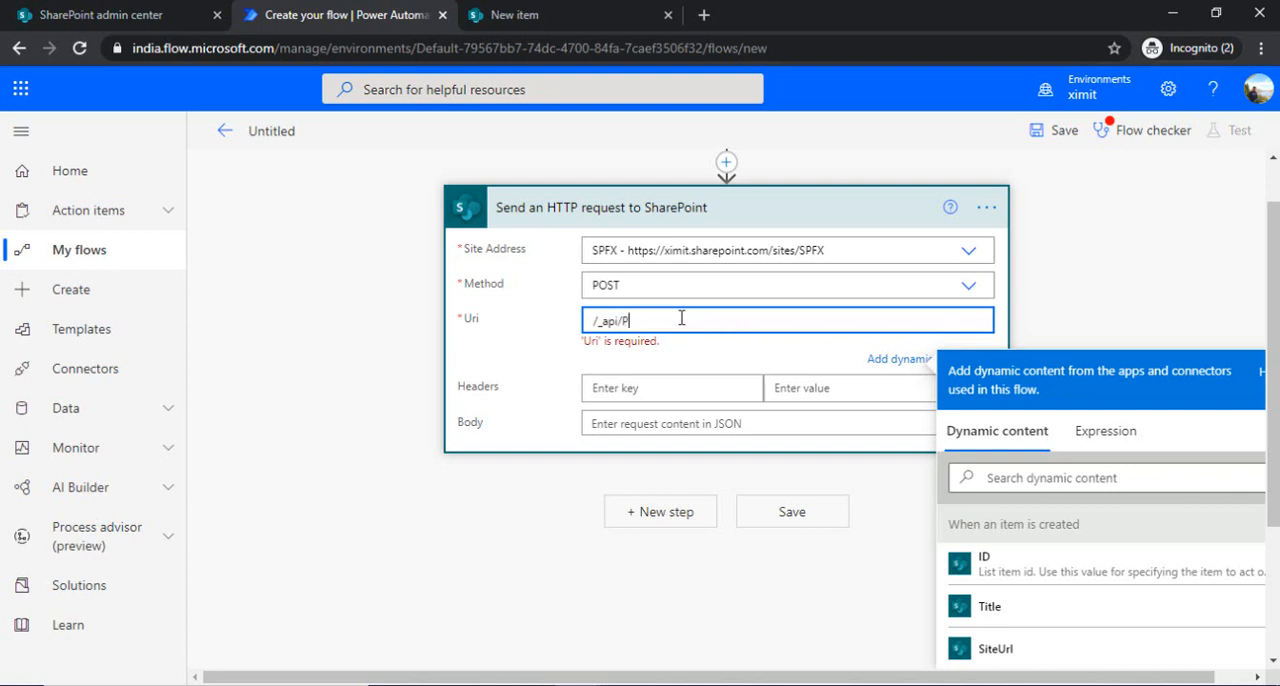
text(SPSitem)
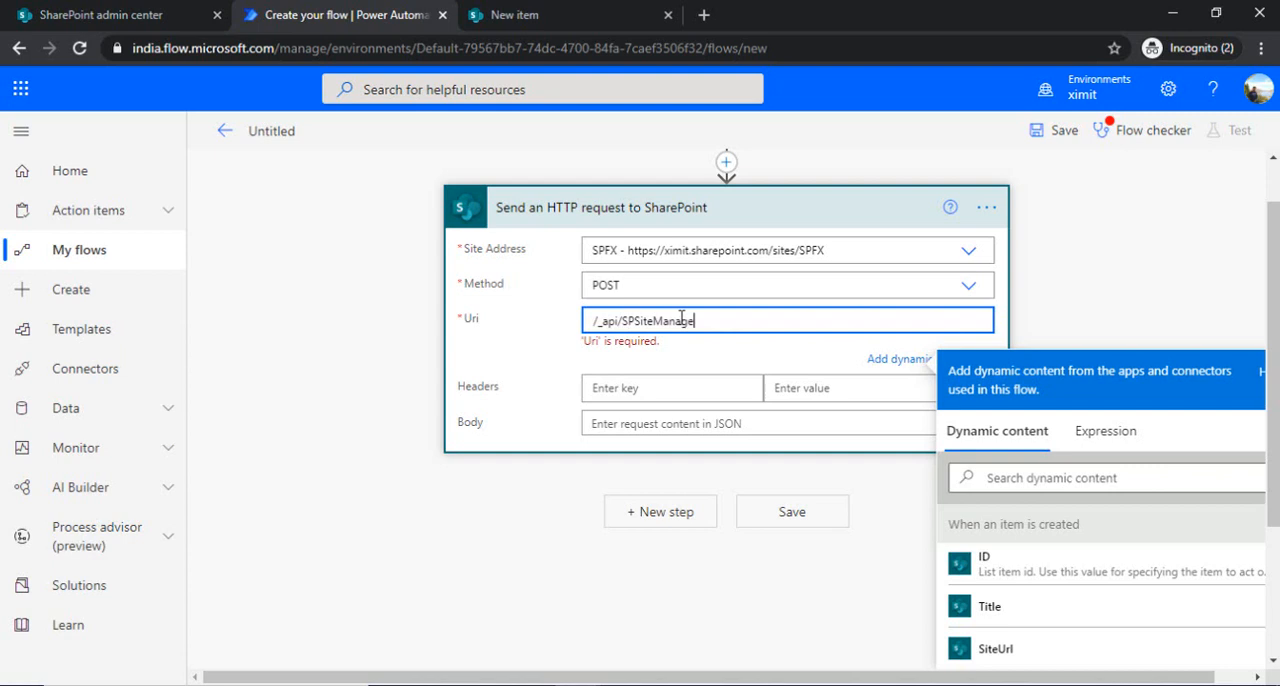
text(/C)
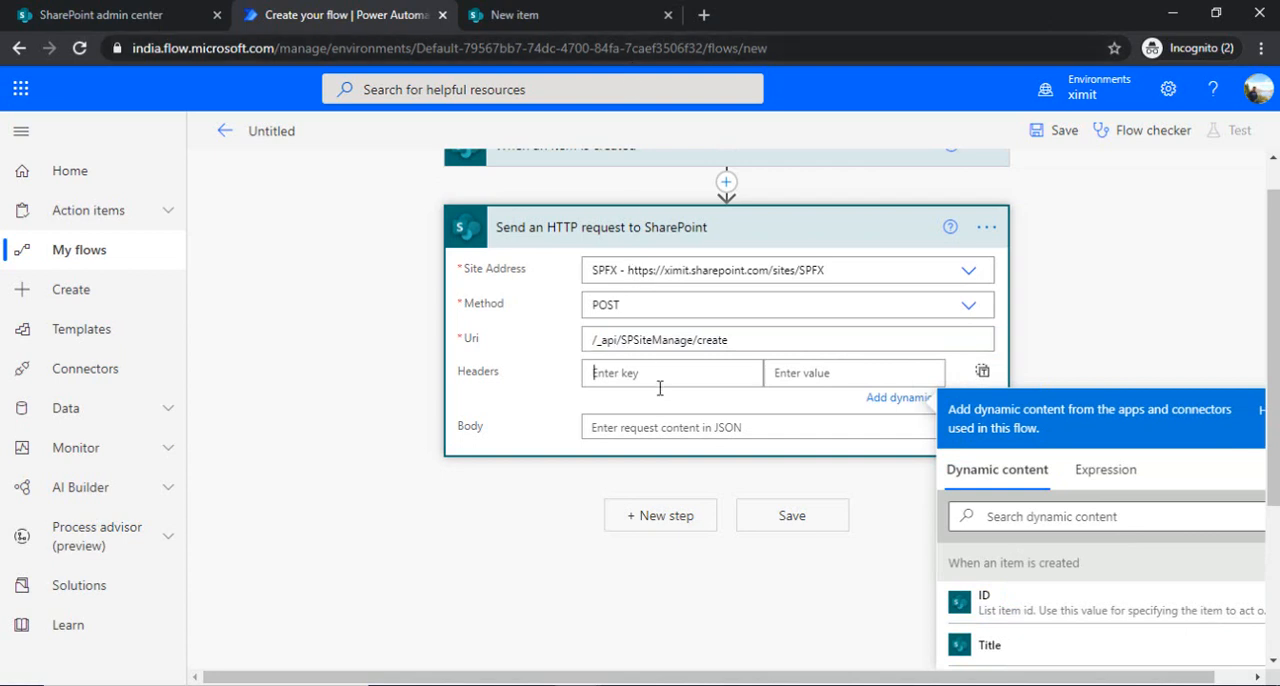
text(accept)
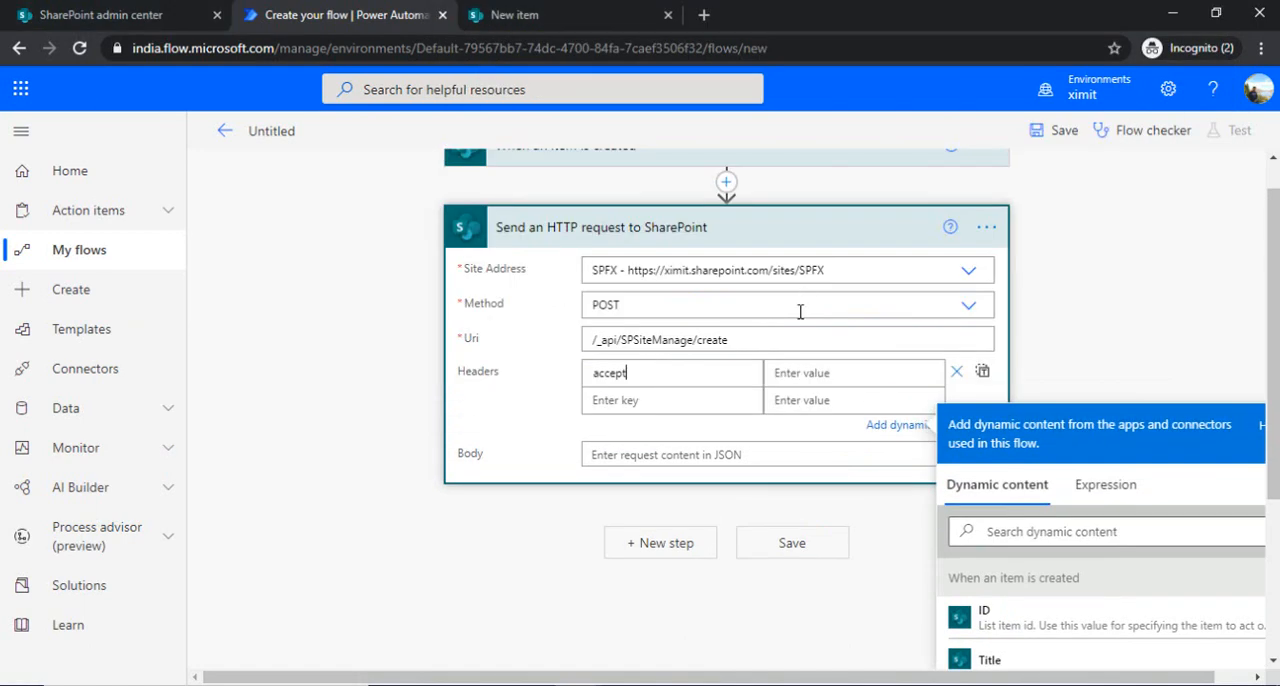
text(application/json;odata.metadata=none)
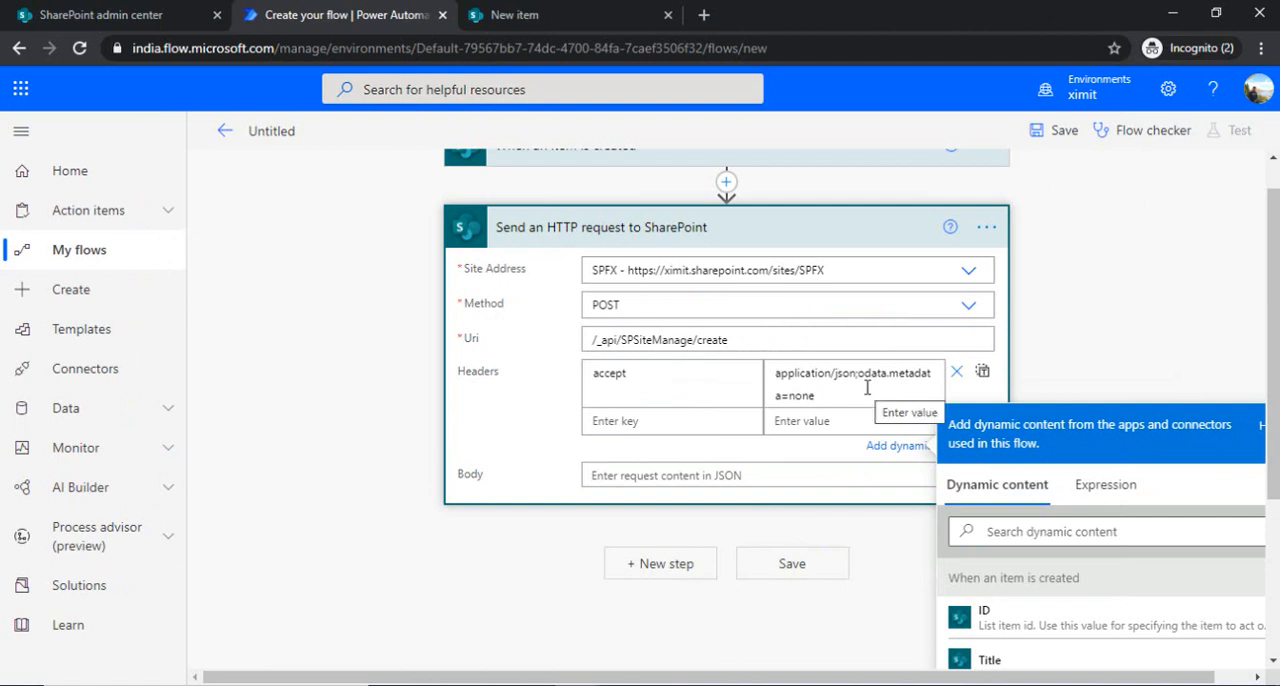
In Notepad, review the STS#3 template and SiteDesignId, then copy the request JSON
click(760, 475)
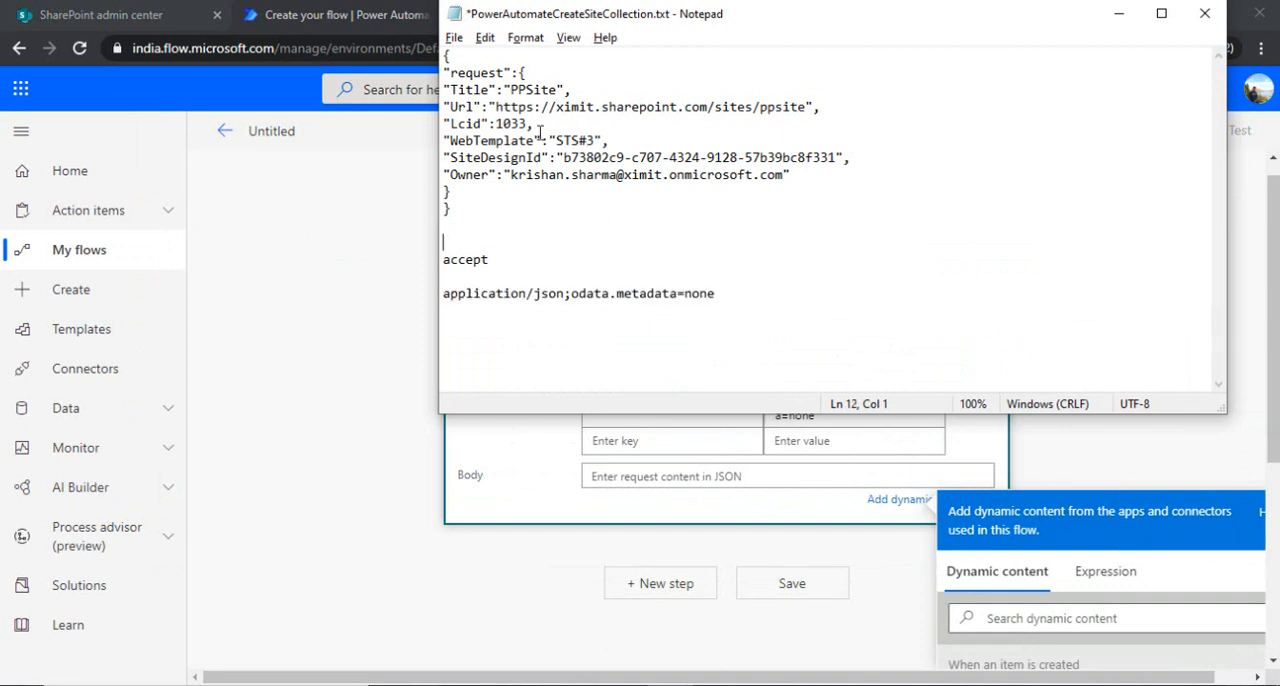
drag(443, 72, 525, 72)
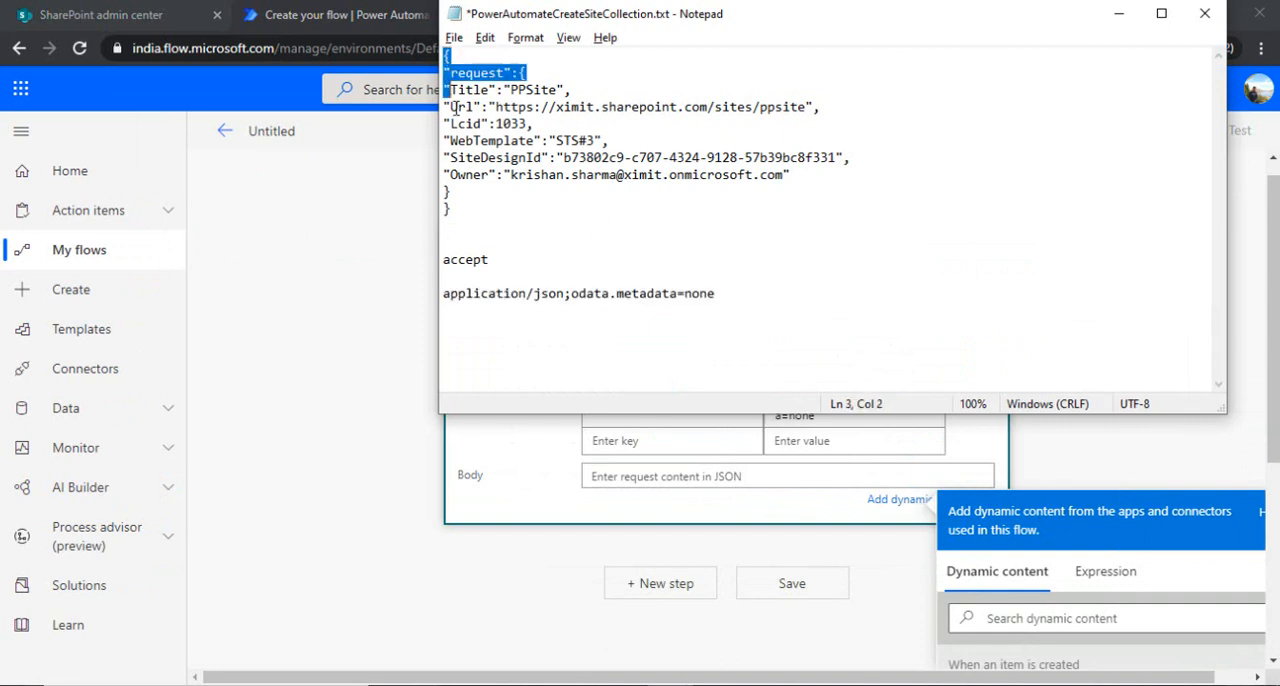
click(455, 207)
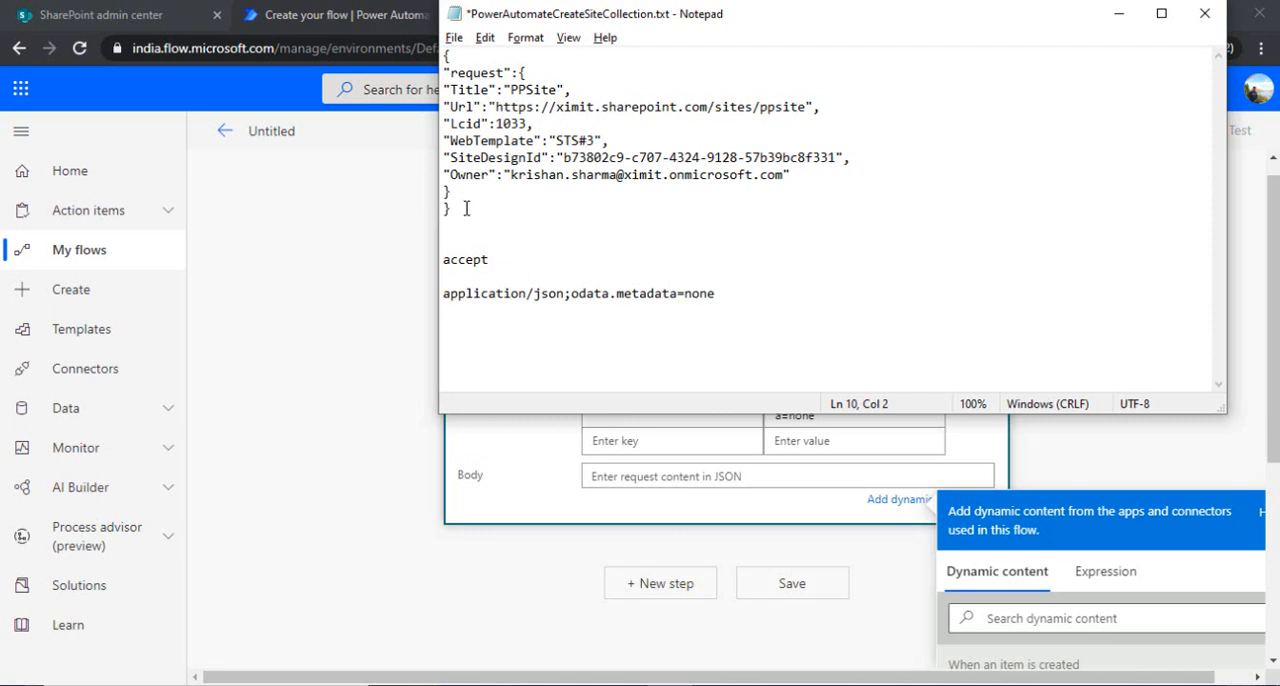
mouse_move(460, 213)
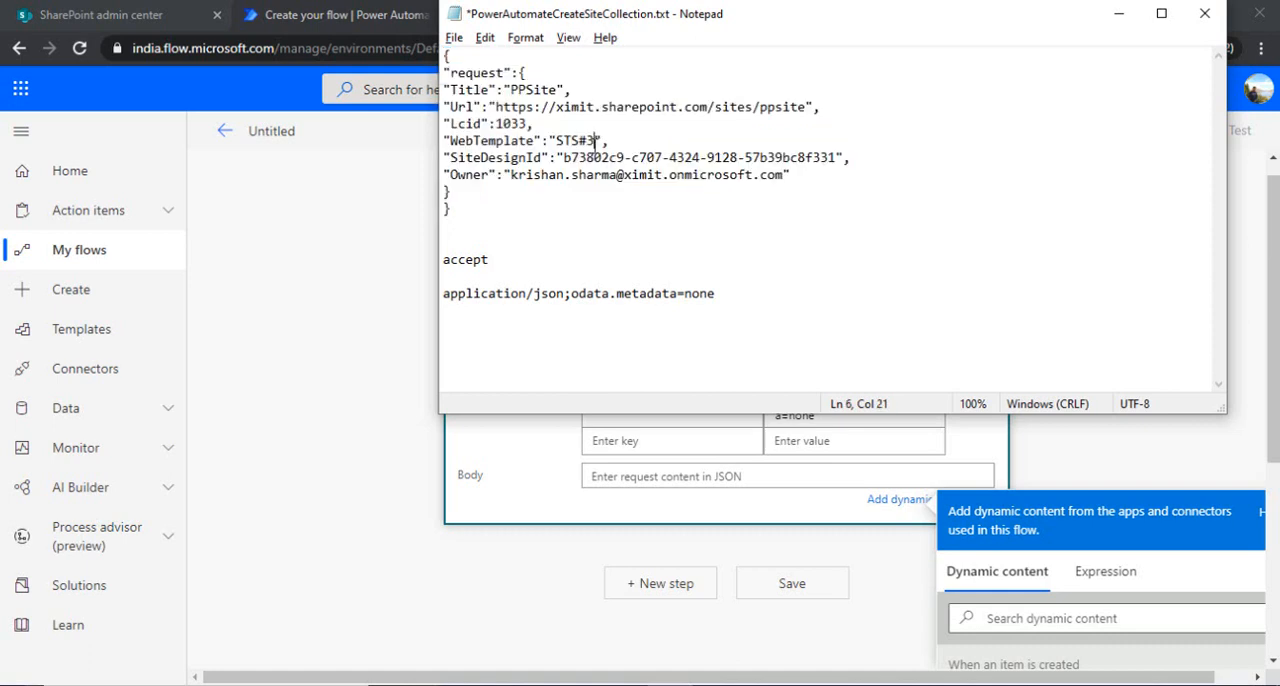
double_click(570, 140)
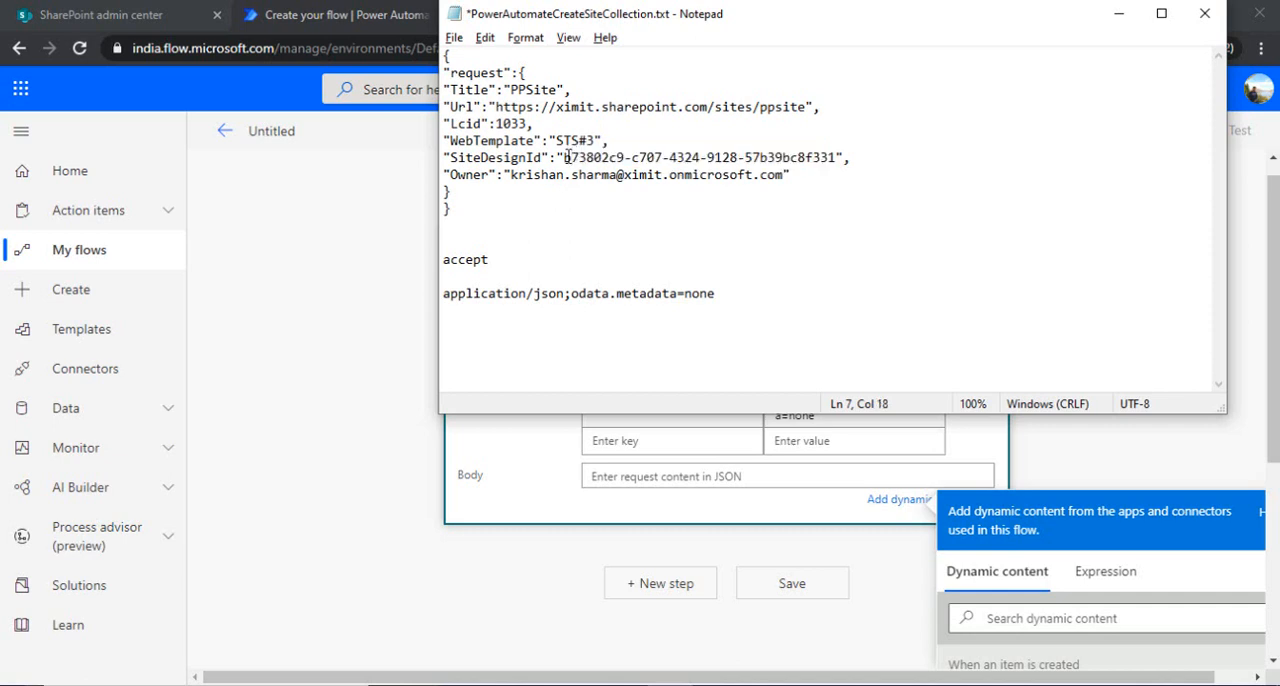
drag(563, 157, 835, 157)
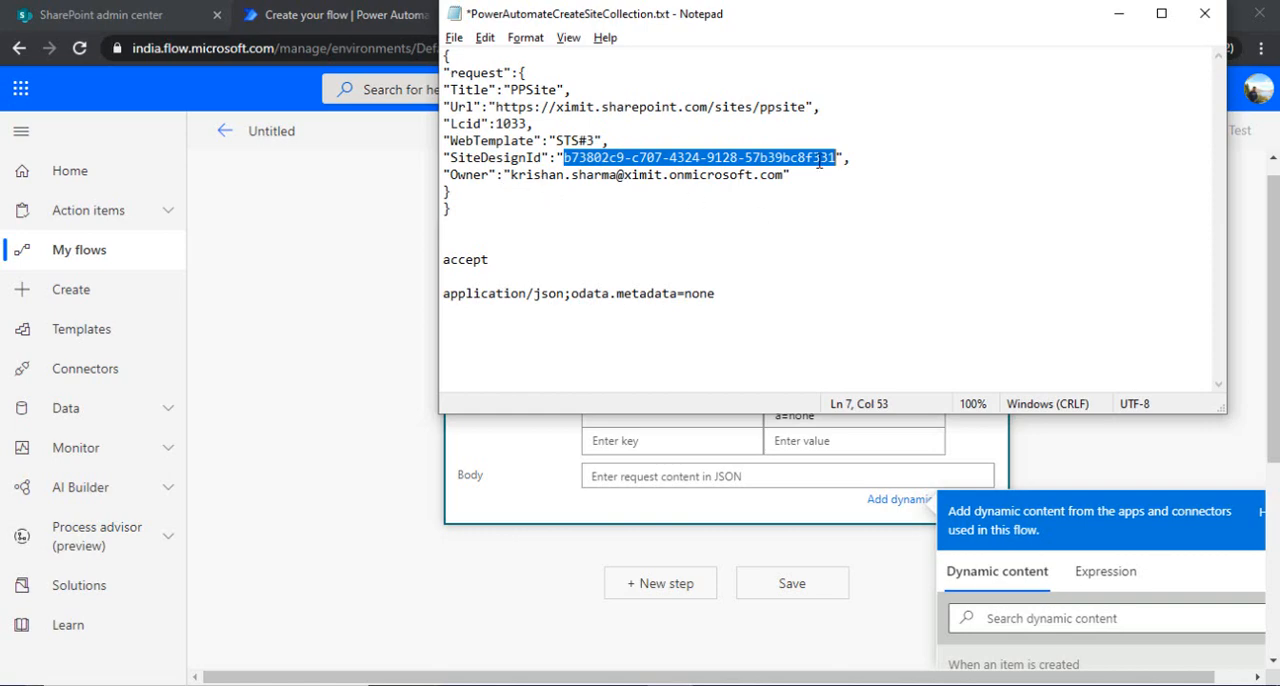
key(ctrl+a)
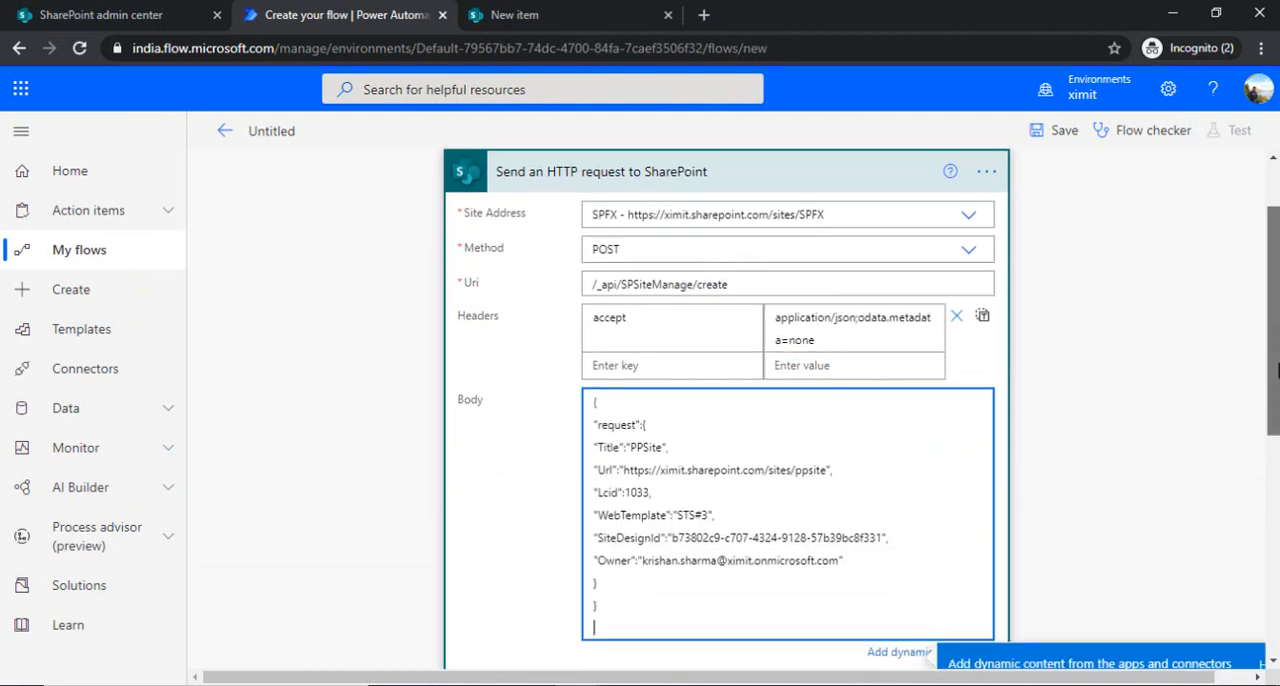
Replace the body's PPSite title and /sites/ URL suffix with the item's Title and SiteUrl
scroll(down, 3)
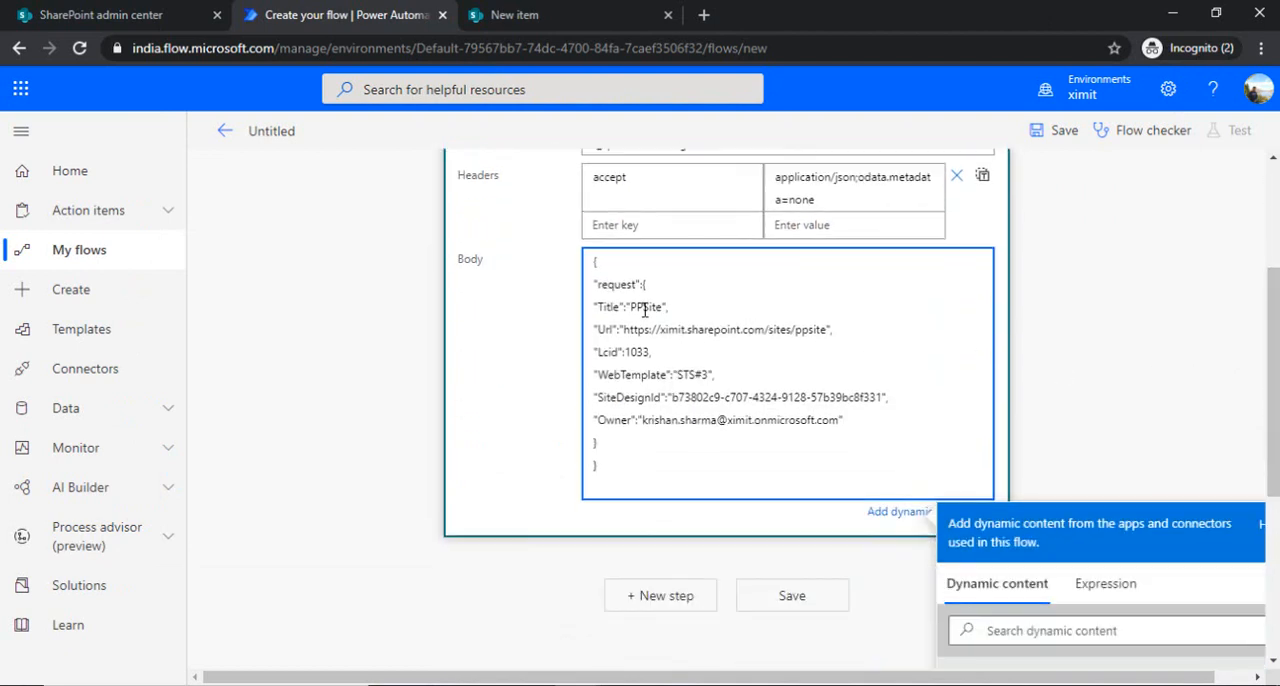
click(632, 307)
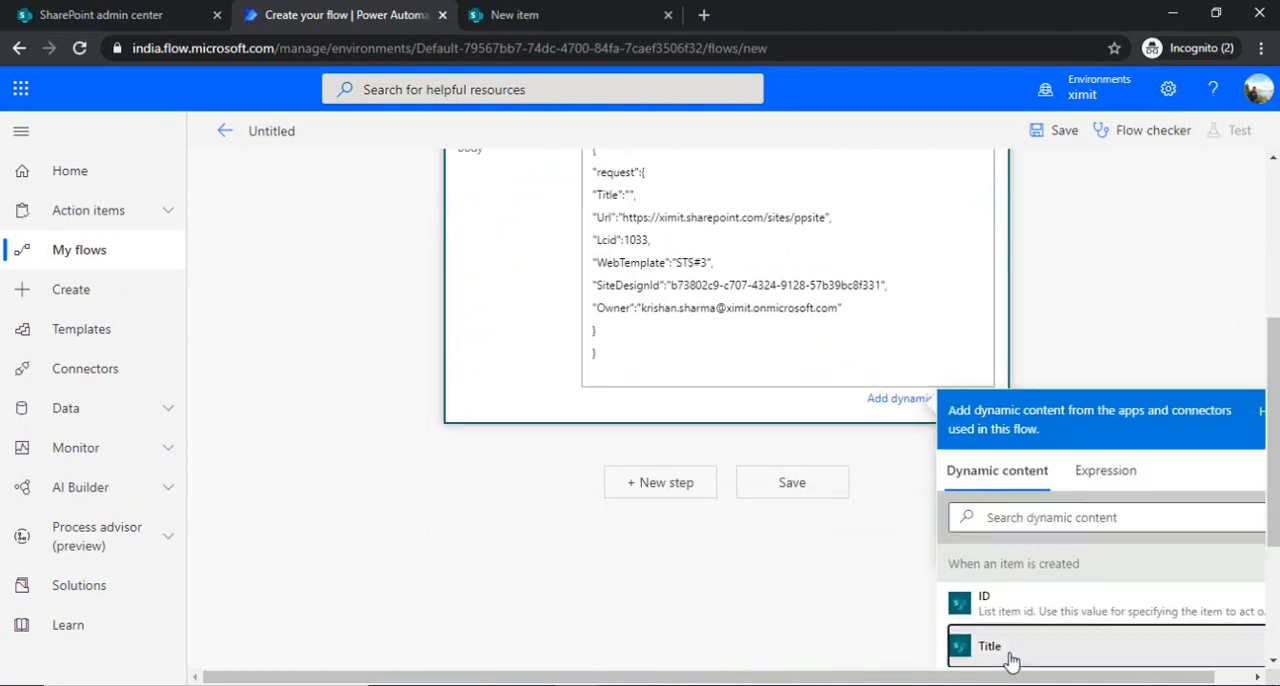
click(989, 646)
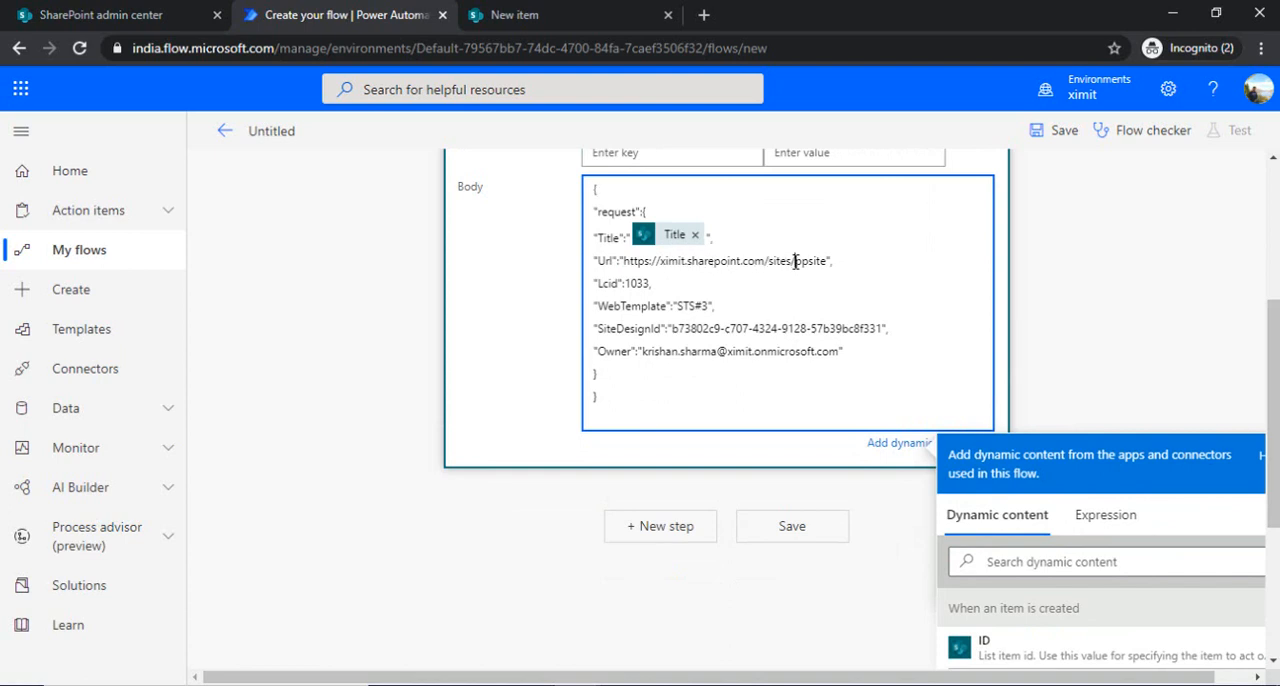
double_click(810, 261)
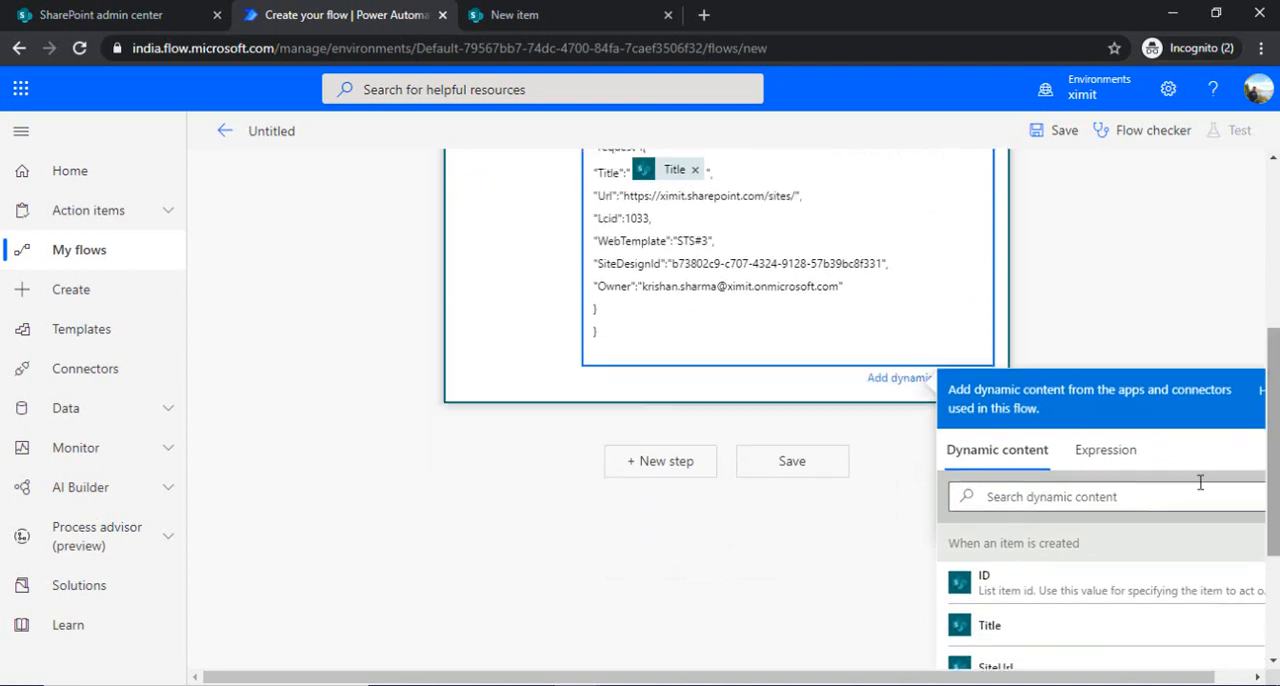
text(url)
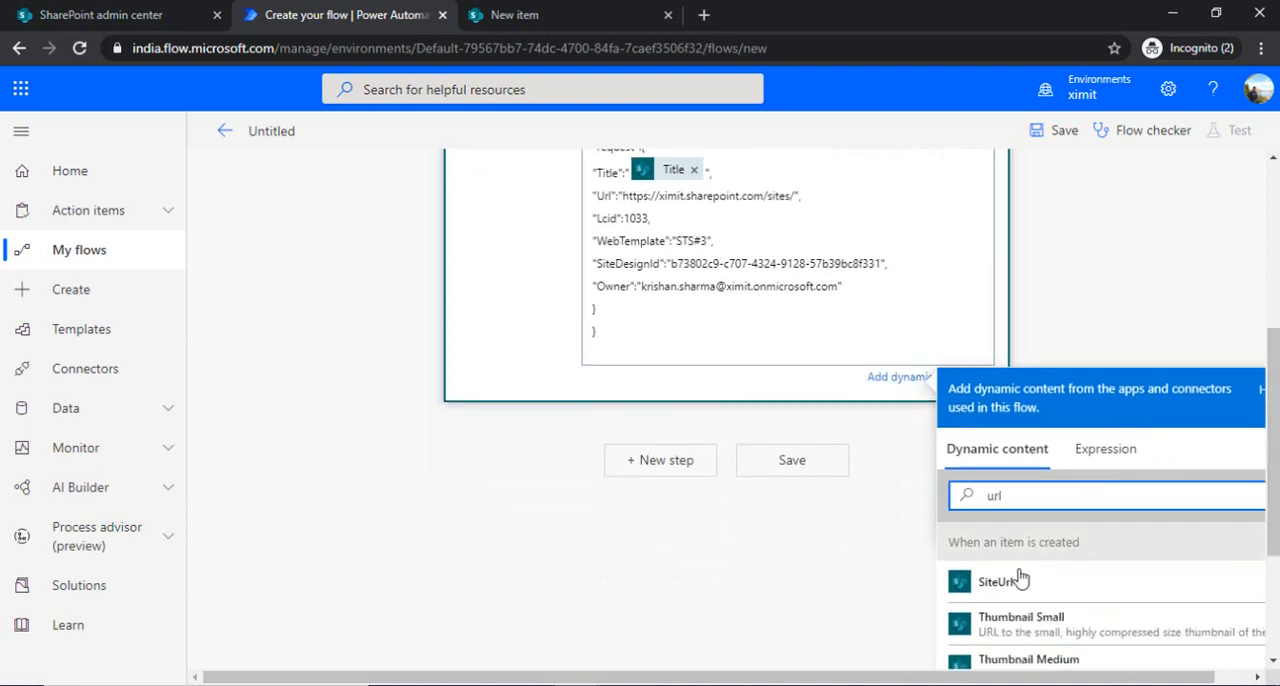
click(996, 581)
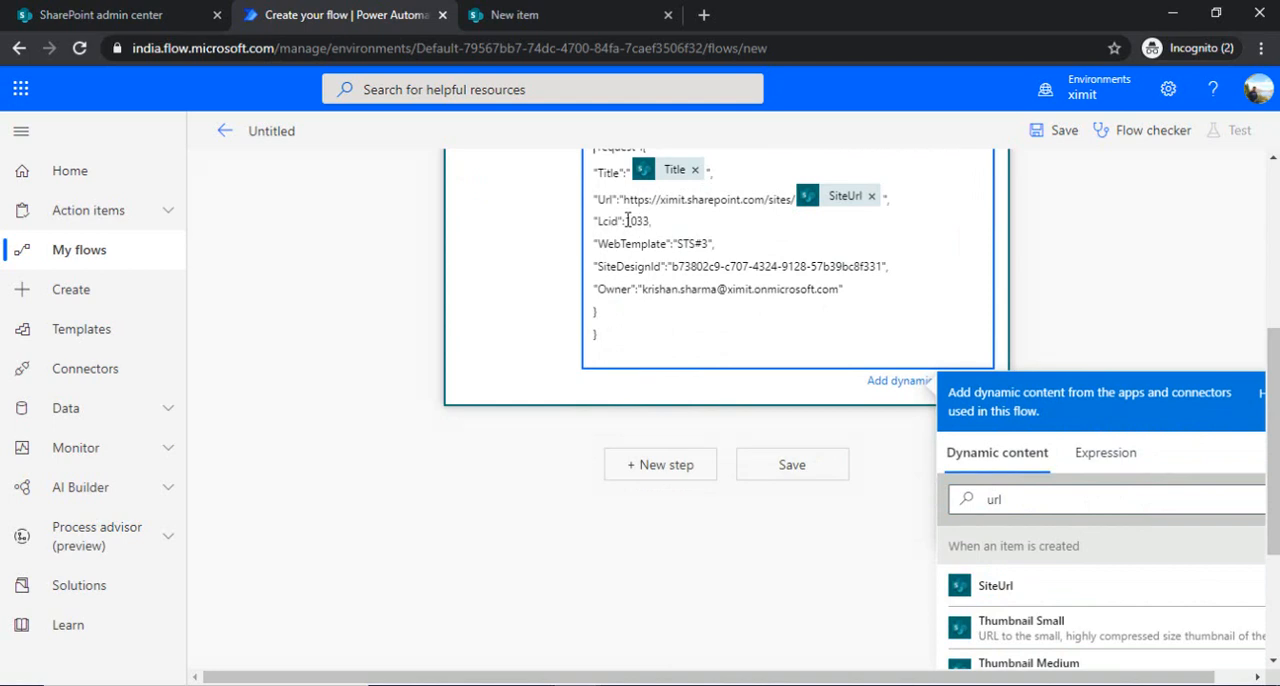
mouse_move(680, 282)
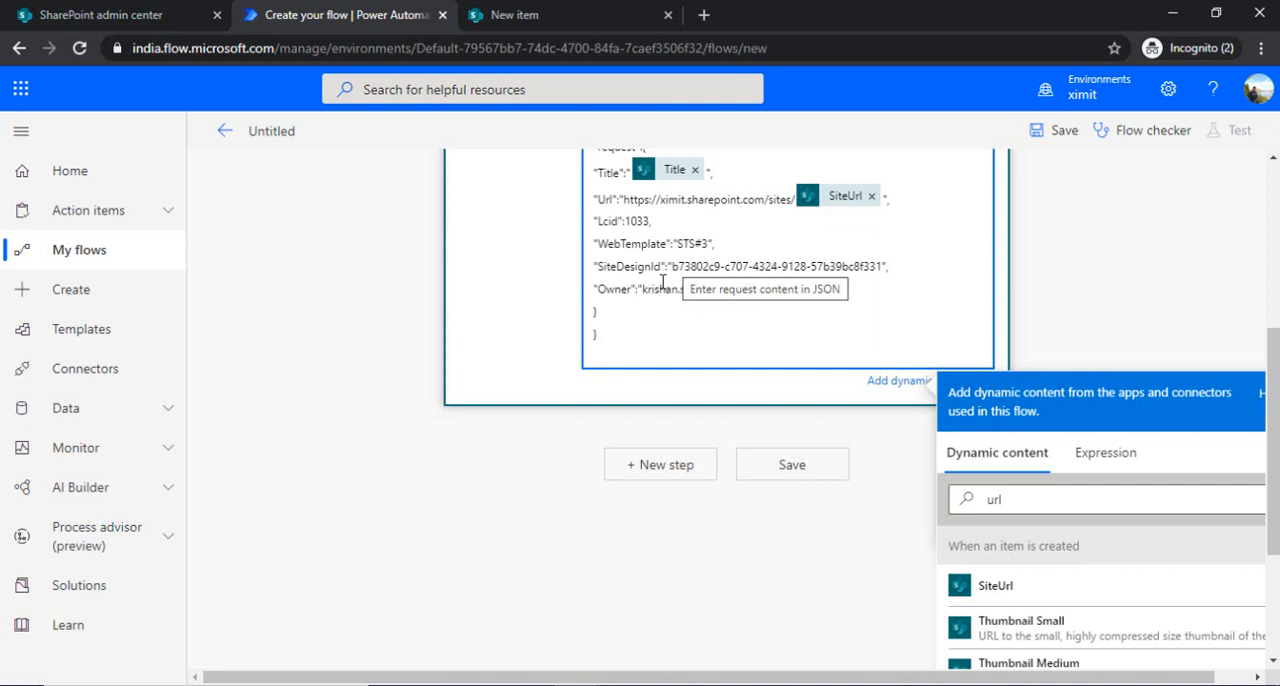
Swap the hard-coded owner value for the item's Site Owner Email
double_click(740, 289)
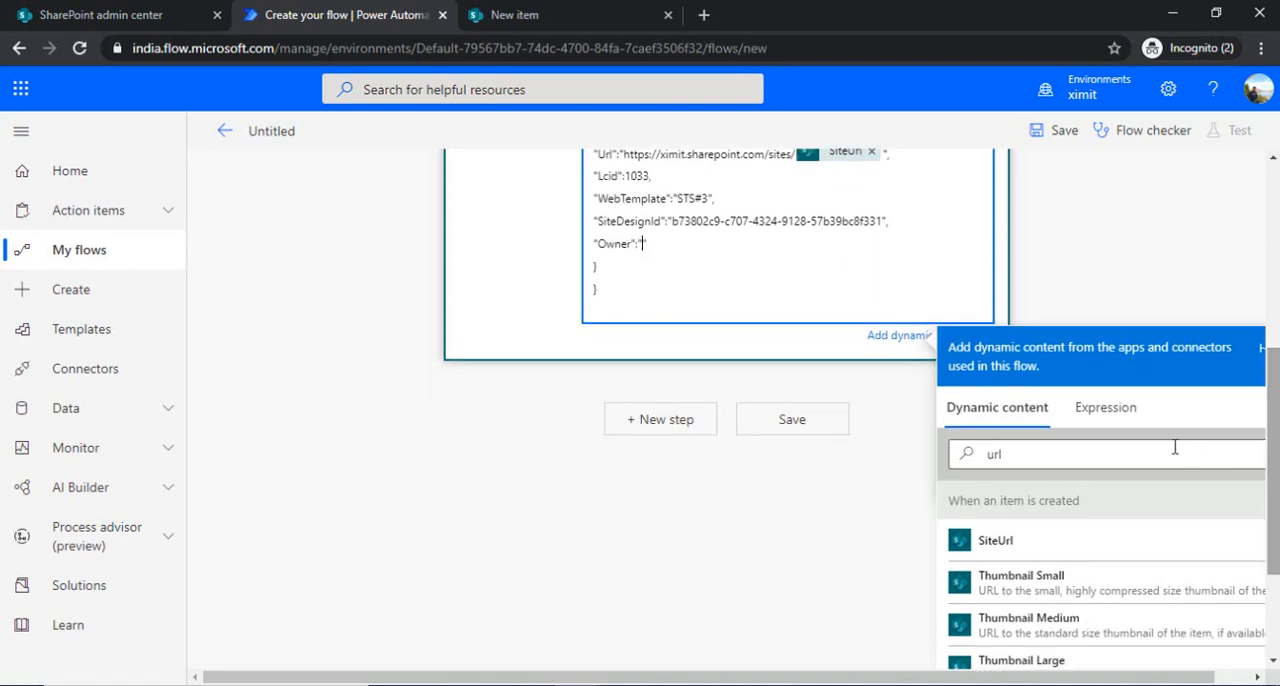
scroll(down, 3)
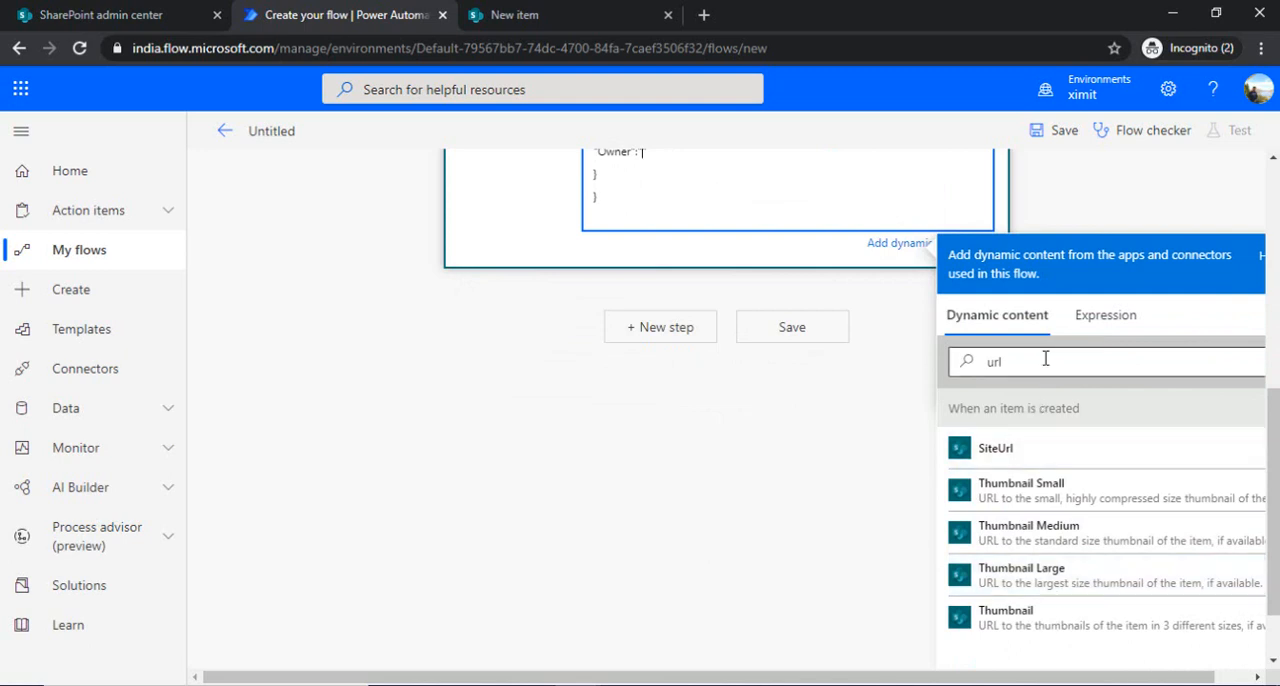
text(owne)
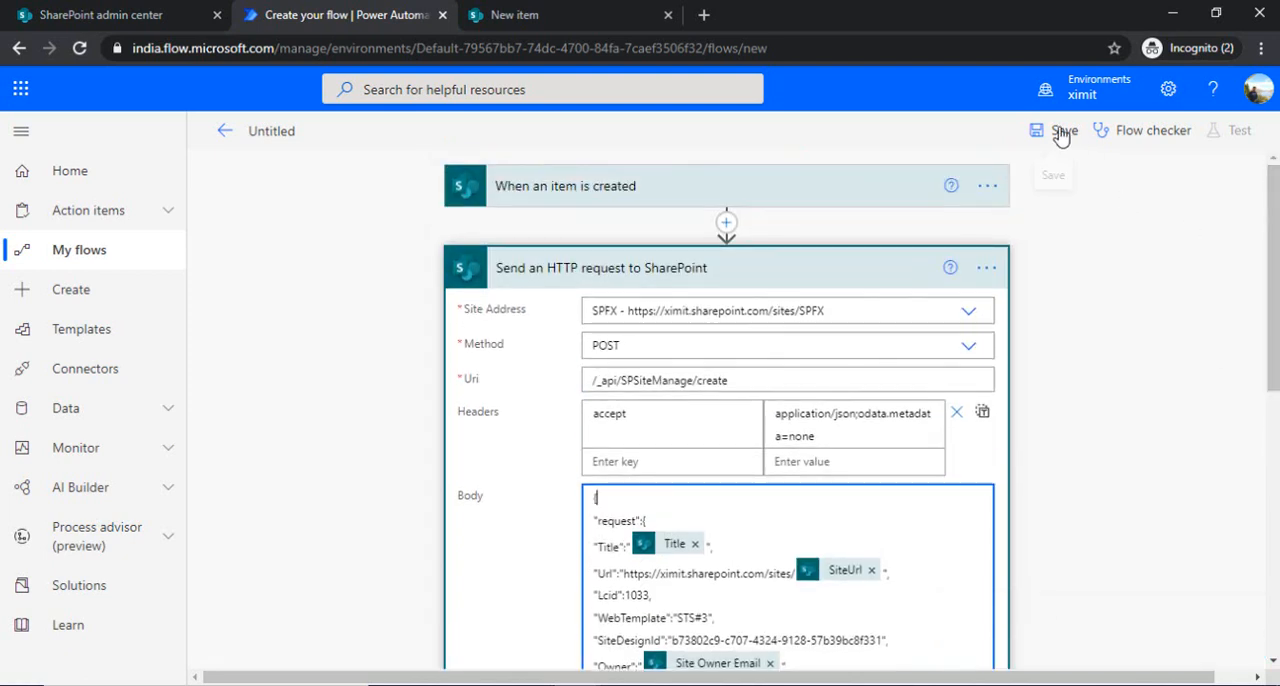
Save the flow as 'Create Site Collection Flow'
click(1063, 131)
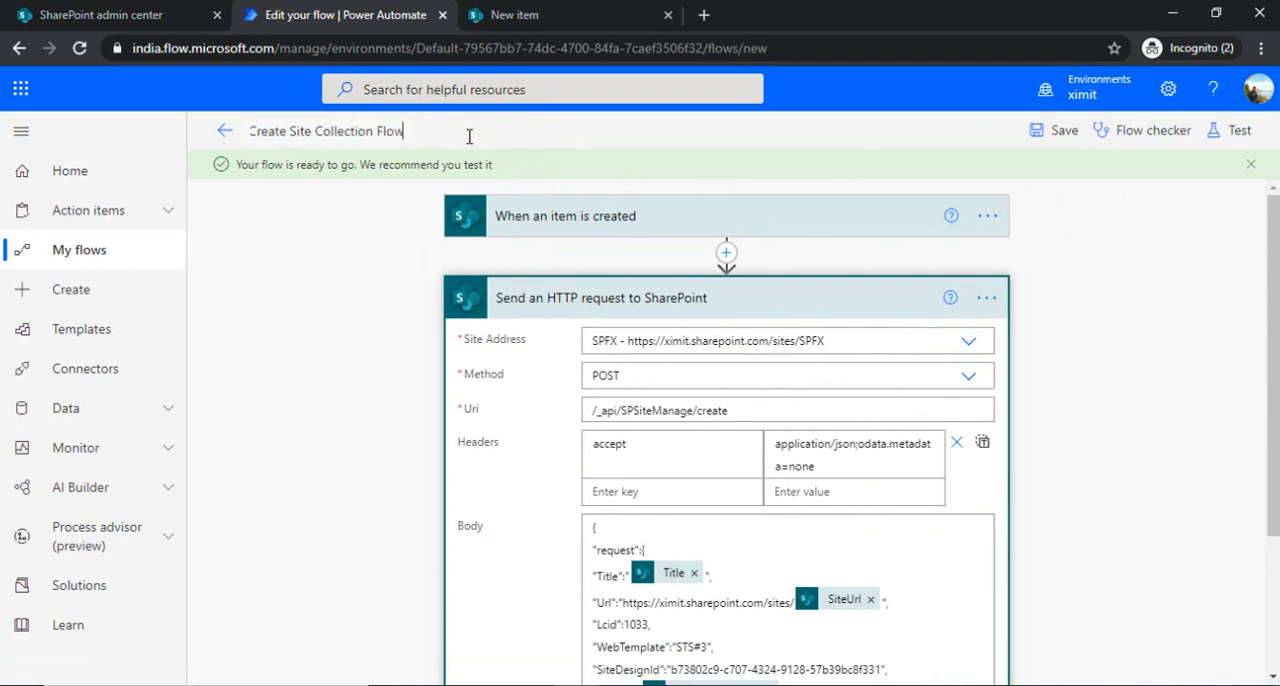
click(1063, 130)
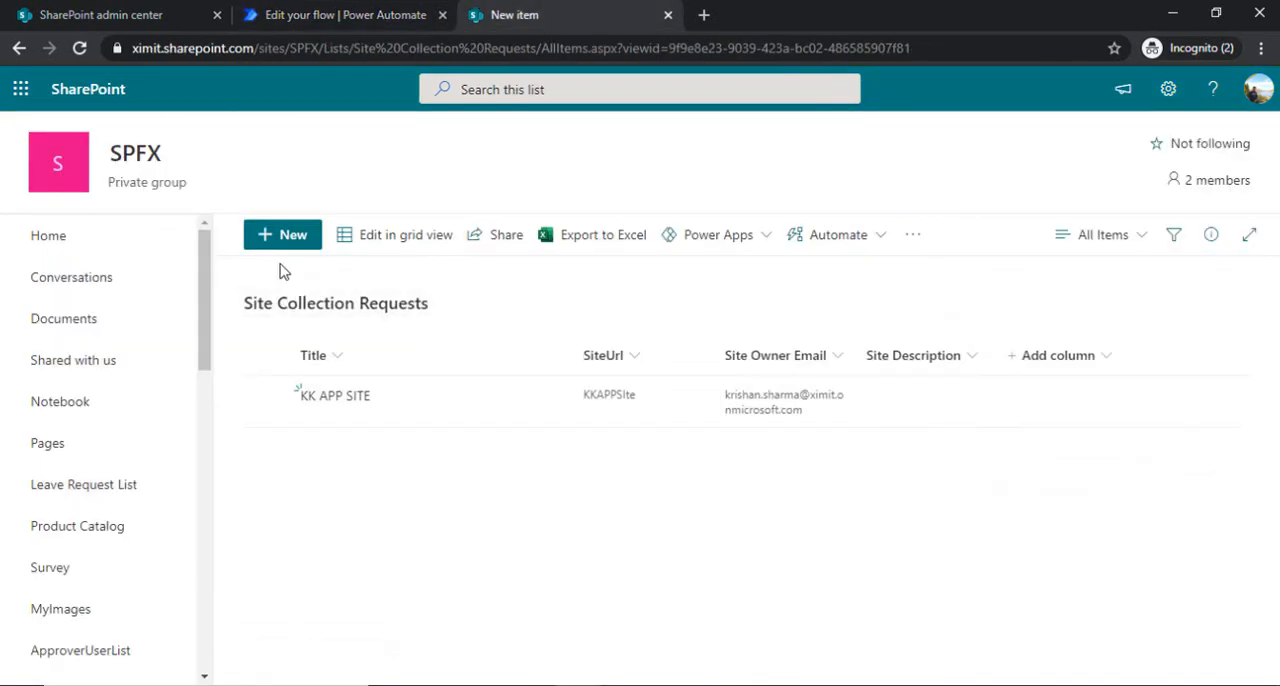
click(282, 234)
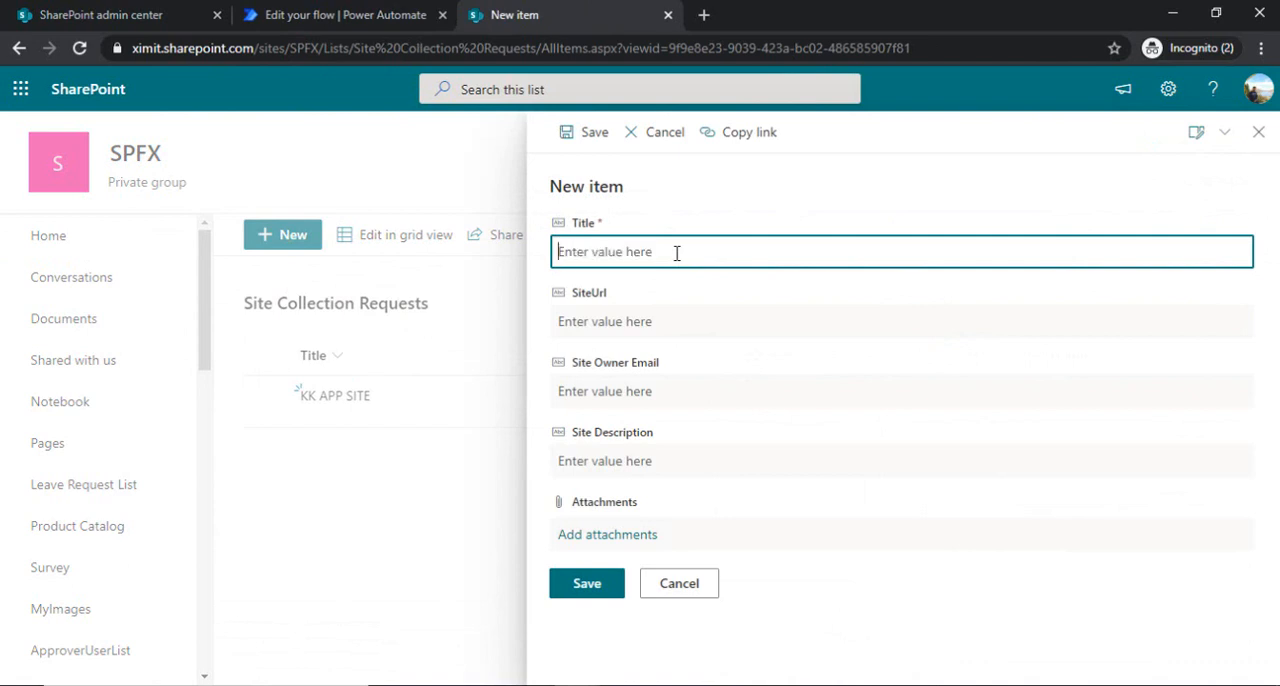
text(Demo)
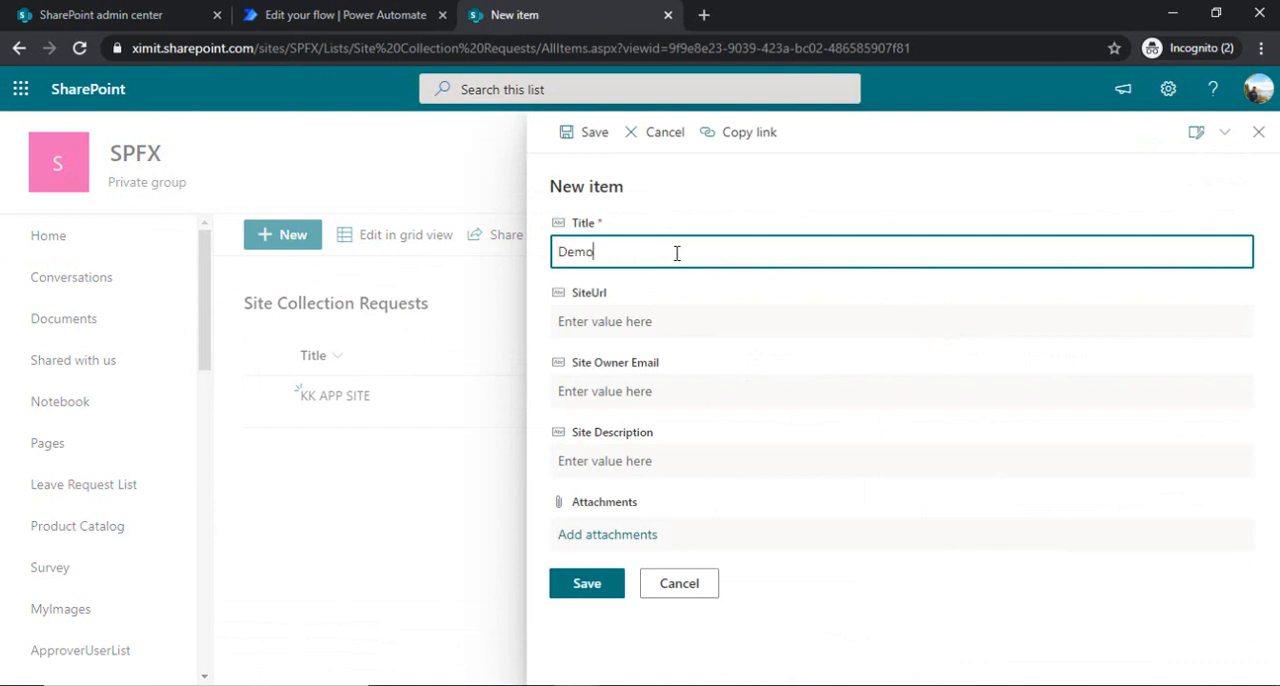
text(AutoSiteCreation)
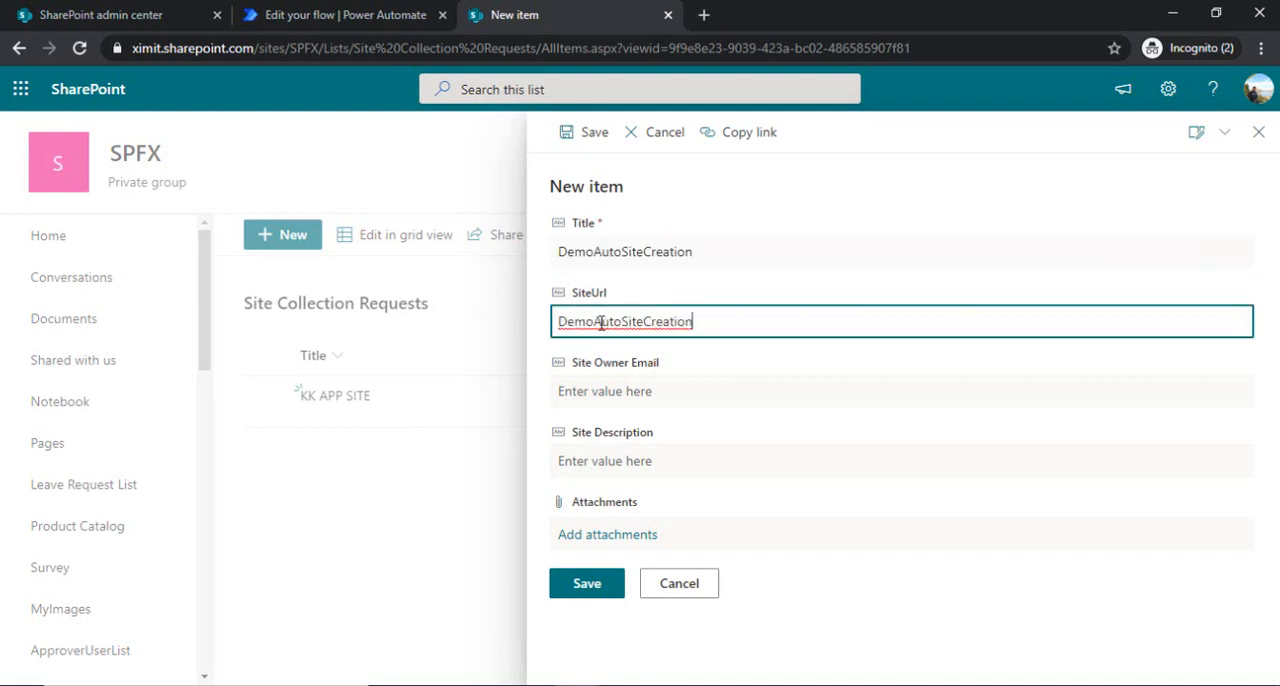
click(900, 391)
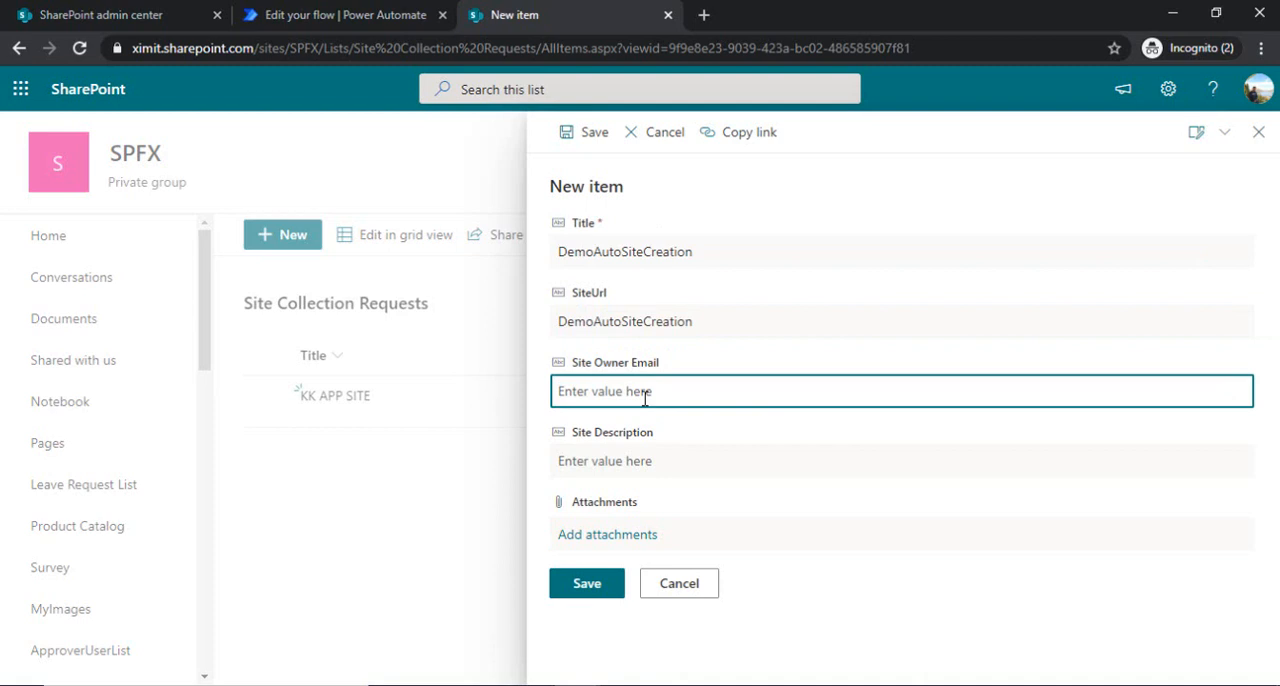
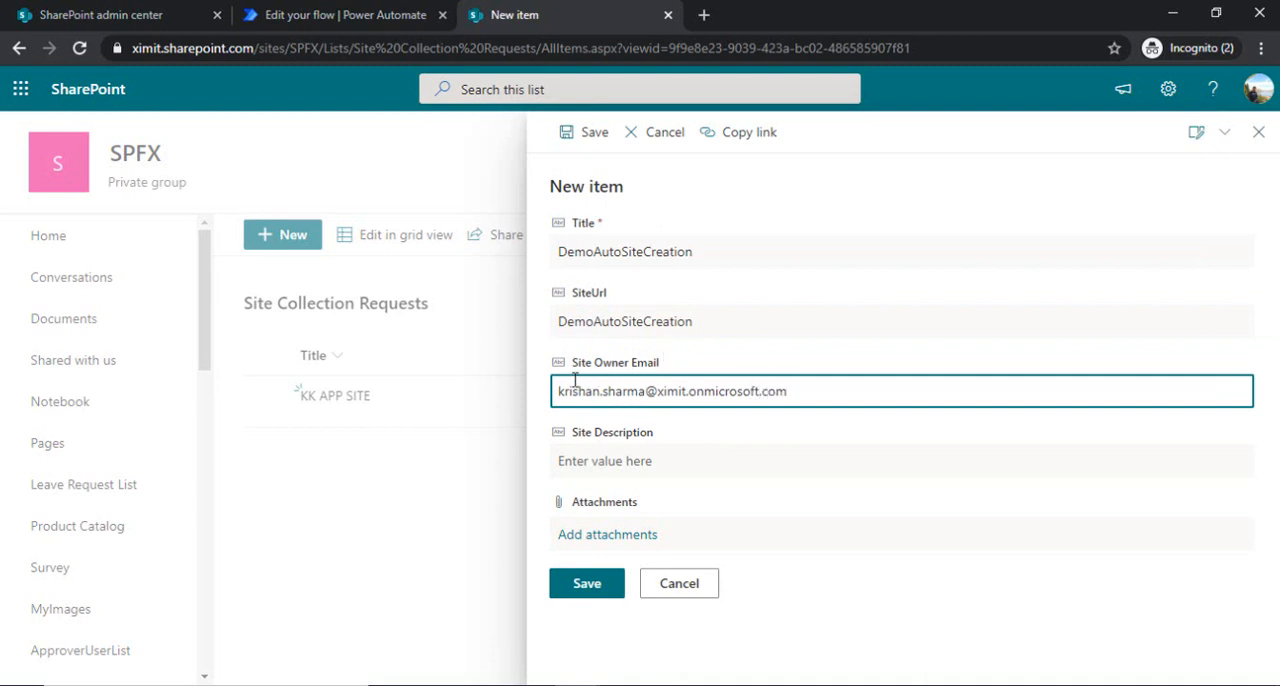
mouse_move(770, 410)
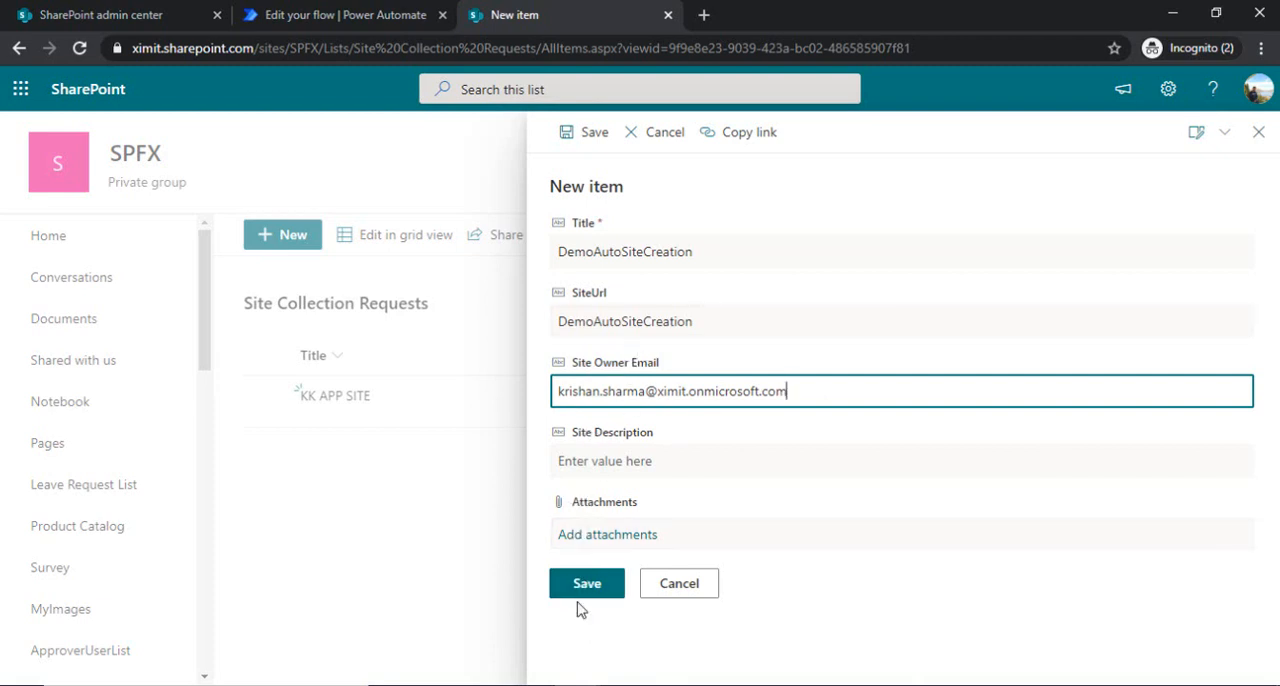
click(586, 583)
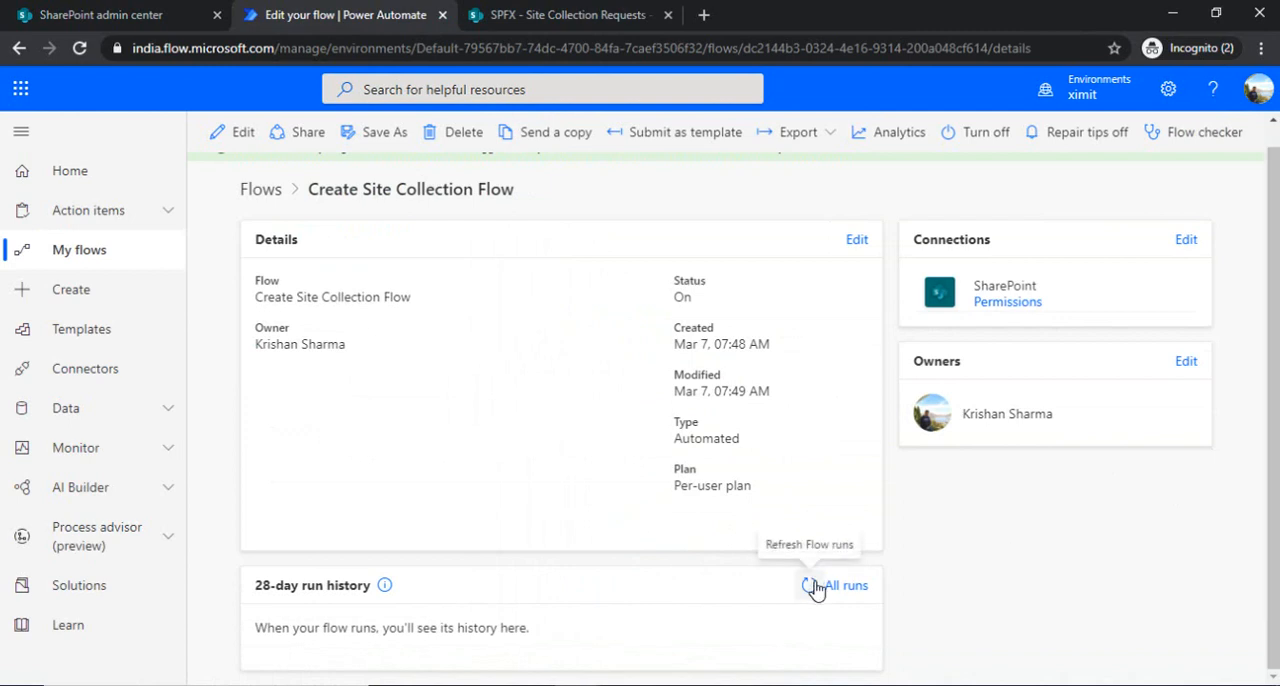
Refresh the Create Site Collection Flow run history and open the newest run
click(808, 585)
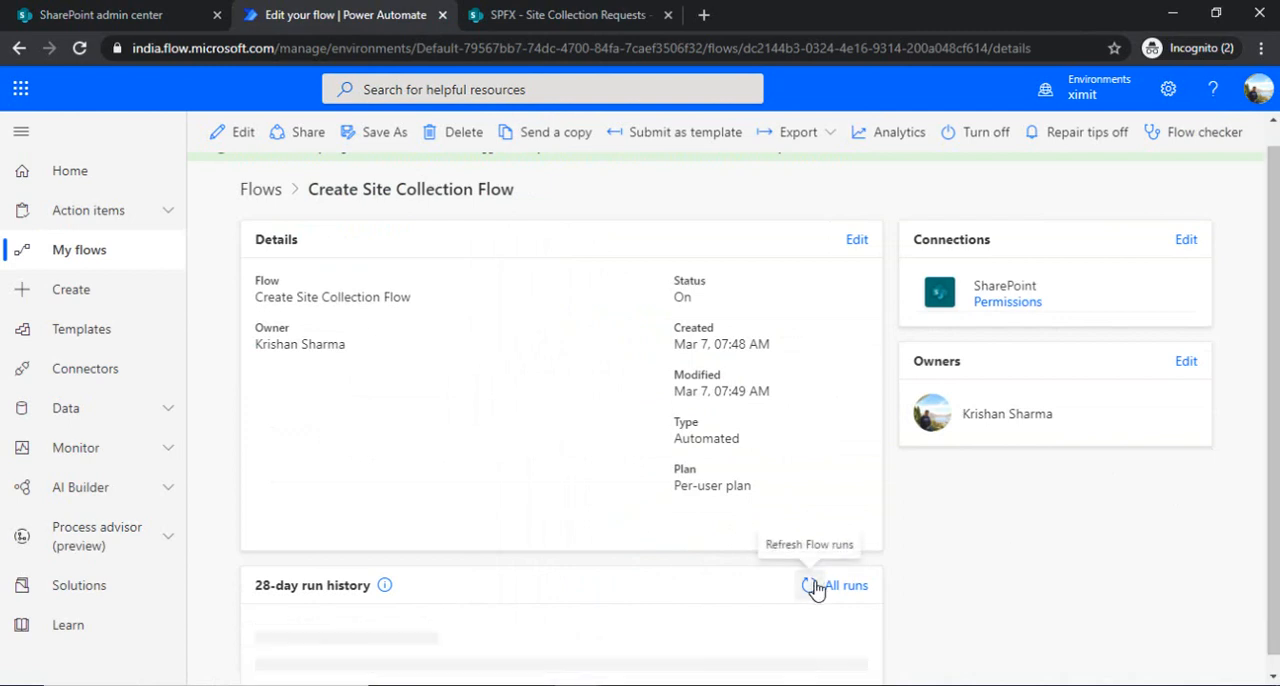
click(810, 585)
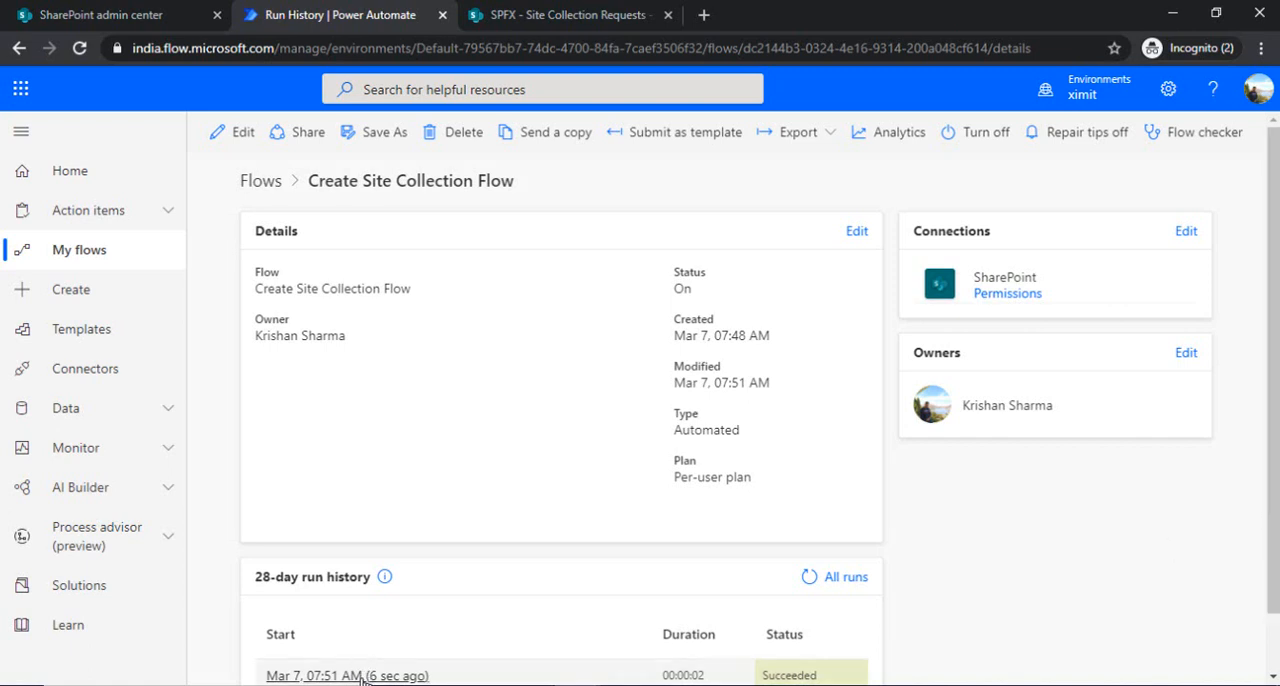
click(320, 675)
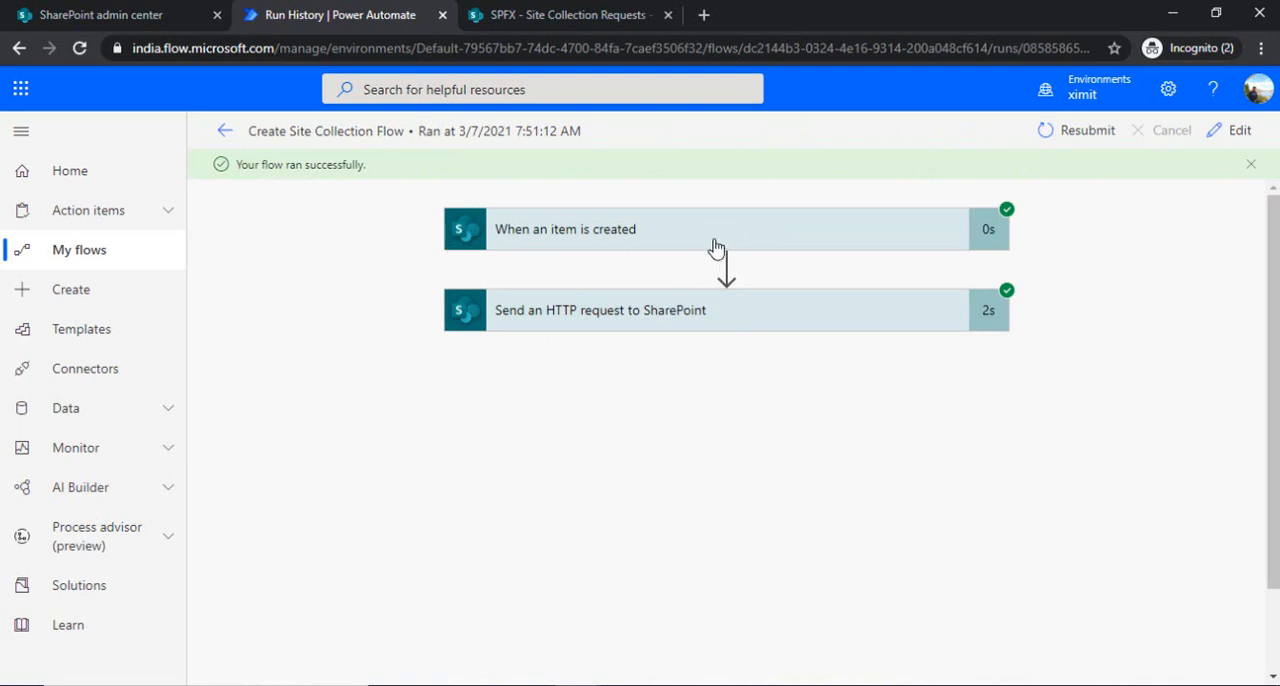
mouse_move(603, 323)
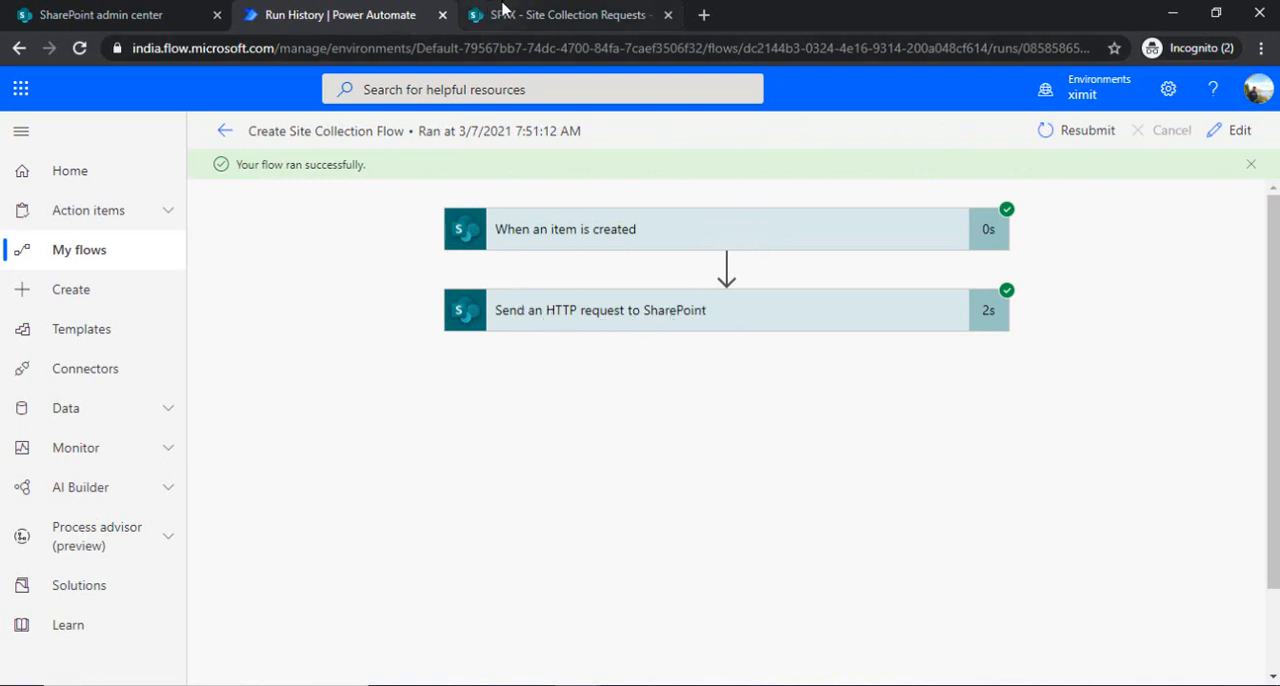
Search the SharePoint admin center's active sites for 'demoauto' to find DemoAutoSiteCreation
click(100, 14)
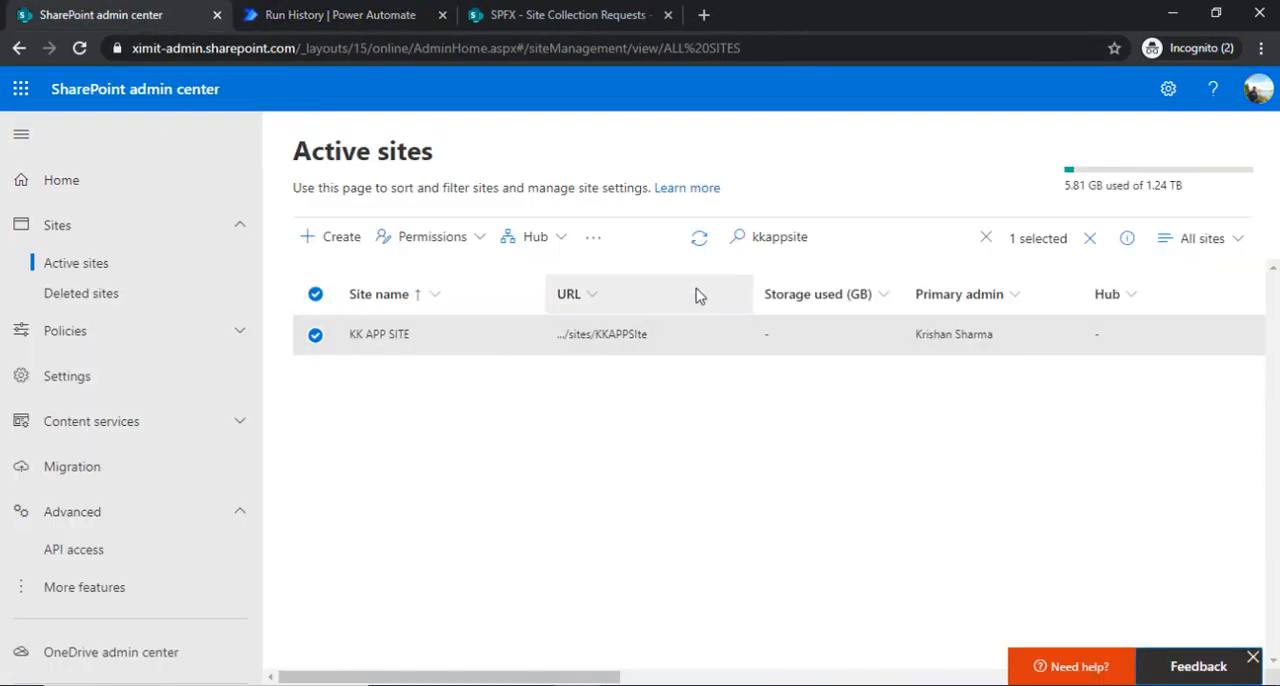
click(840, 237)
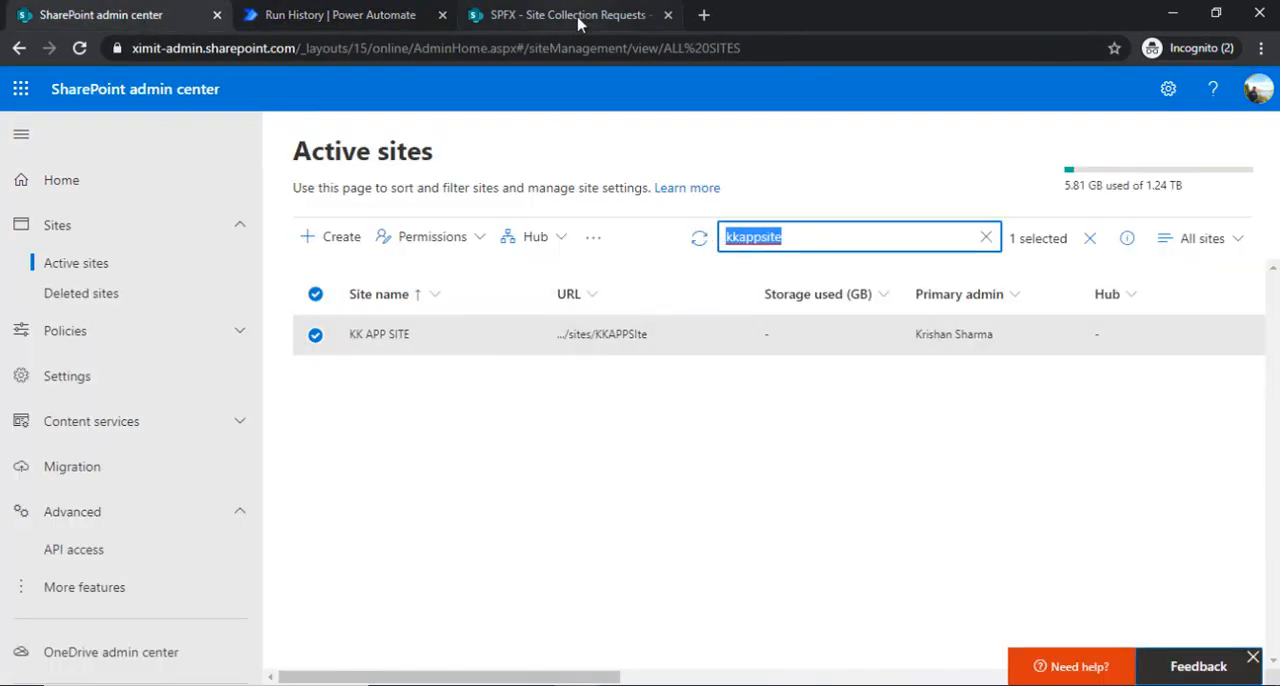
click(565, 14)
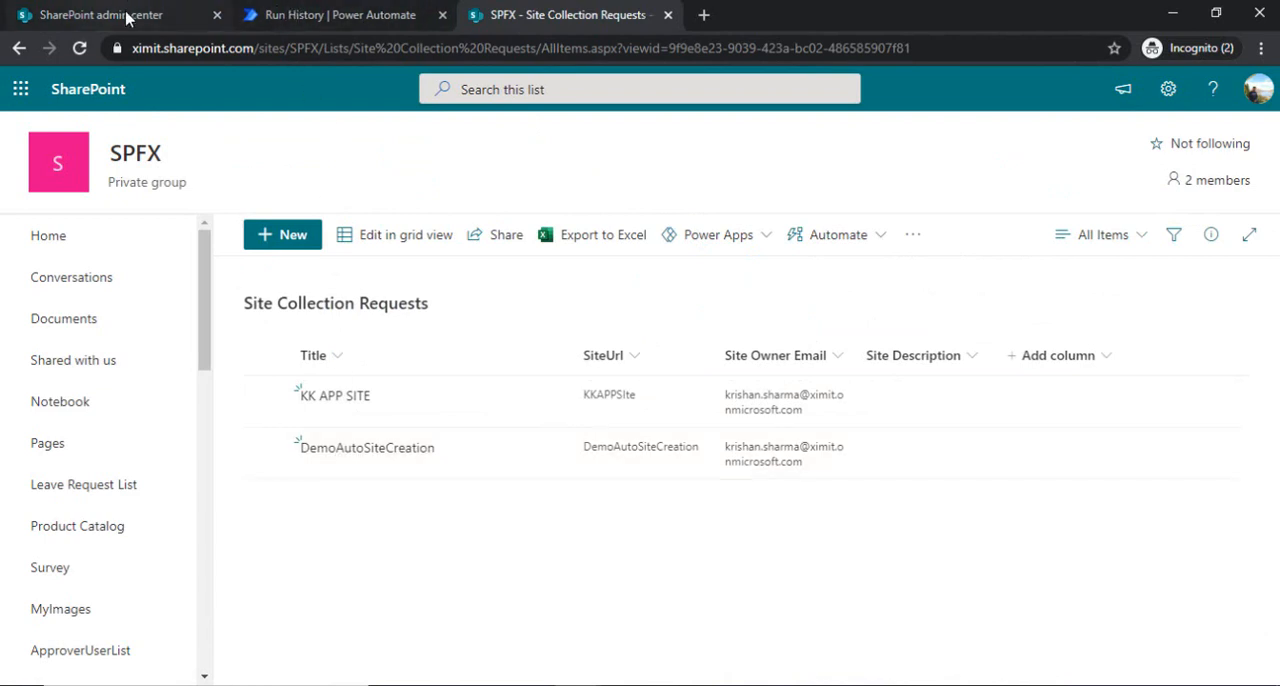
click(100, 14)
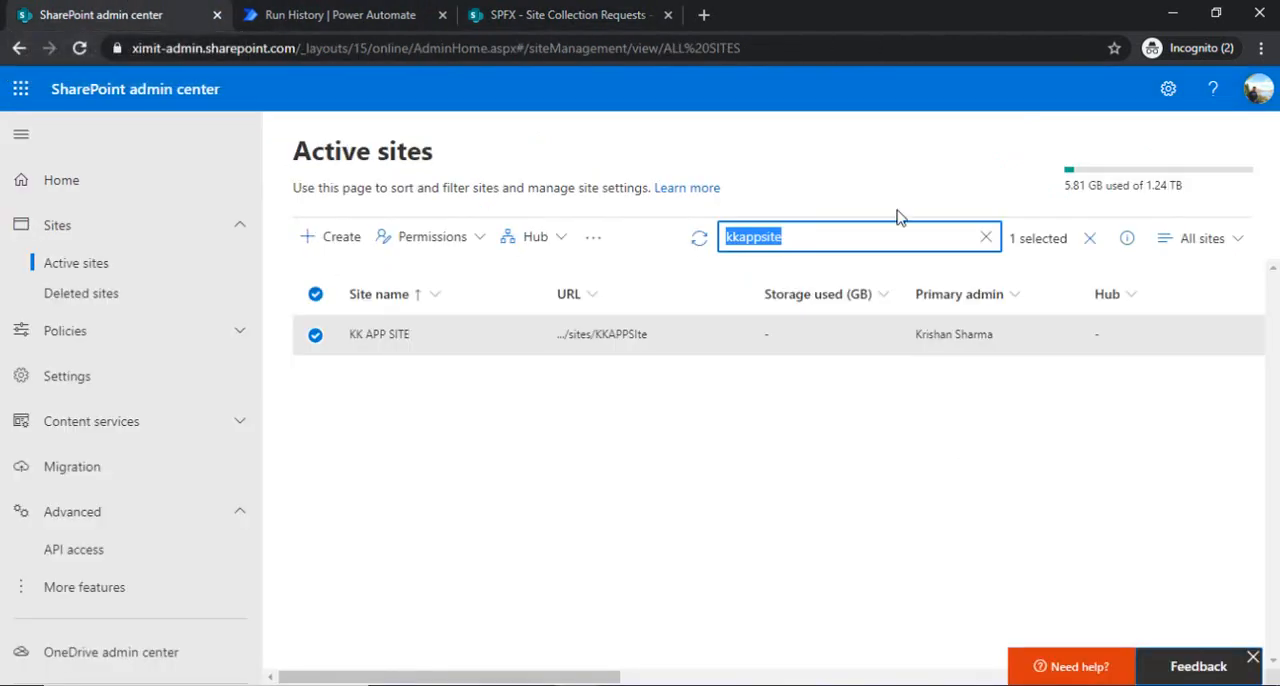
text(demoauto)
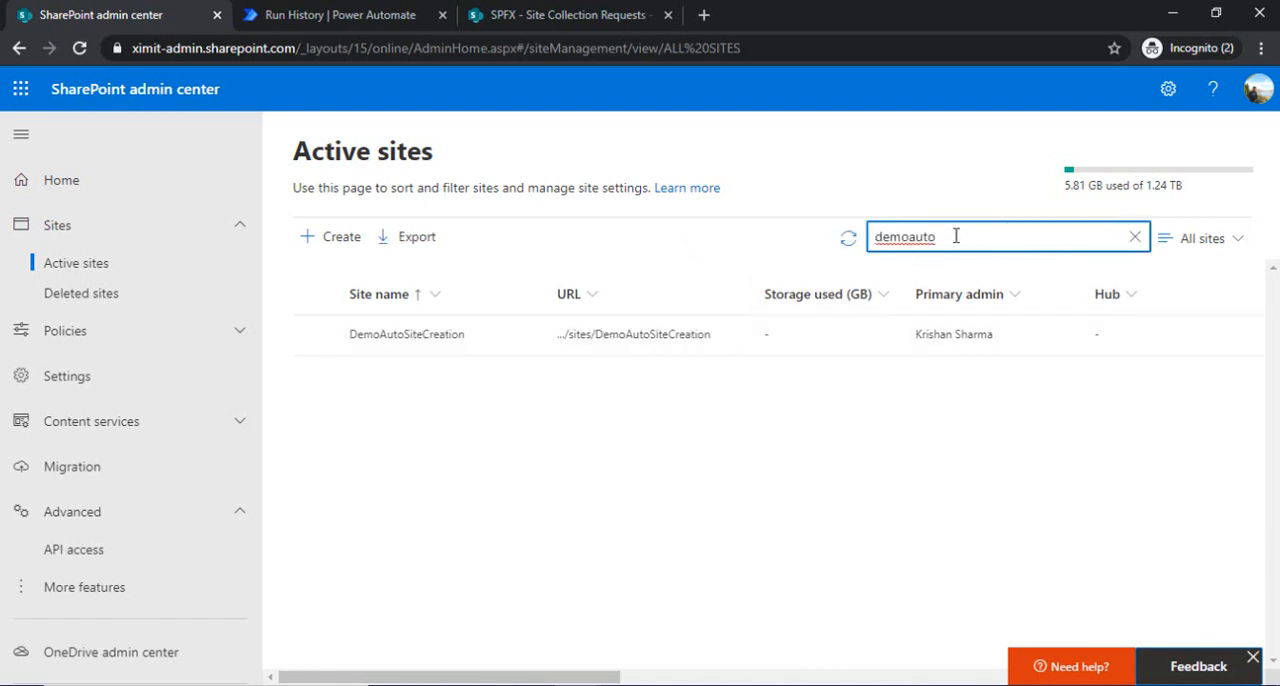
mouse_move(633, 334)
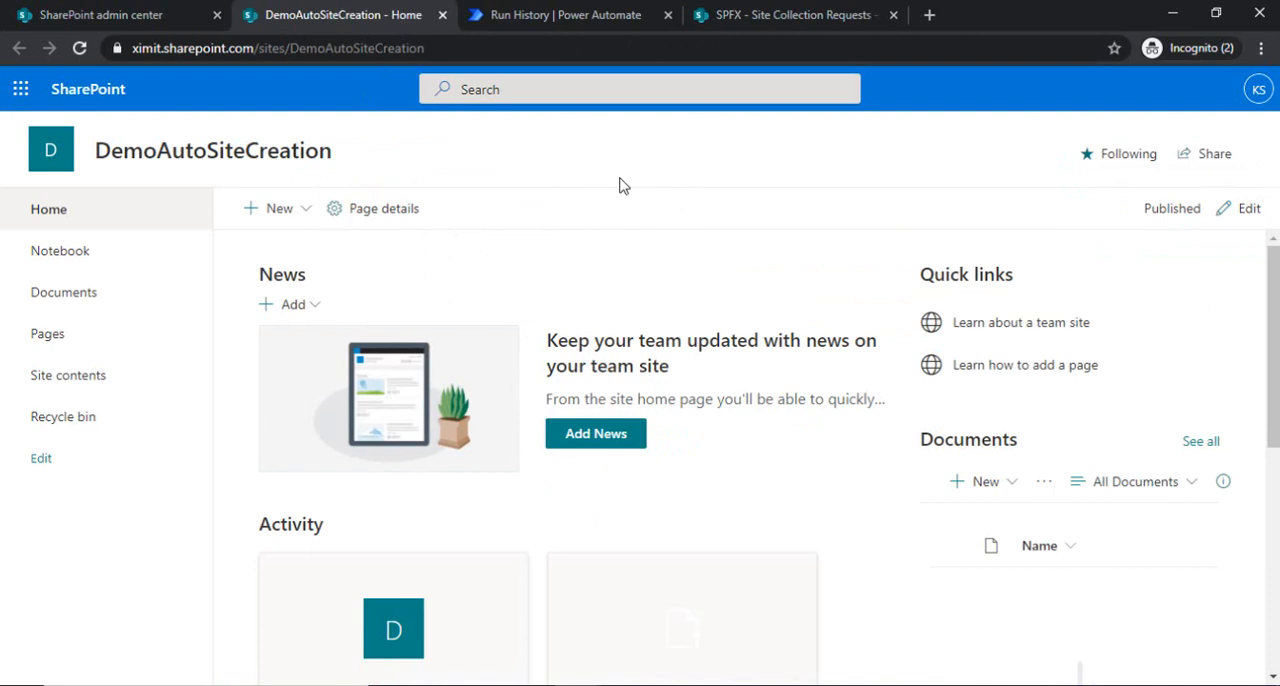
mouse_move(390, 125)
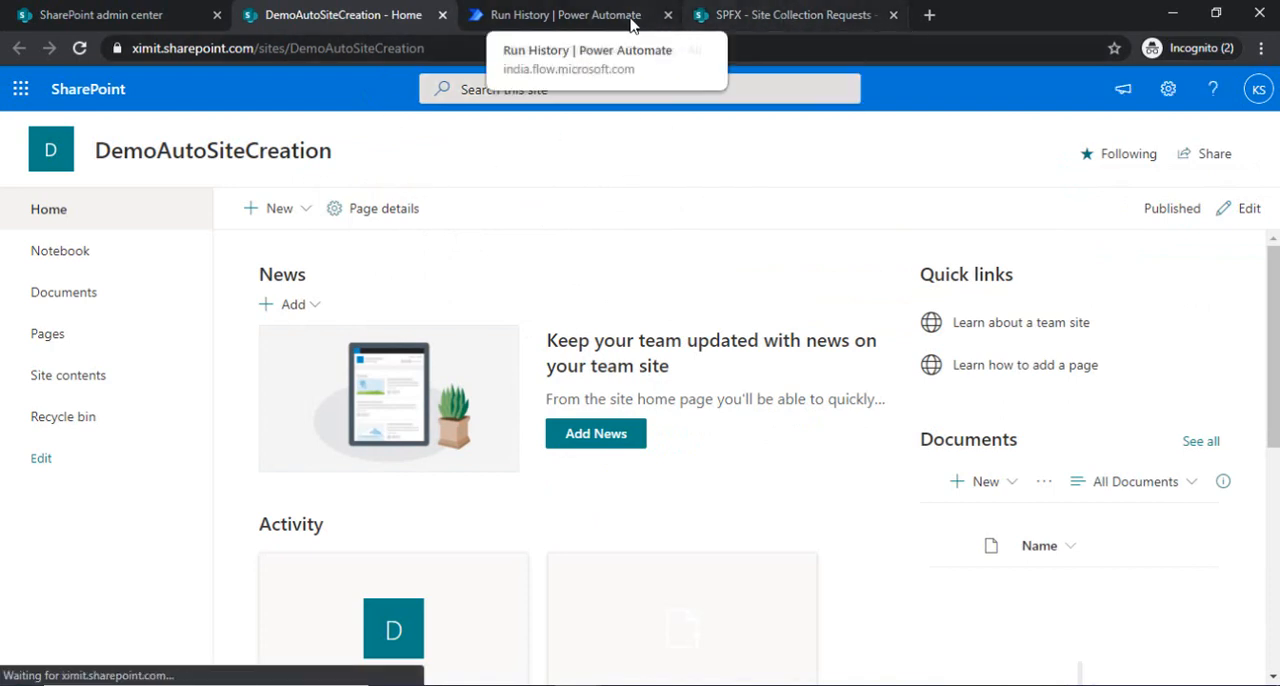
Return from the DemoAutoSiteCreation site to the flow's details page listing the succeeded run
click(560, 14)
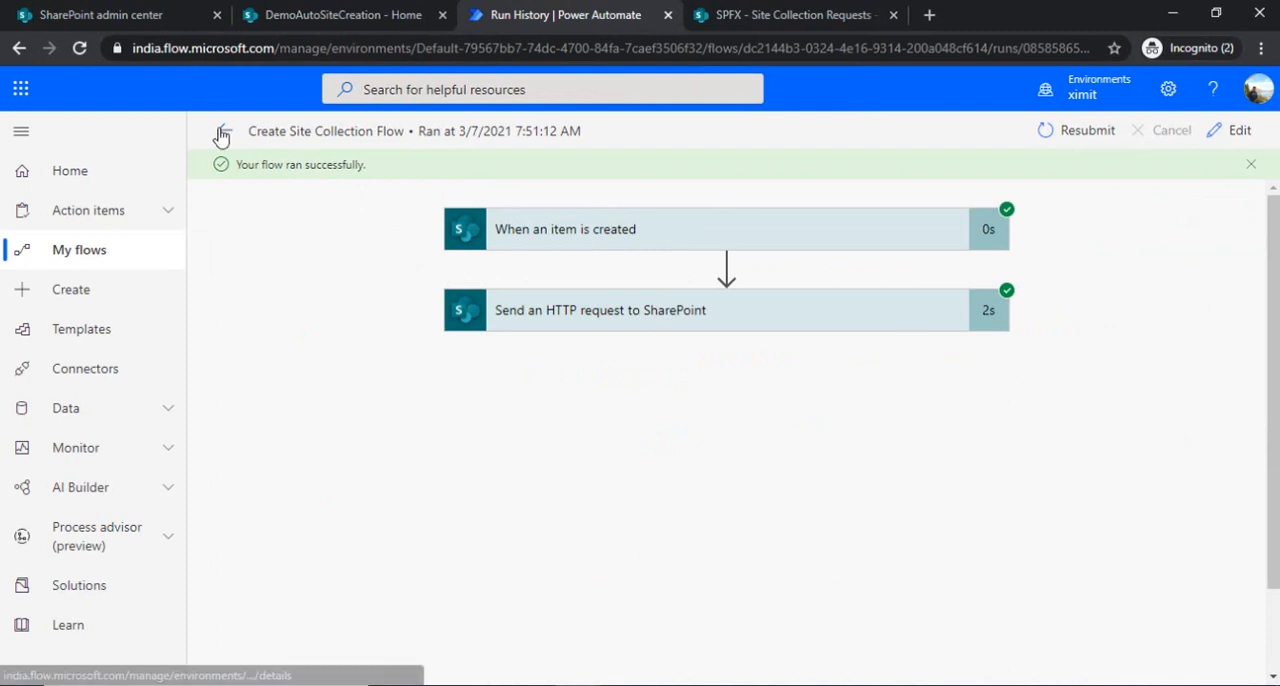
click(220, 131)
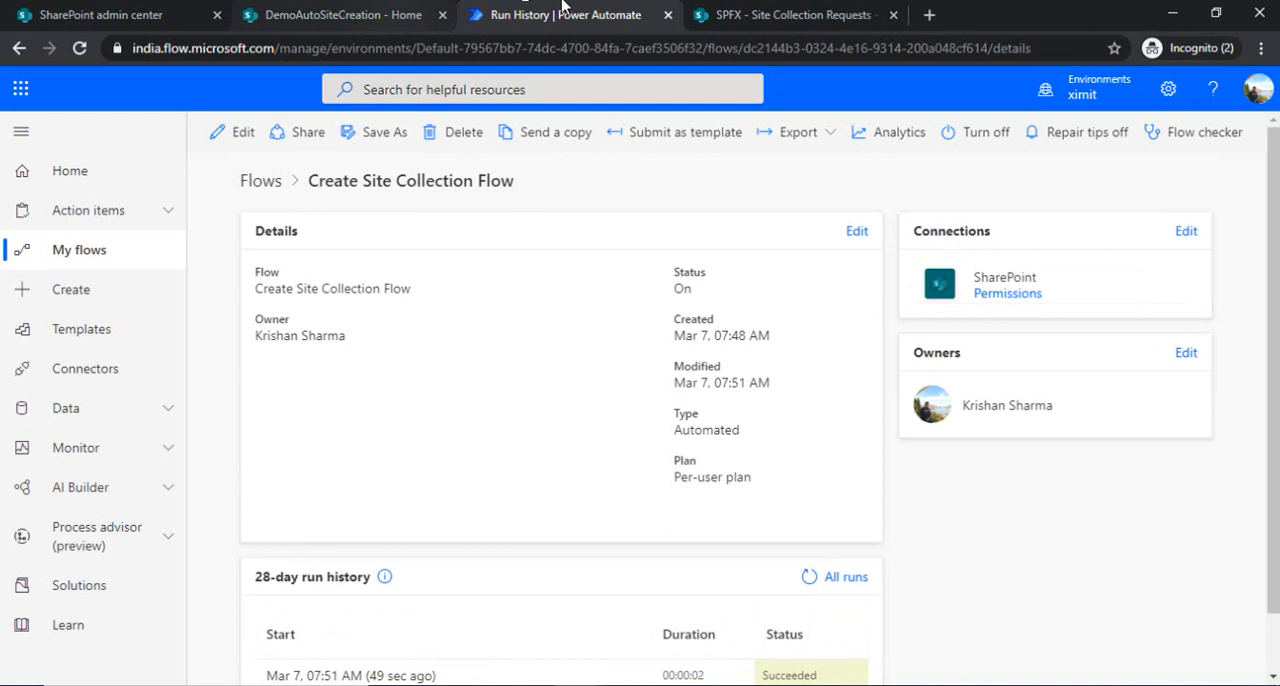
Switch to the SPFX - Site Collection Requests tab showing both site requests
click(789, 14)
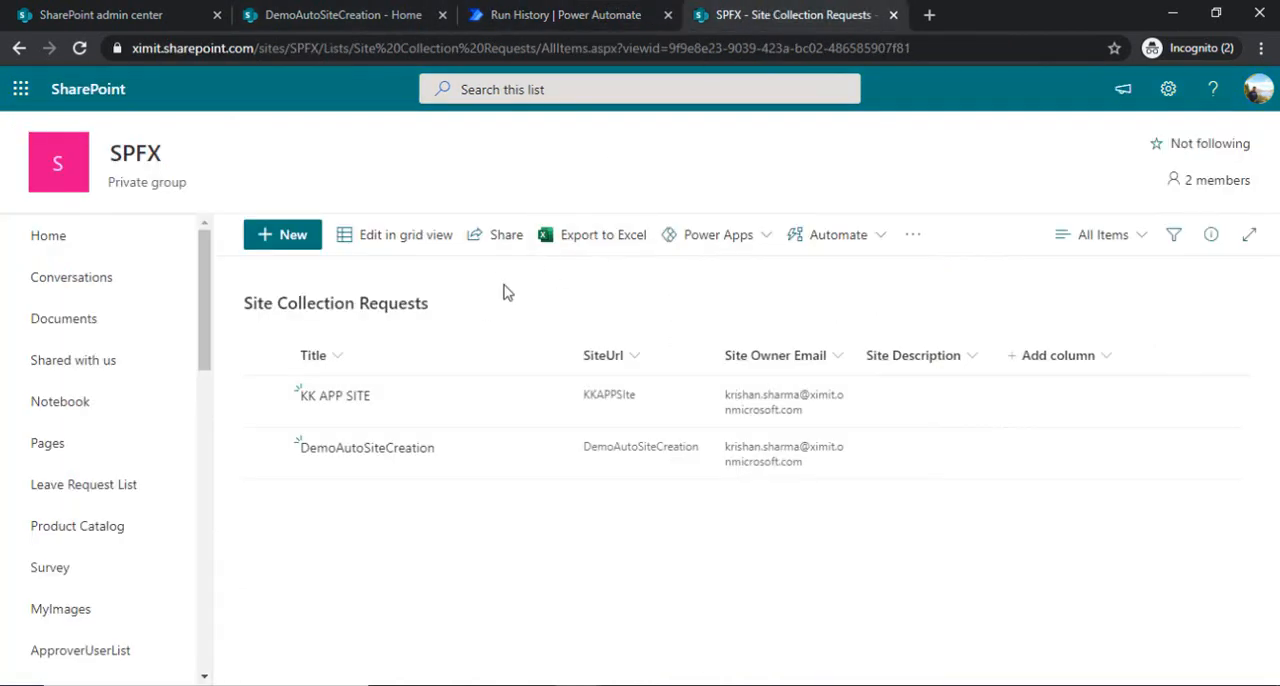
mouse_move(529, 306)
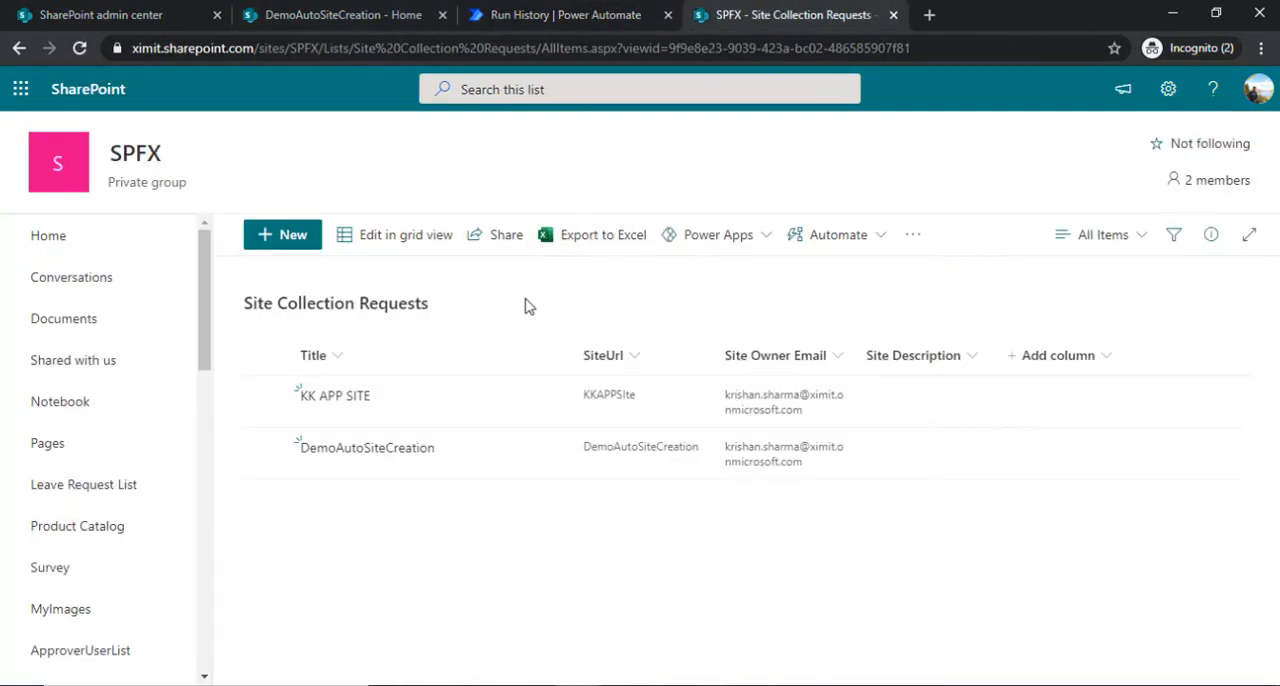
mouse_move(477, 315)
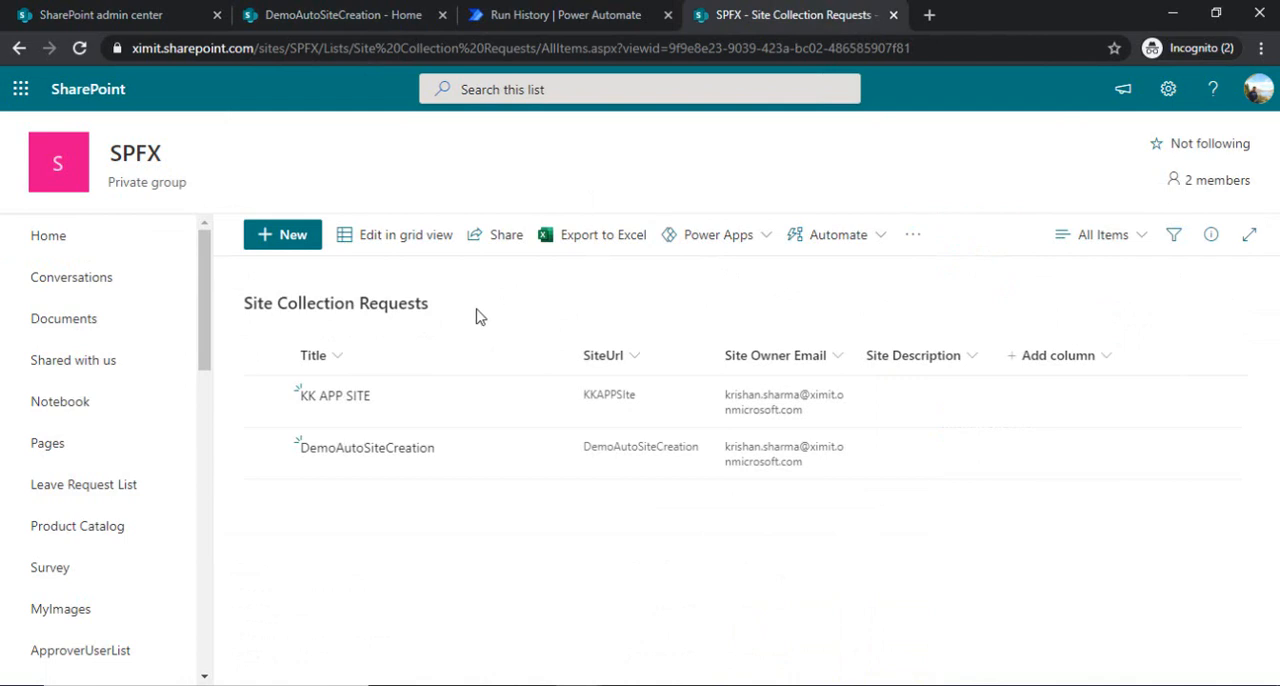
mouse_move(874, 328)
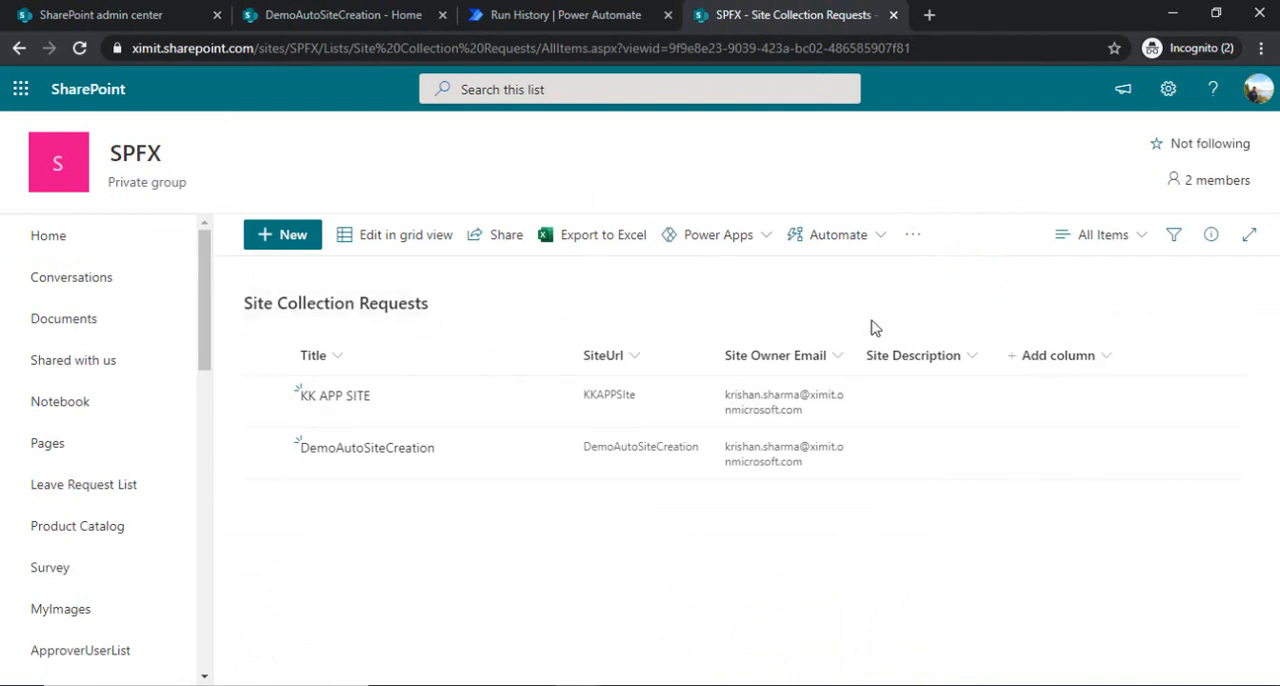
mouse_move(528, 320)
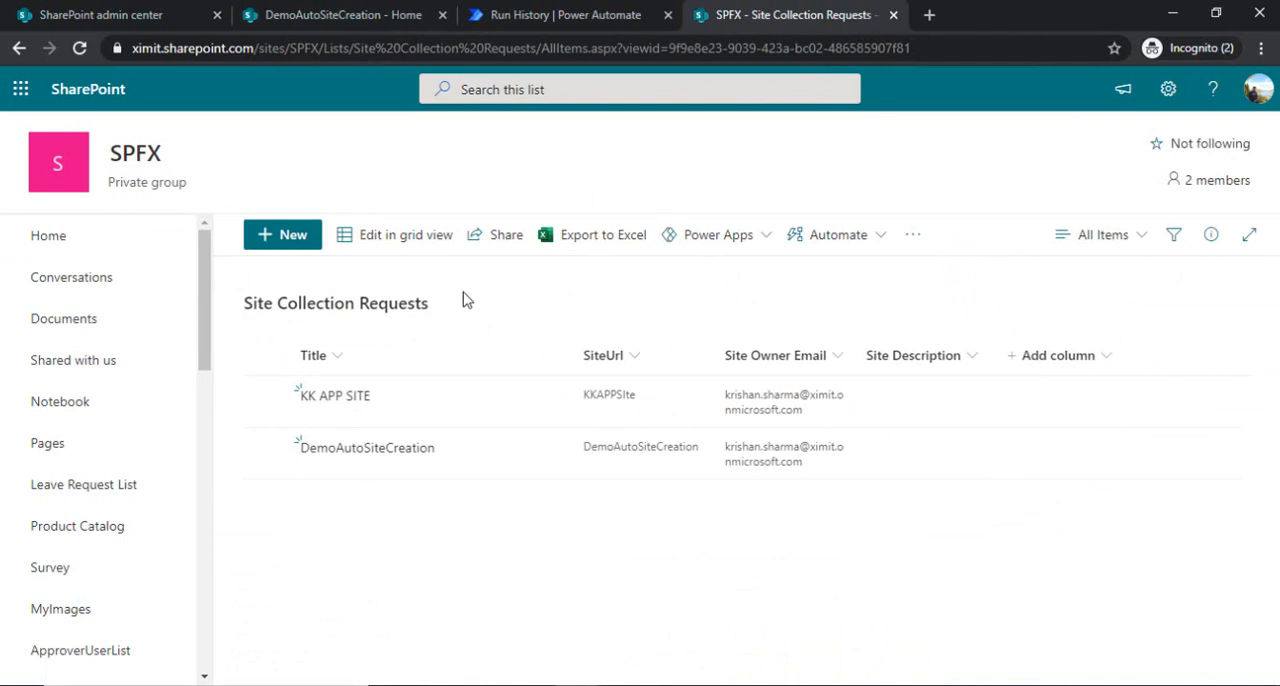
mouse_move(400, 355)
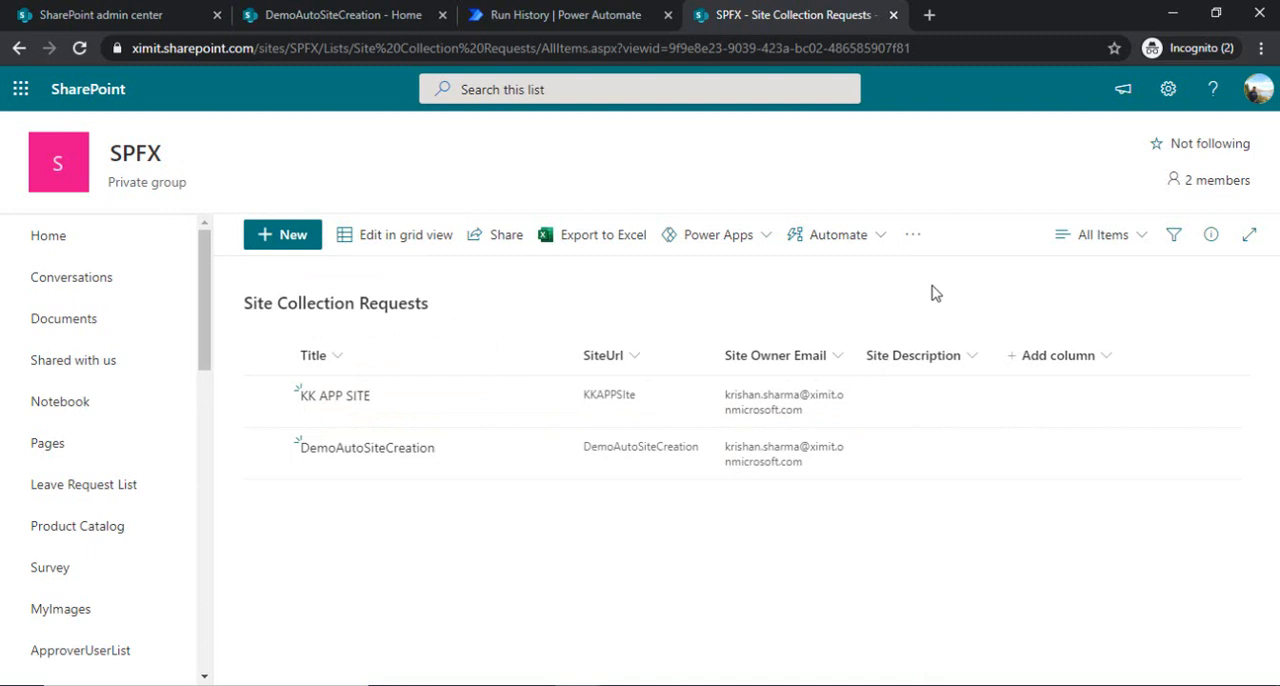
mouse_move(613, 140)
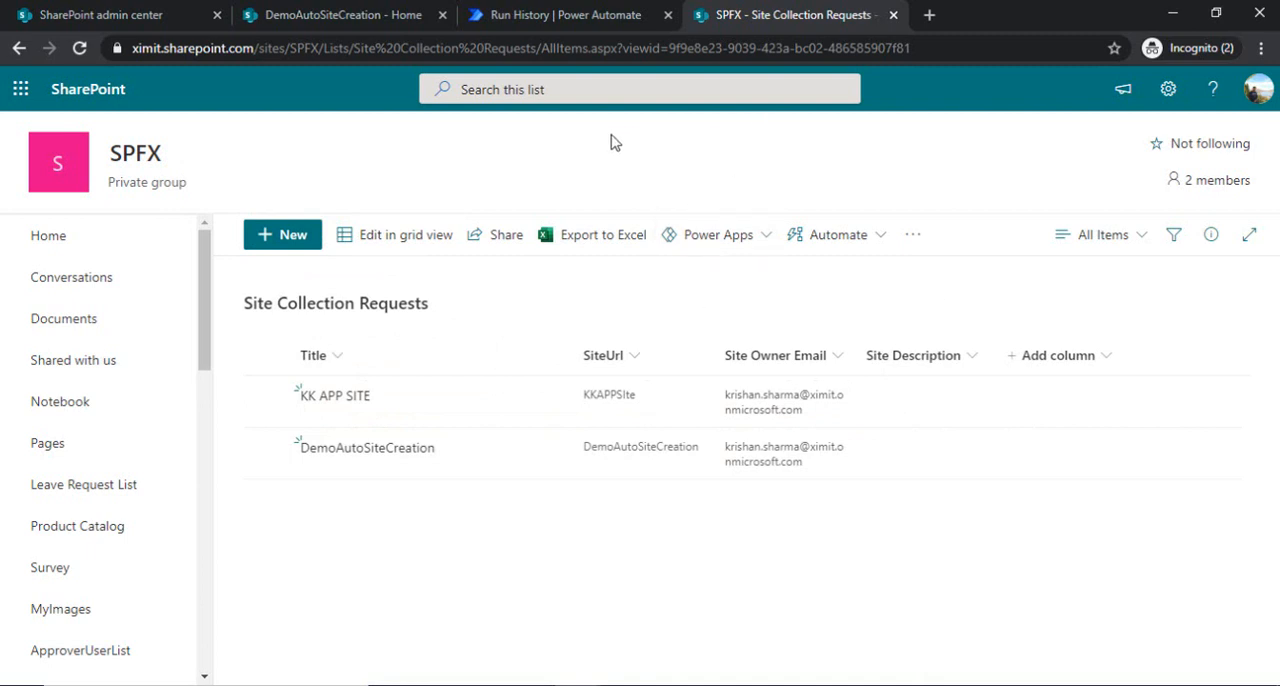